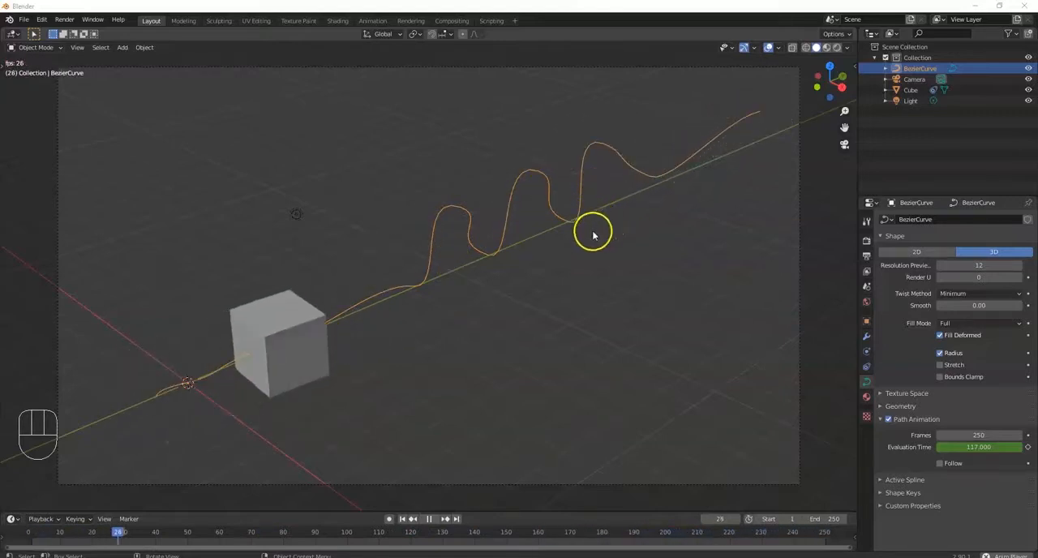
Step: Start a new General file to reset to the default cube, camera and light
{"action": "left_click", "coordinate": [25, 19]}
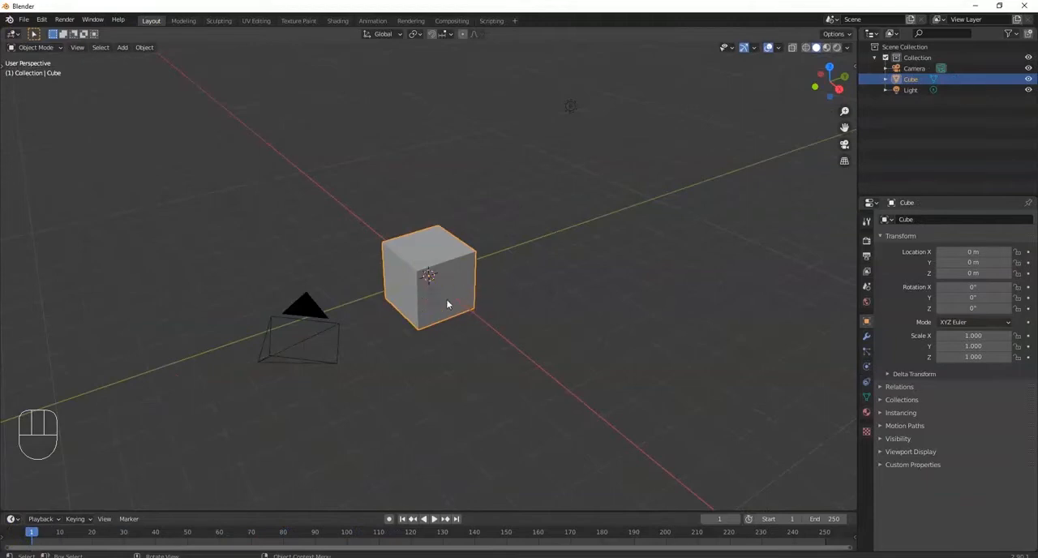
Step: Delete the default cube and add a Bezier curve at the origin
{"action": "key", "text": "Delete"}
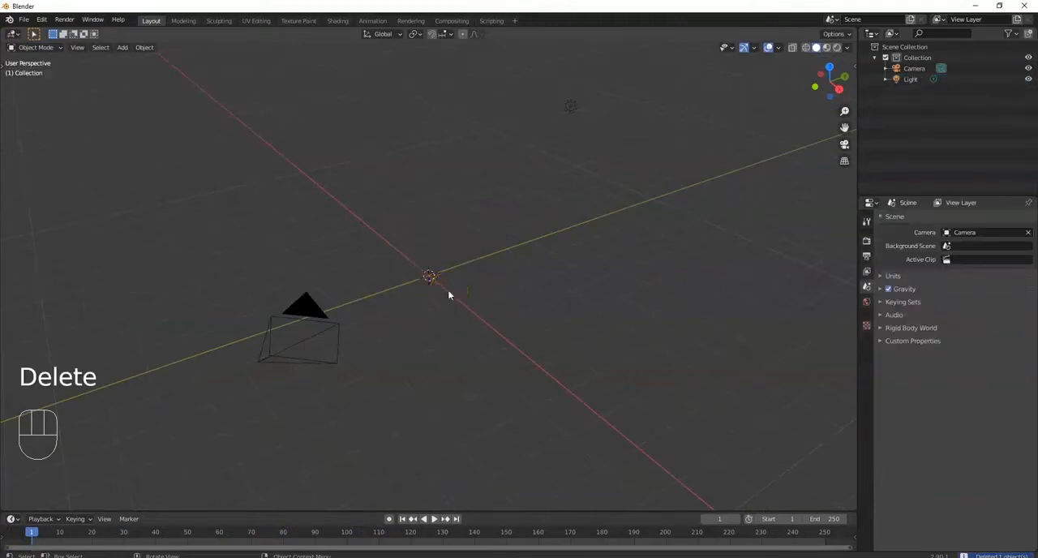
{"action": "key", "text": "shift+a"}
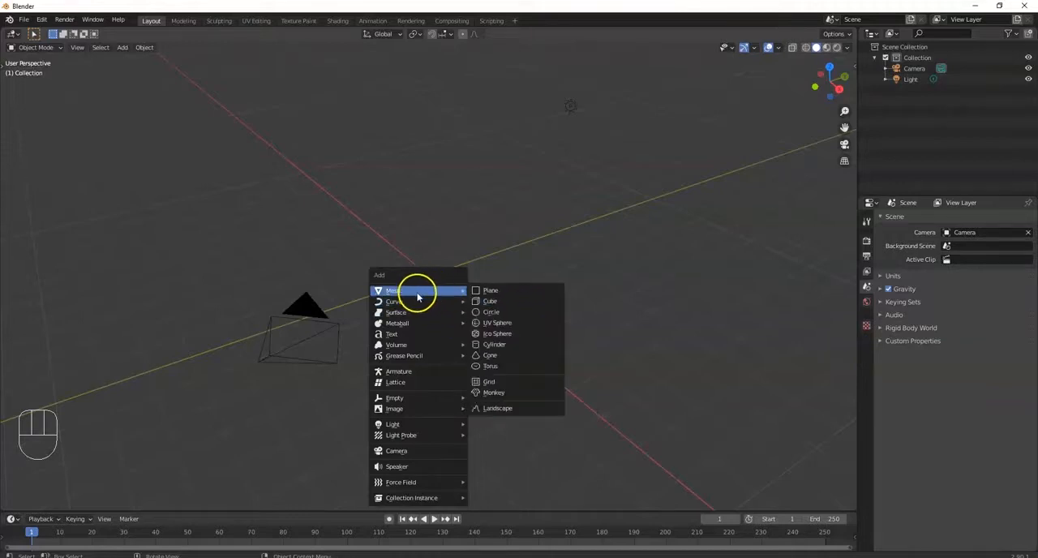
{"action": "mouse_move", "coordinate": [394, 301]}
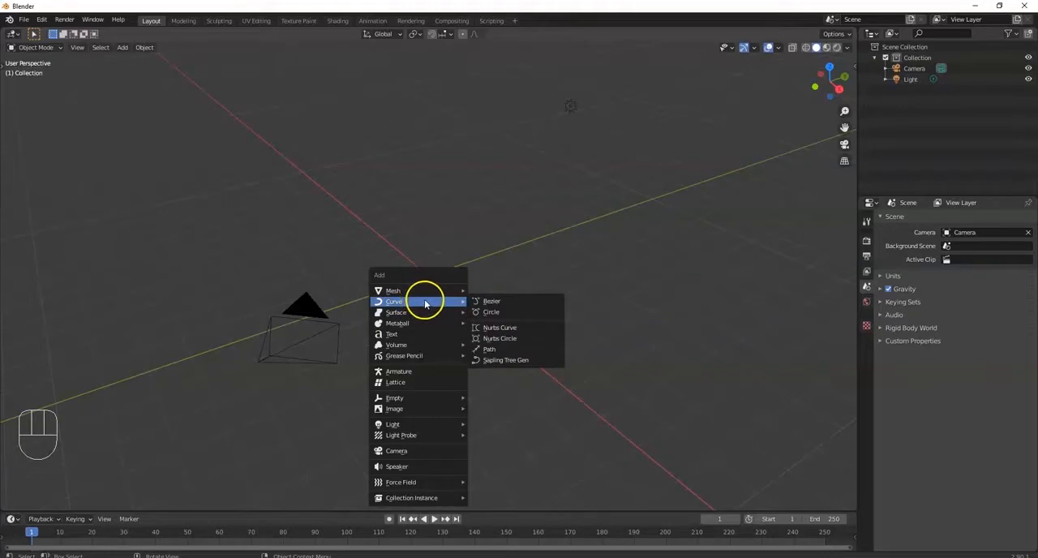
{"action": "mouse_move", "coordinate": [393, 291]}
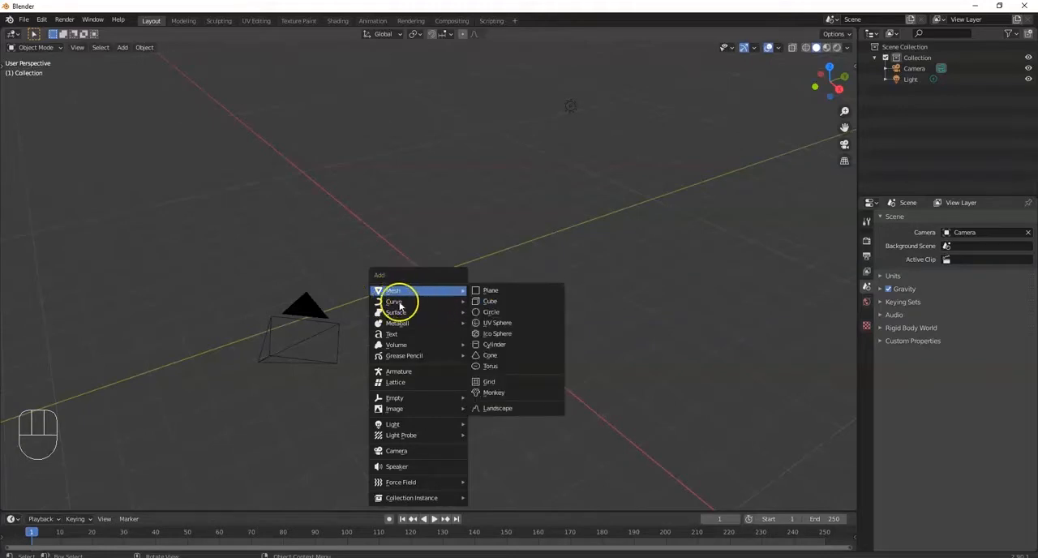
{"action": "mouse_move", "coordinate": [394, 302]}
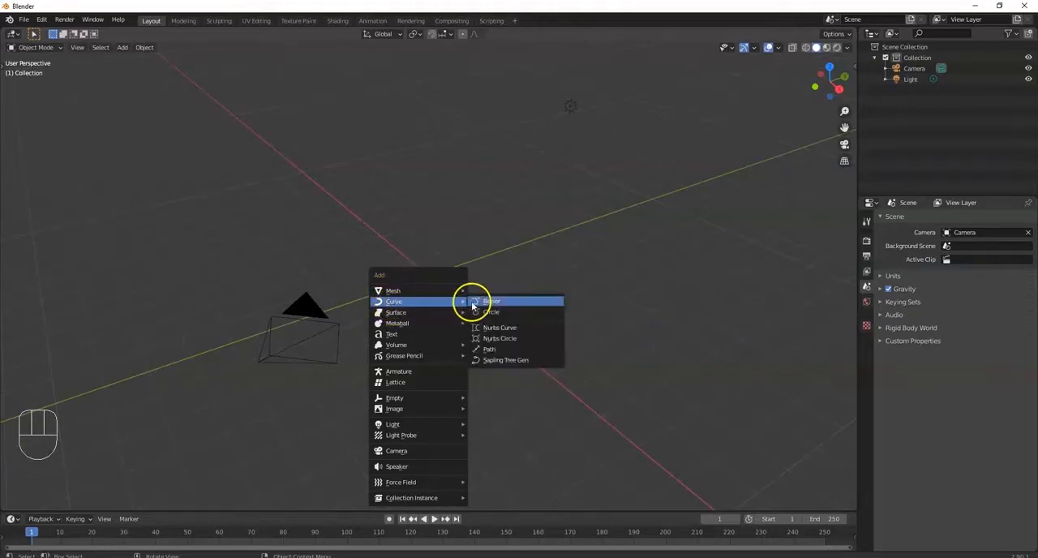
{"action": "mouse_move", "coordinate": [499, 311]}
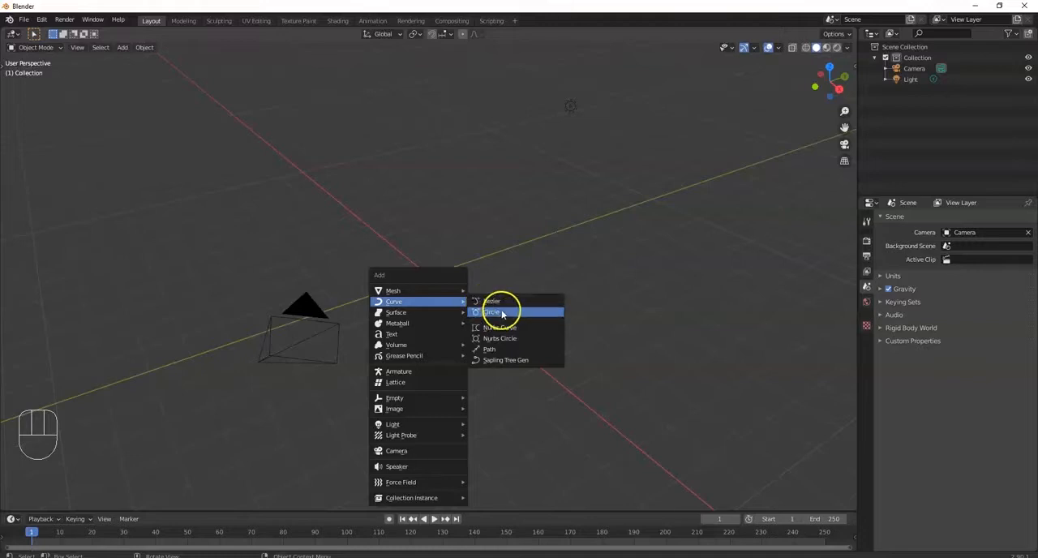
{"action": "mouse_move", "coordinate": [493, 302]}
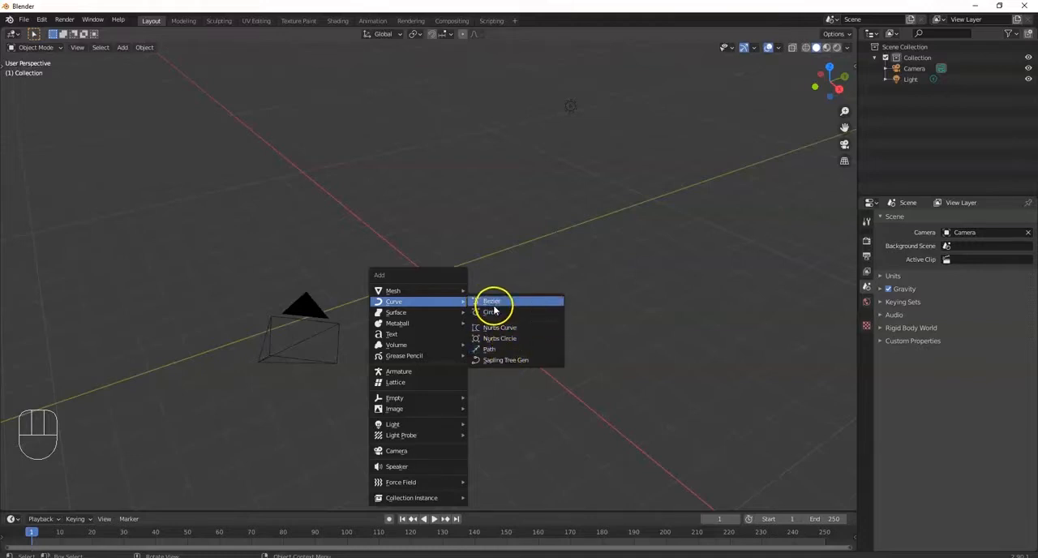
{"action": "left_click", "coordinate": [492, 302]}
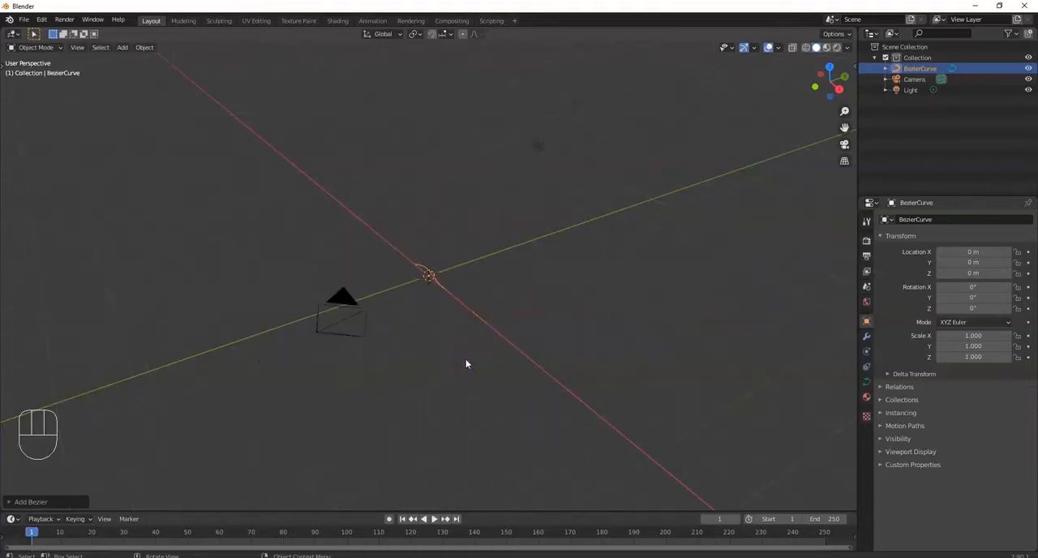
Step: From top view, rotate the Bezier curve 90 degrees about Z so it runs along Y
{"action": "key", "text": "KP_1"}
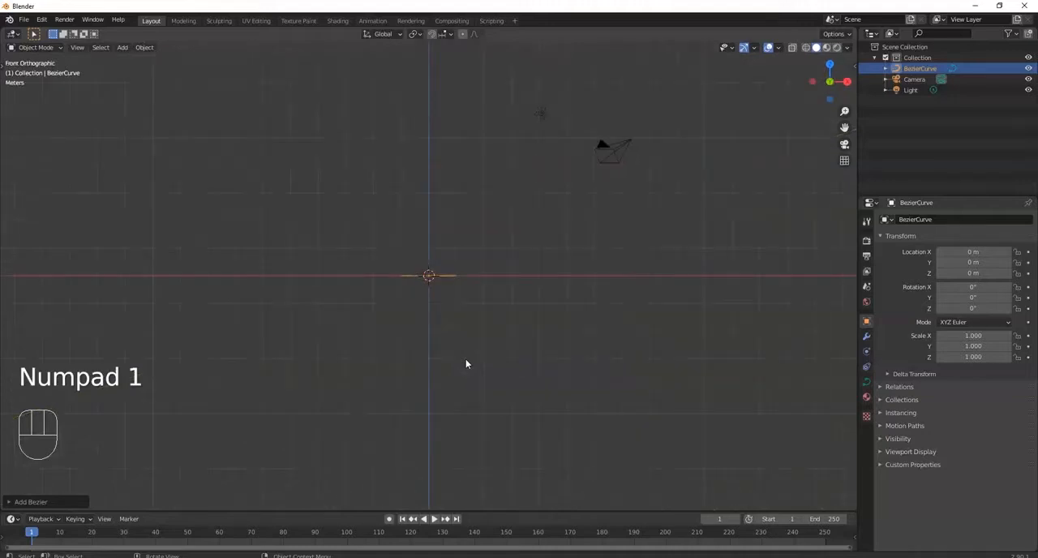
{"action": "key", "text": "KP_3"}
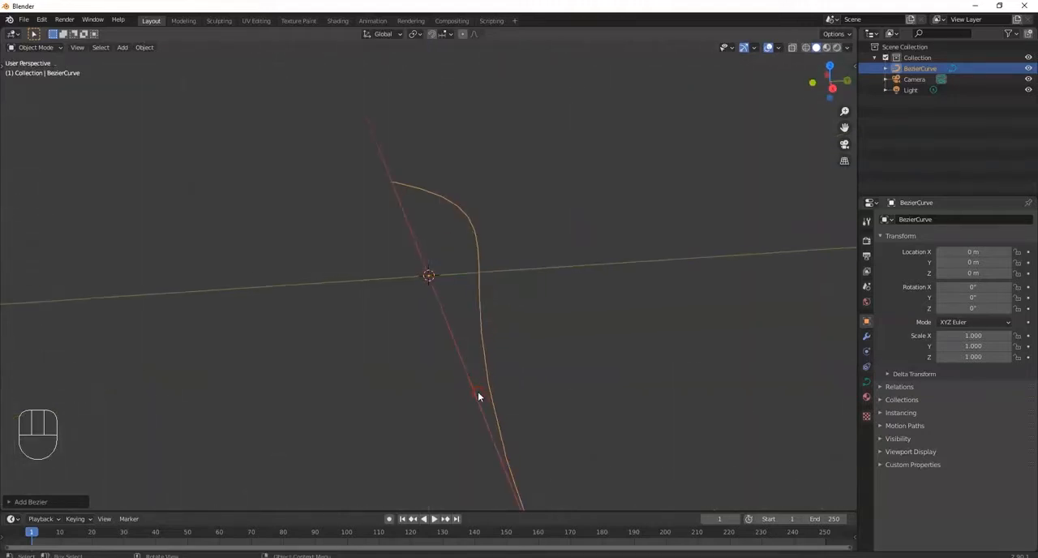
{"action": "key", "text": "KP_7"}
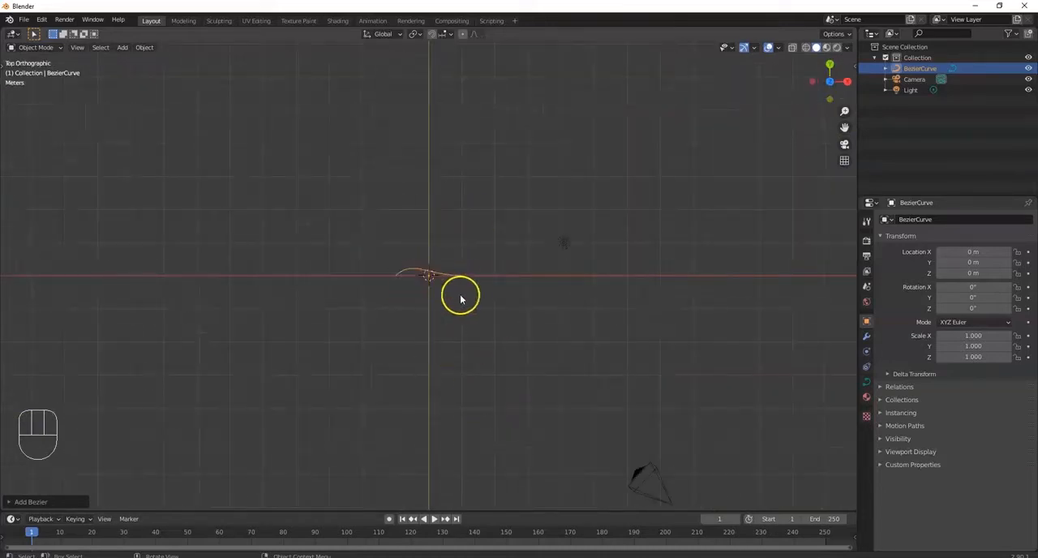
{"action": "mouse_move", "coordinate": [396, 289]}
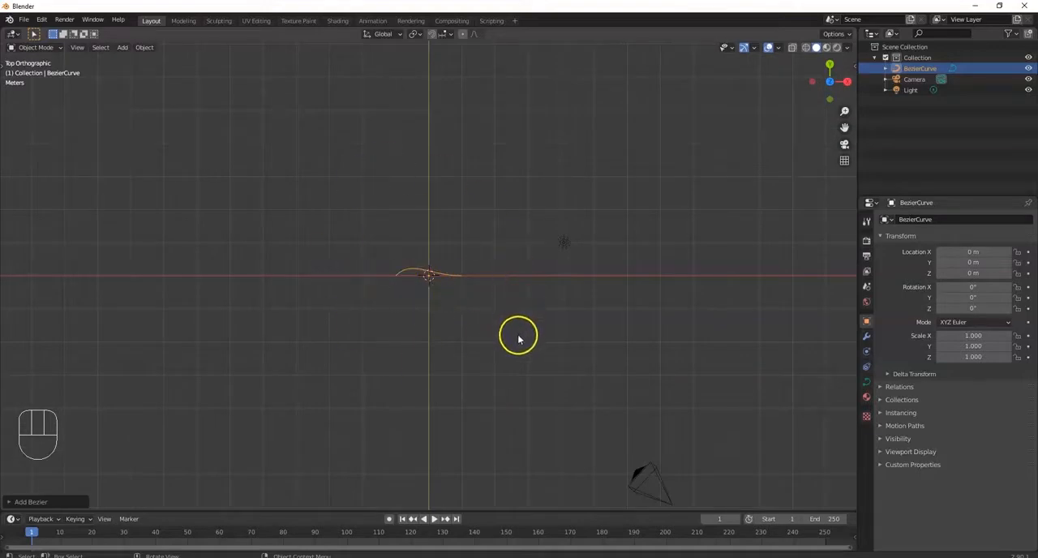
{"action": "key", "text": "r"}
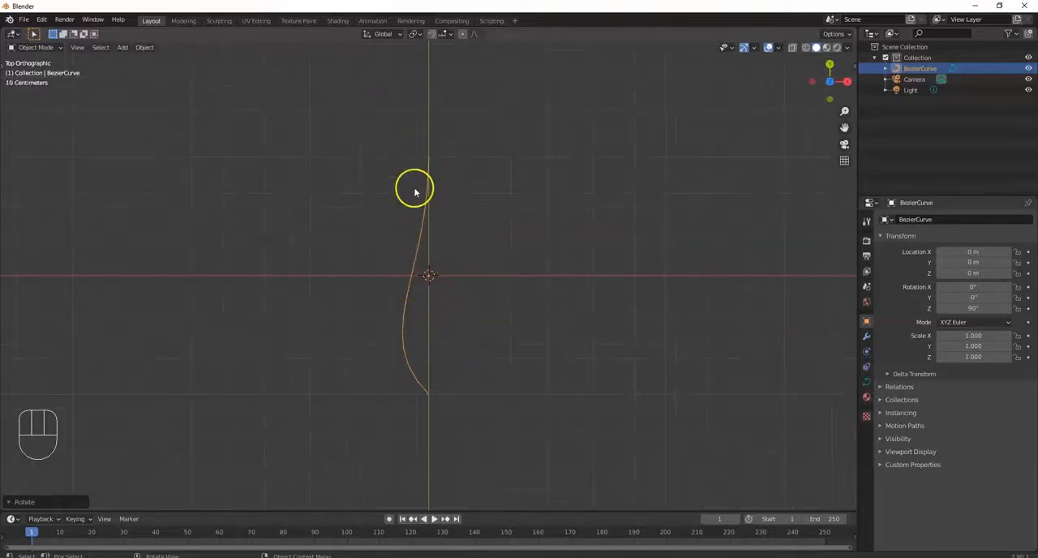
{"action": "key", "text": "s"}
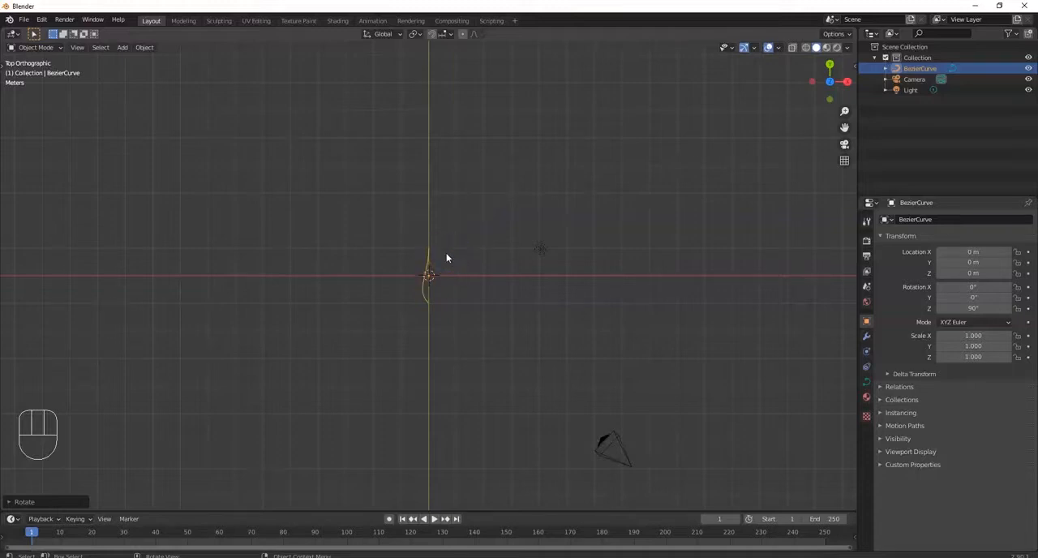
Step: In Edit Mode, extrude the curve's end point several times and reshape the handles into a winding path
{"action": "key", "text": "Tab"}
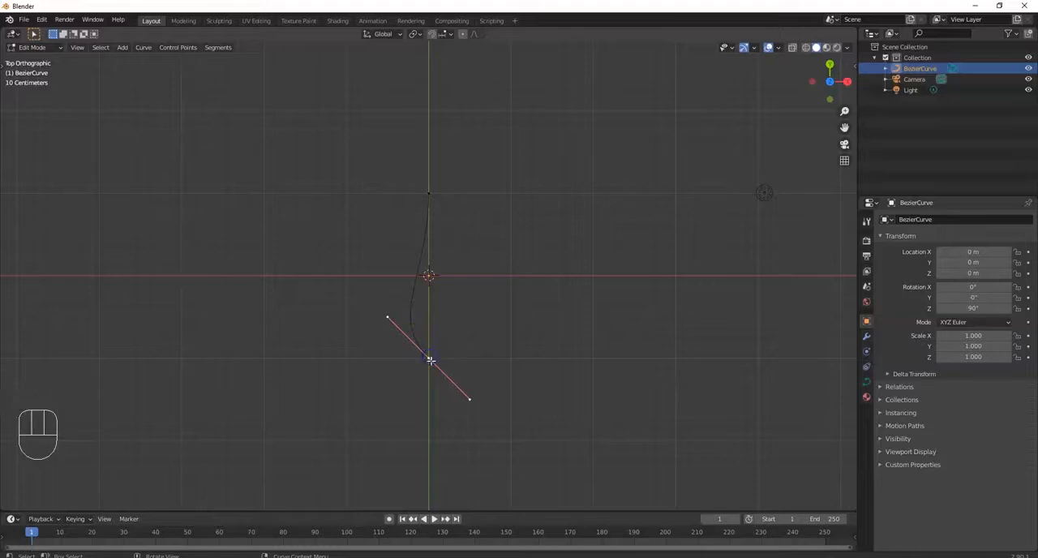
{"action": "left_click", "coordinate": [430, 360]}
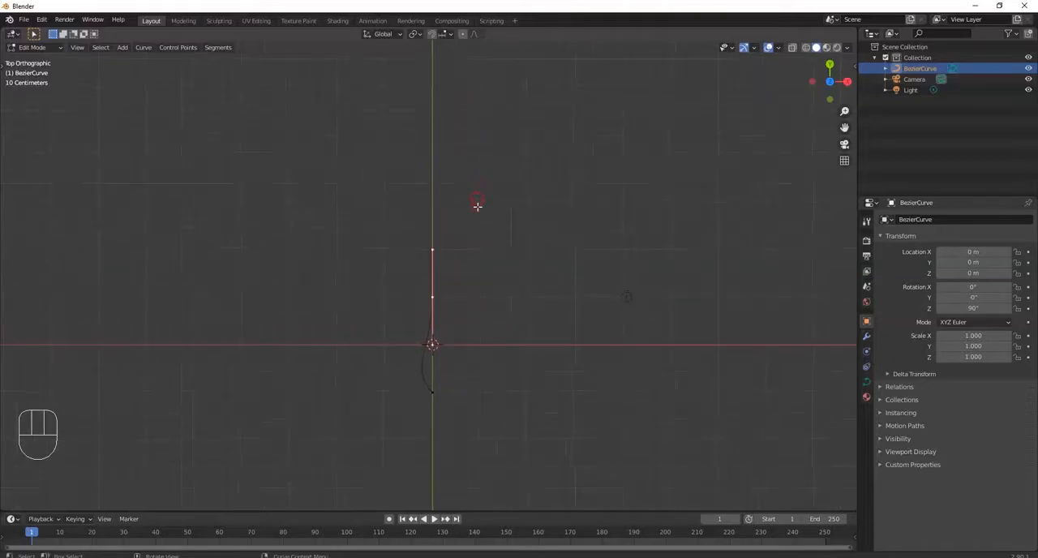
{"action": "key", "text": "e"}
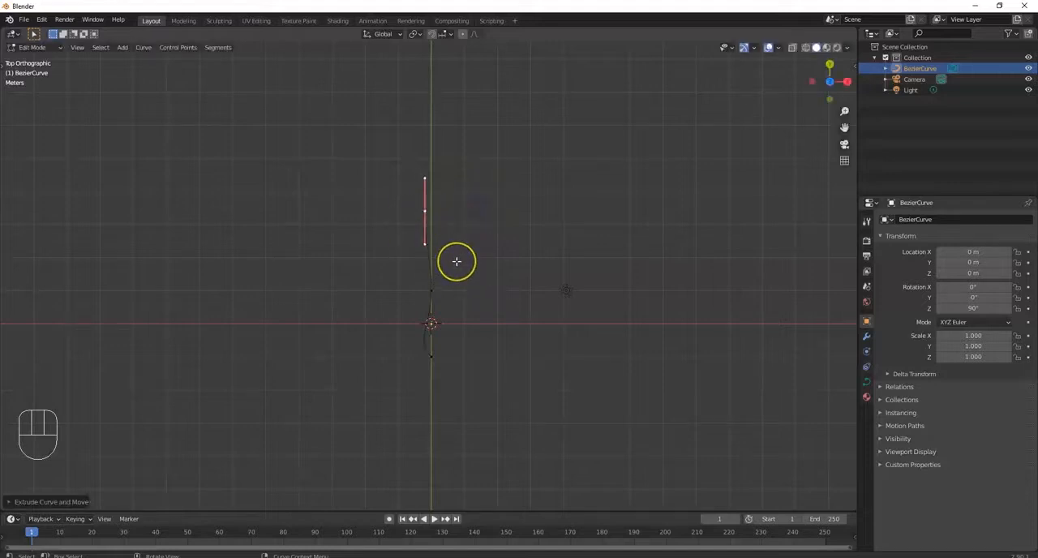
{"action": "key", "text": "r"}
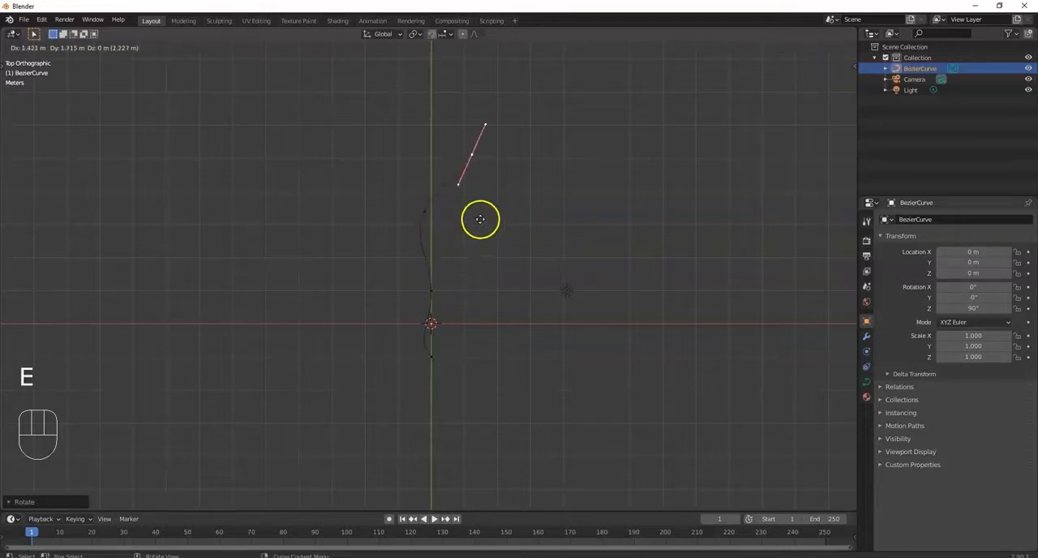
{"action": "key", "text": "e"}
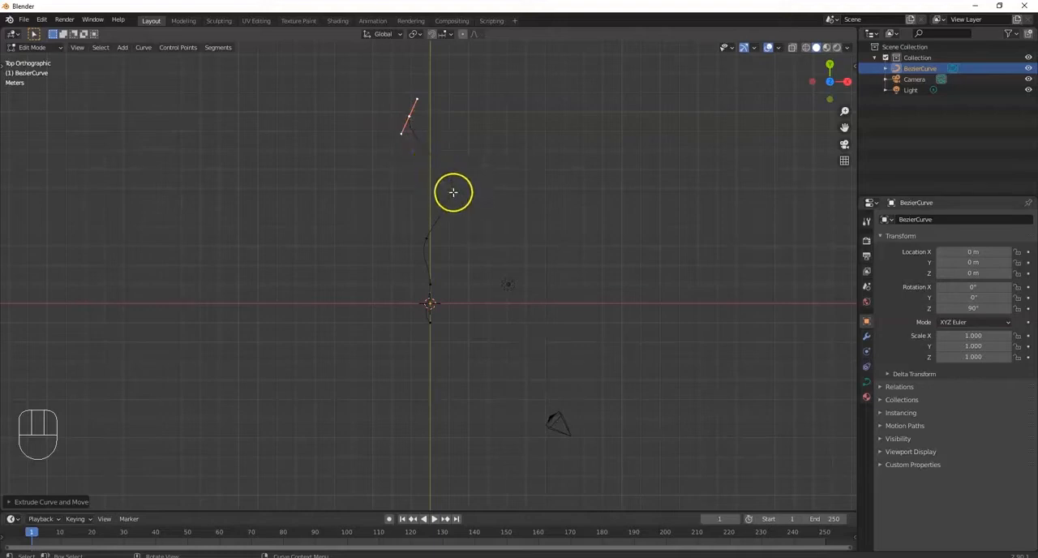
{"action": "mouse_move", "coordinate": [476, 188]}
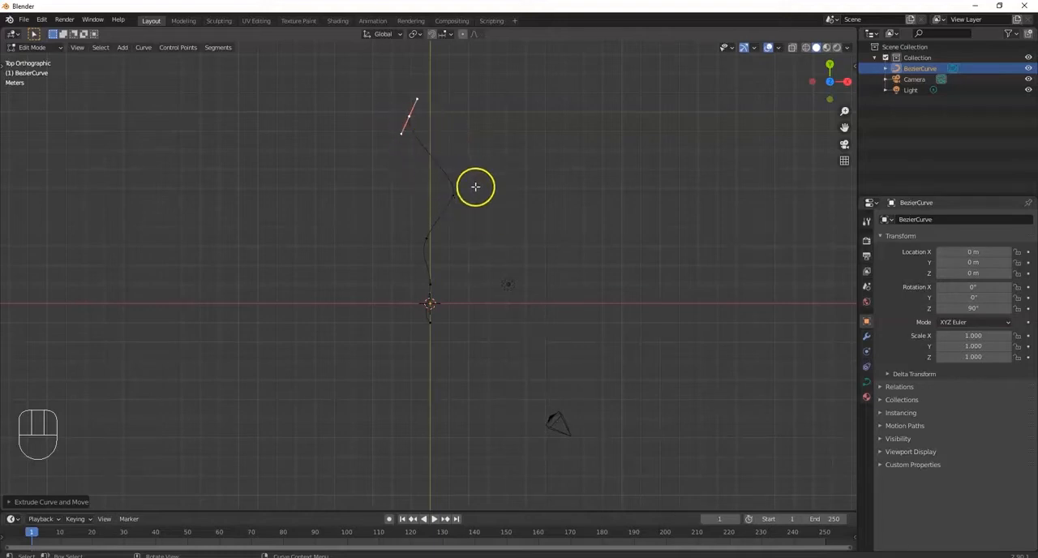
{"action": "key", "text": "e"}
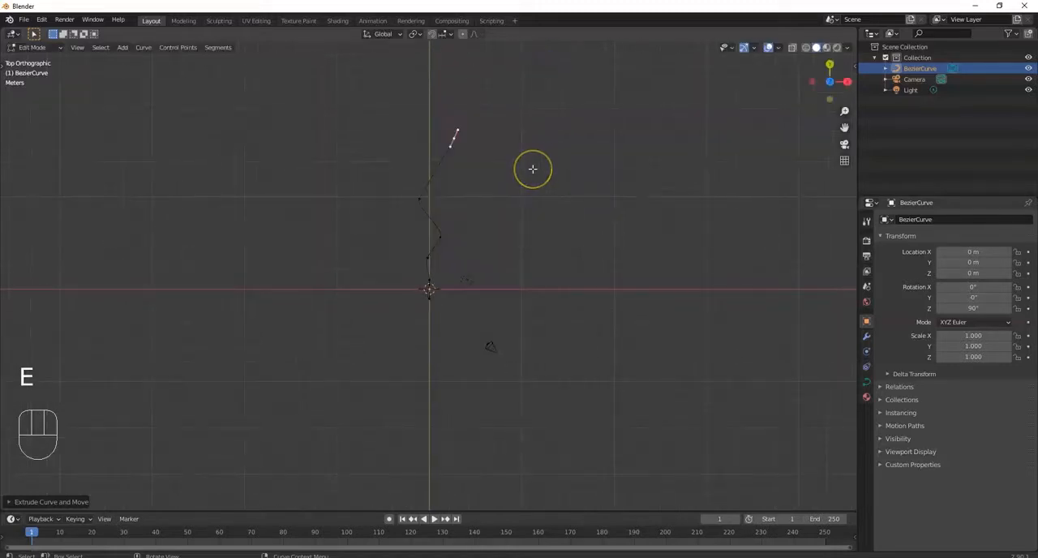
{"action": "key", "text": "r"}
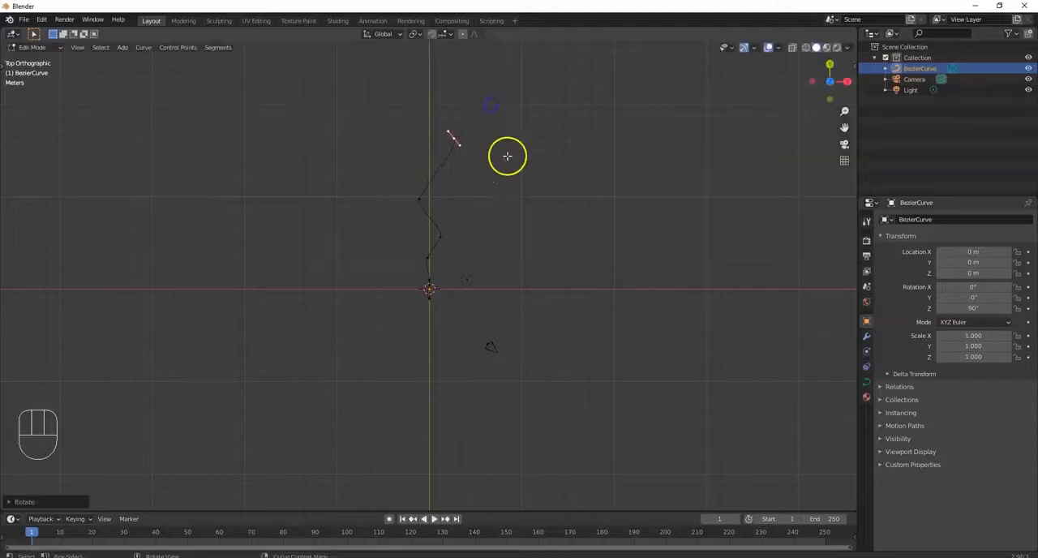
{"action": "key", "text": "s"}
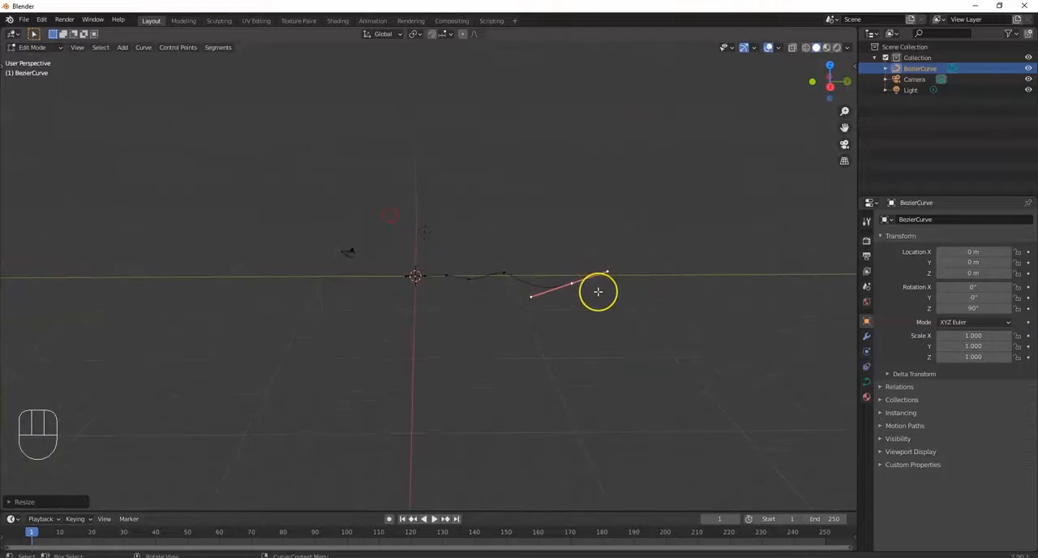
{"action": "key", "text": "g"}
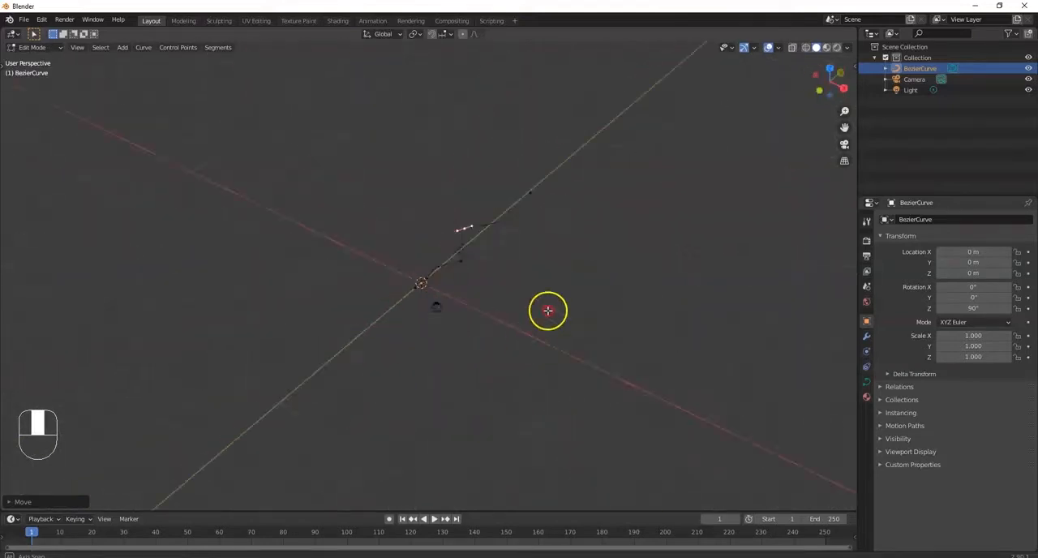
{"action": "key", "text": "Tab"}
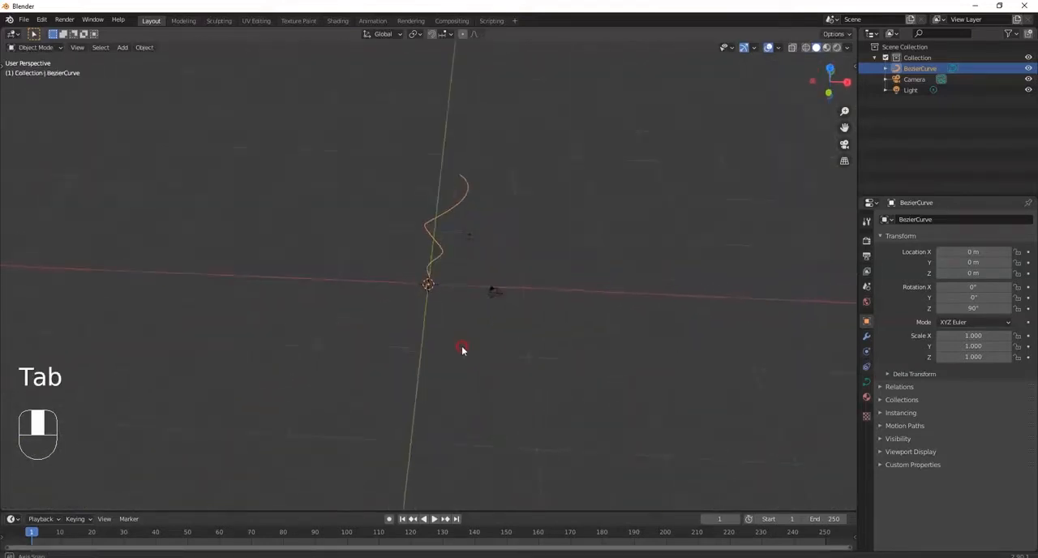
Step: Leave Edit Mode and download all files from the fillenium malcon Thingiverse page
{"action": "key", "text": "Tab"}
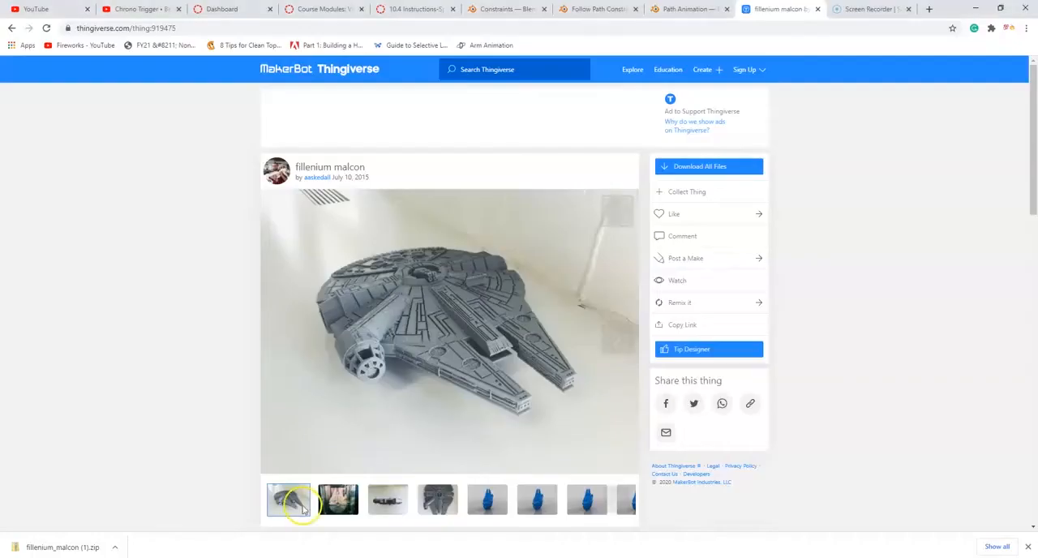
{"action": "left_click", "coordinate": [289, 500]}
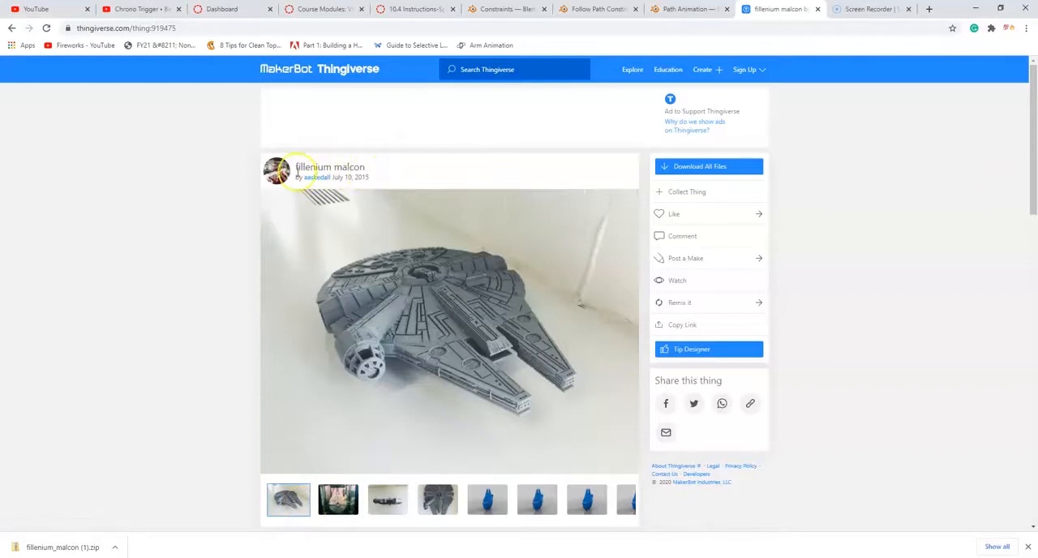
{"action": "mouse_move", "coordinate": [428, 178]}
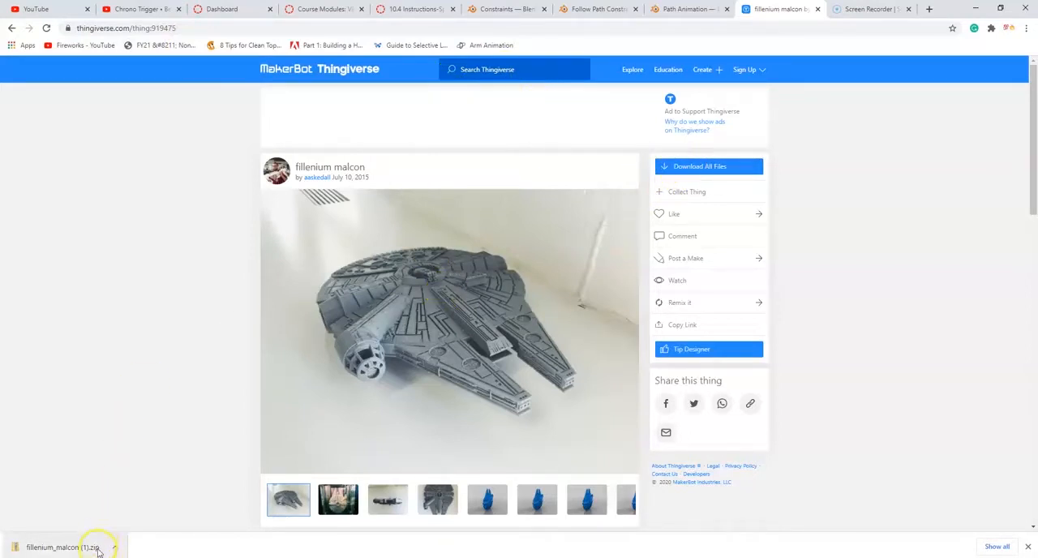
Step: Extract the Falcon zip to the Desktop, replacing same-named files, and close Explorer
{"action": "left_click", "coordinate": [63, 546]}
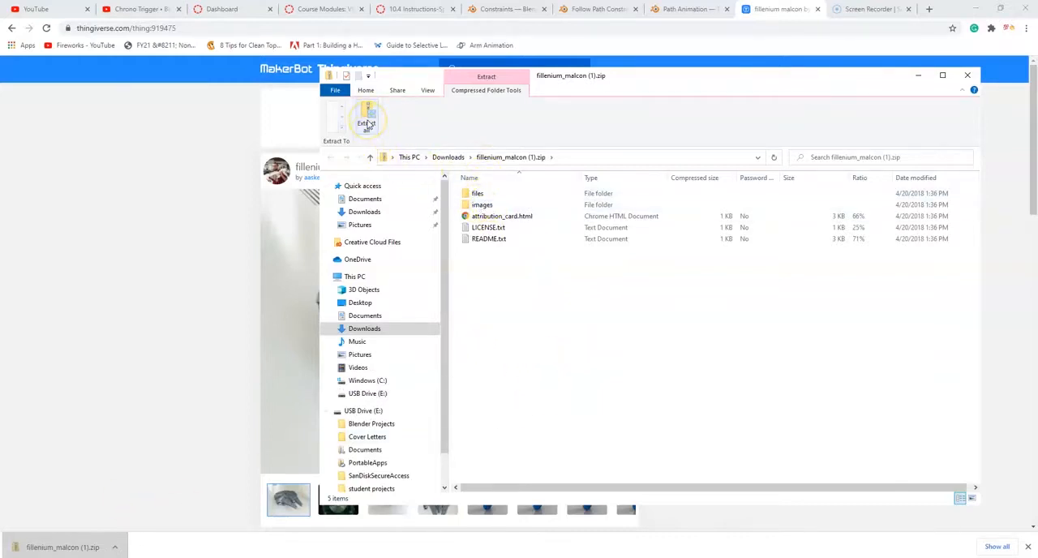
{"action": "left_click", "coordinate": [367, 120]}
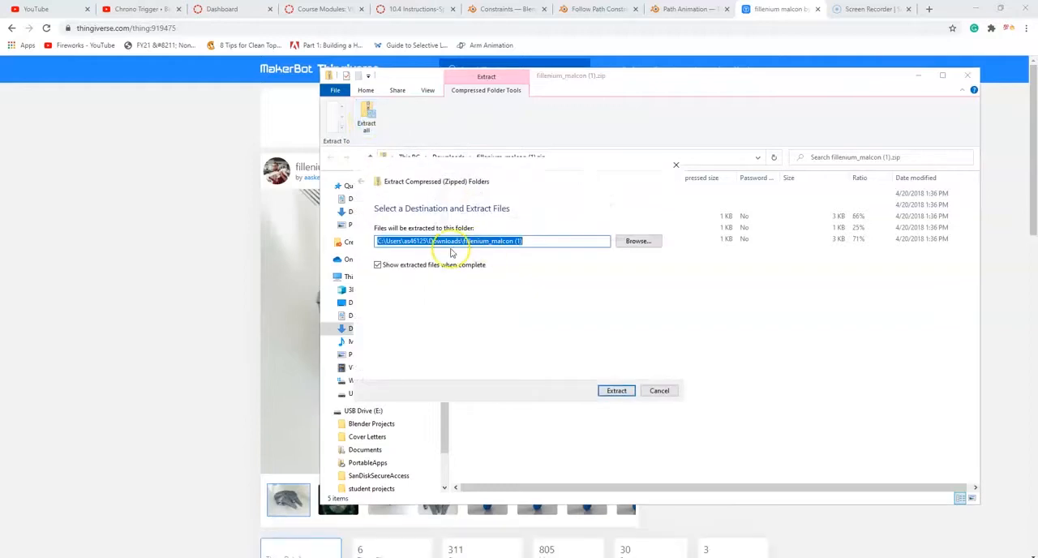
{"action": "type", "text": "C:\\Users\\as46125\\Desktop"}
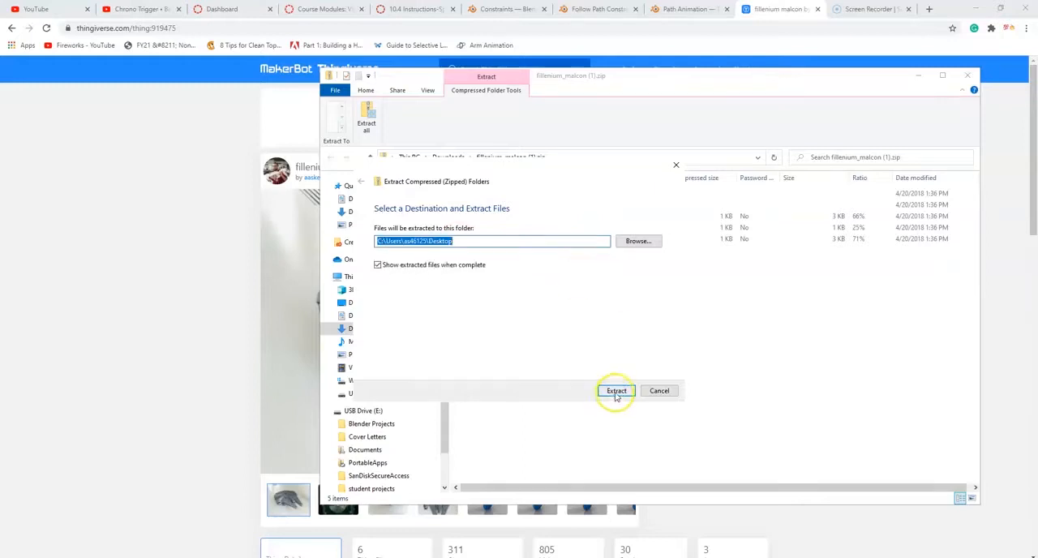
{"action": "left_click", "coordinate": [617, 389]}
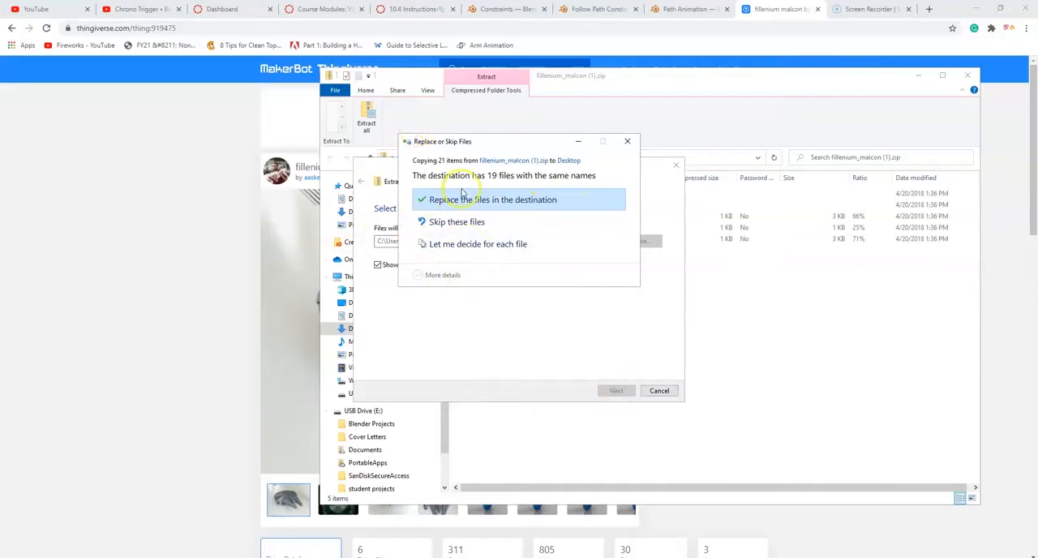
{"action": "left_click", "coordinate": [493, 200]}
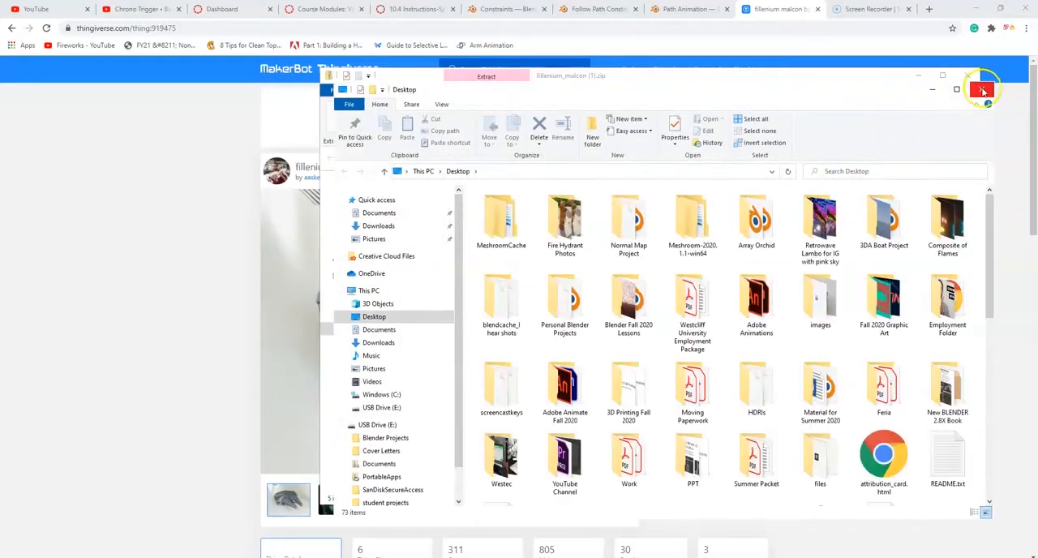
{"action": "left_click", "coordinate": [983, 90]}
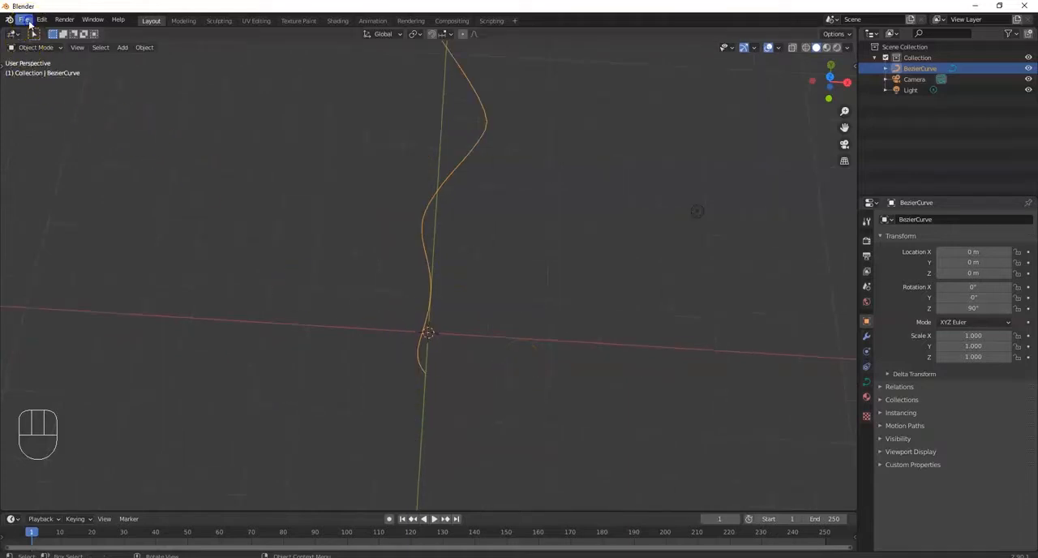
Step: Import the Falcon STL from the Desktop files folder into the scene
{"action": "left_click", "coordinate": [22, 18]}
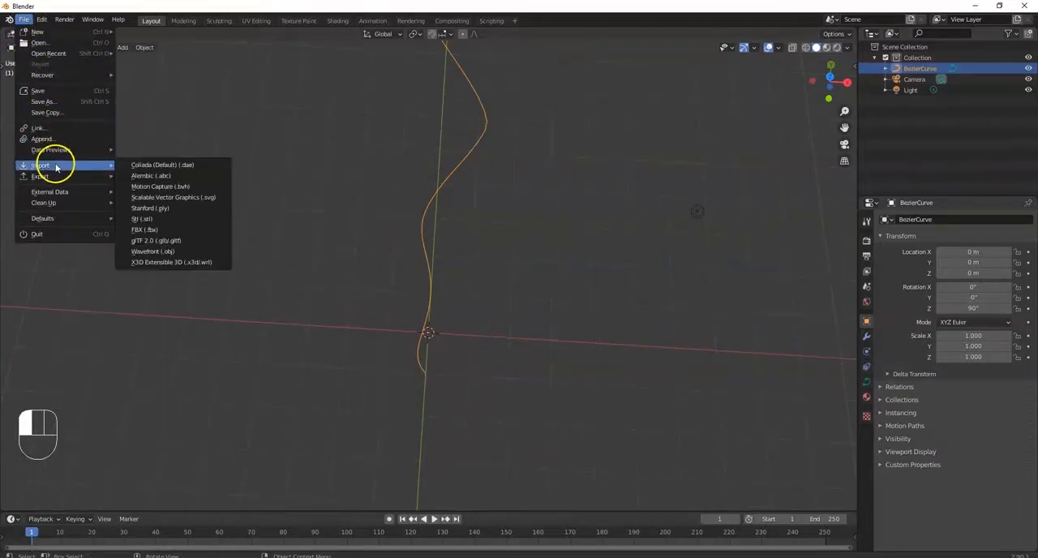
{"action": "mouse_move", "coordinate": [142, 219]}
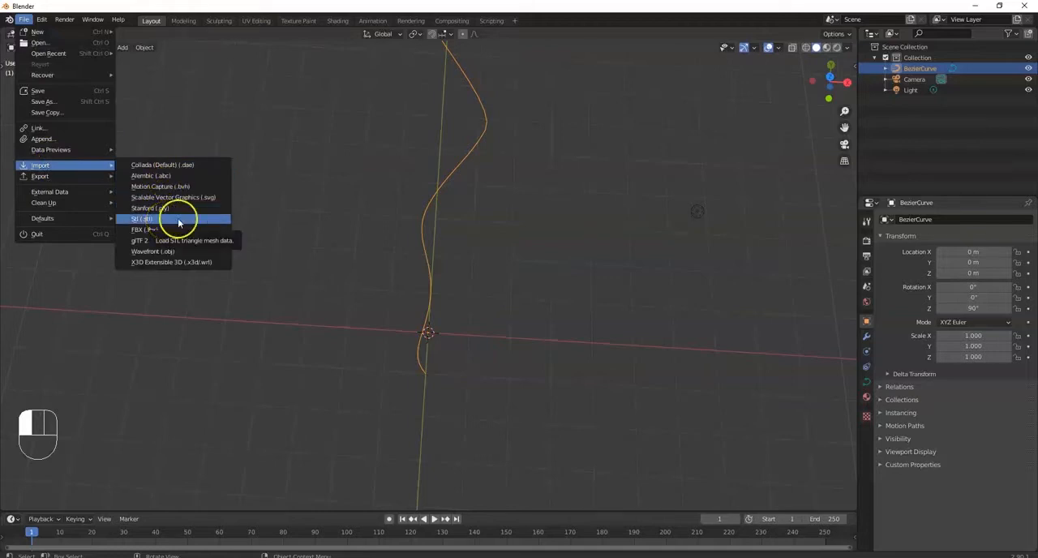
{"action": "mouse_move", "coordinate": [170, 250]}
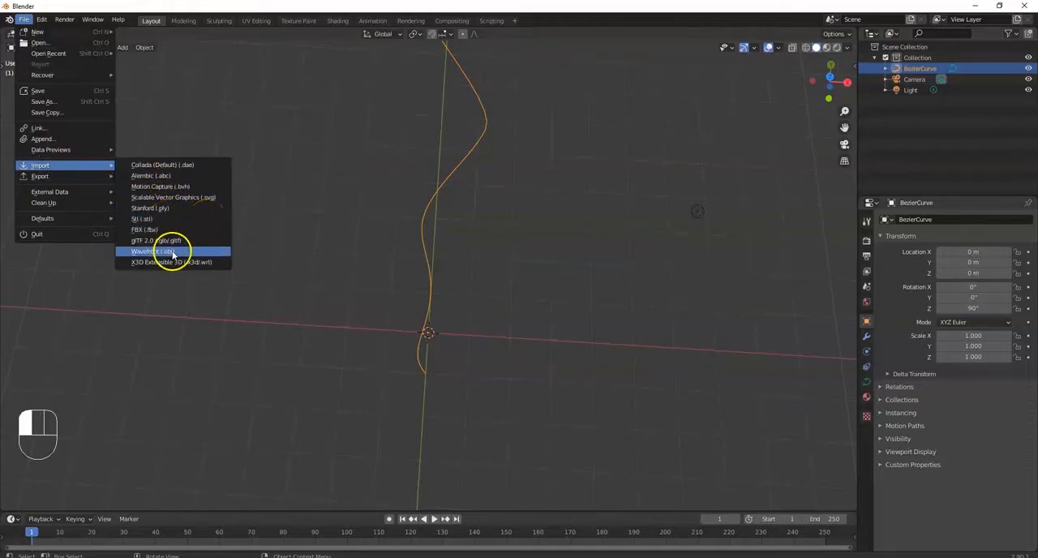
{"action": "mouse_move", "coordinate": [149, 231]}
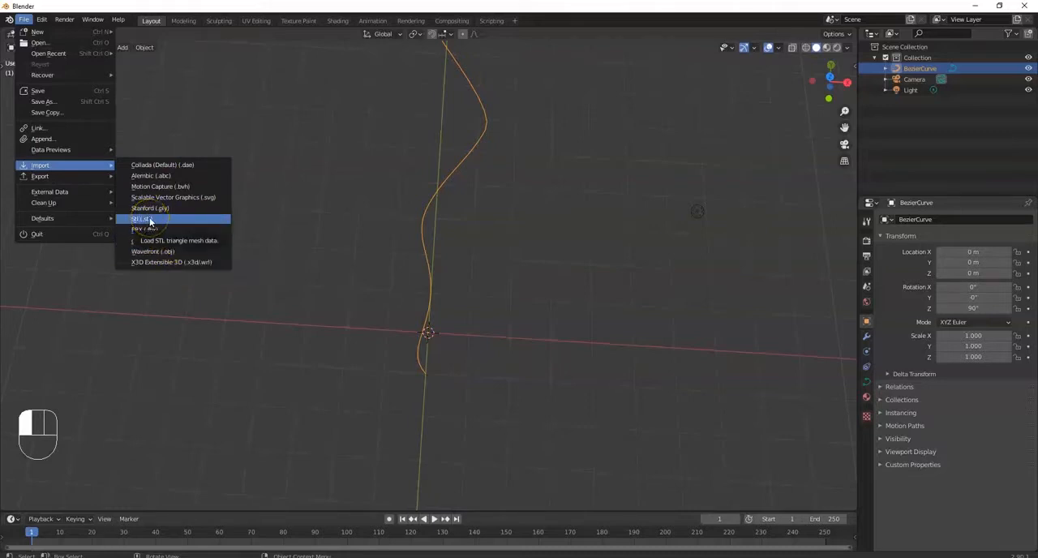
{"action": "left_click", "coordinate": [143, 219]}
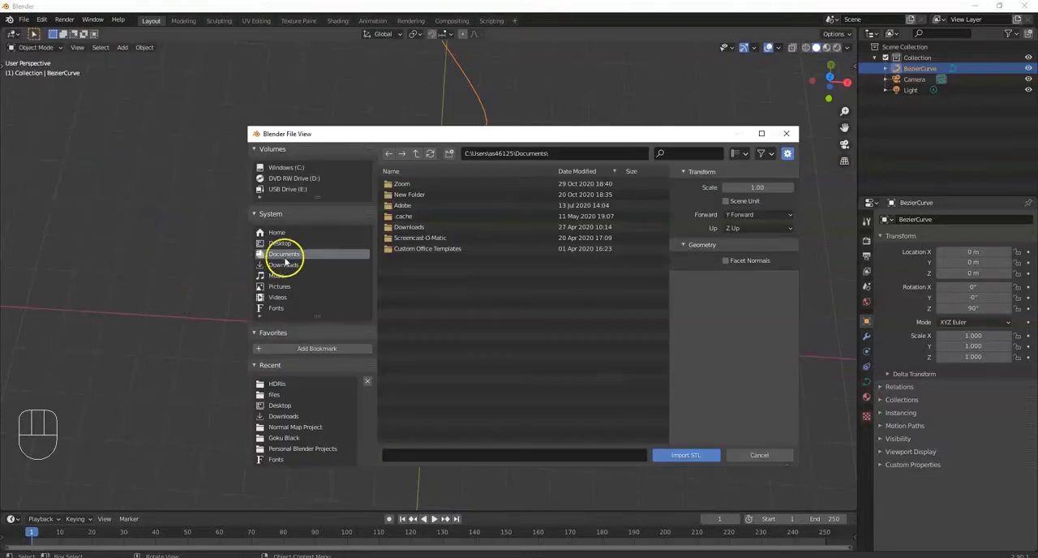
{"action": "left_click", "coordinate": [279, 243]}
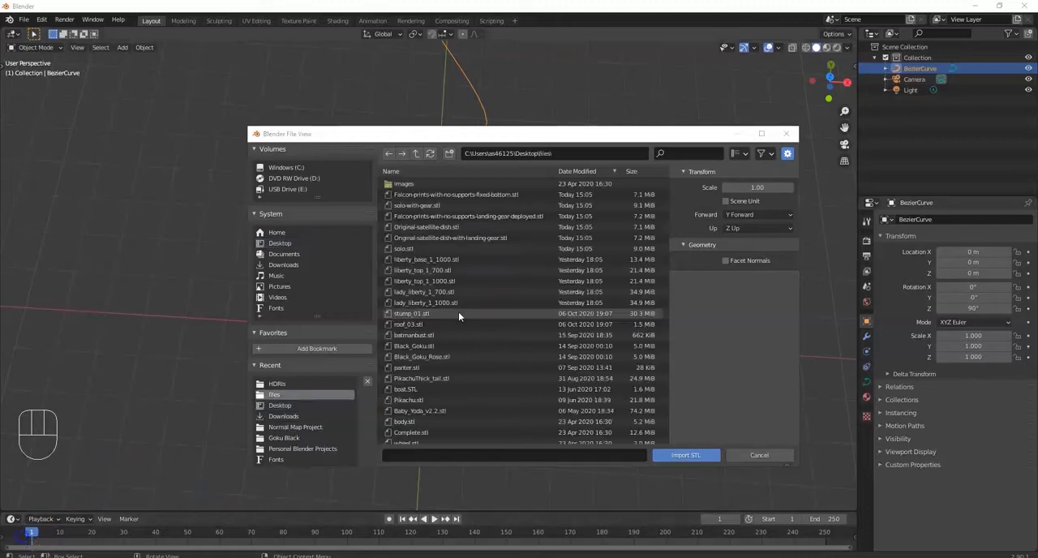
{"action": "mouse_move", "coordinate": [500, 269]}
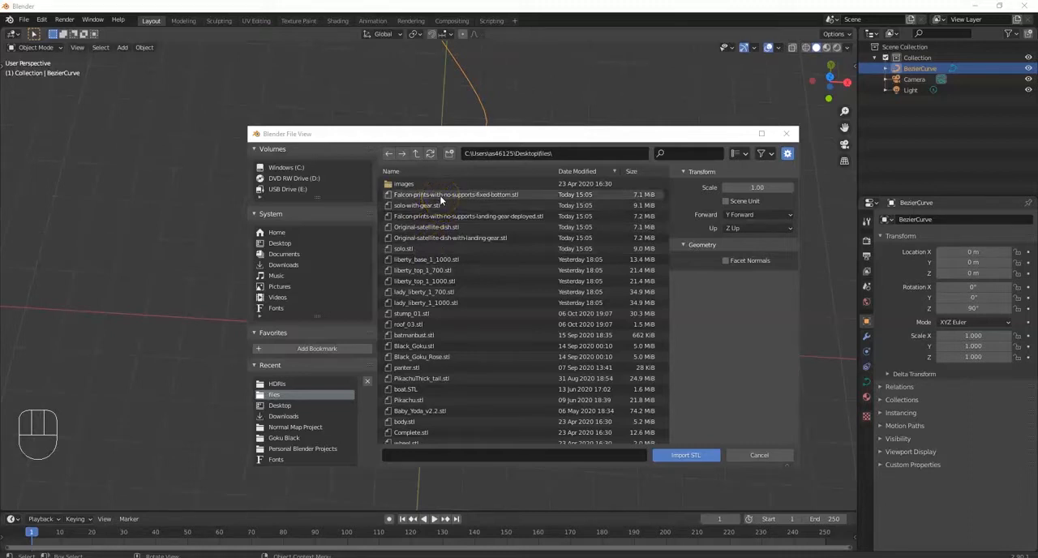
{"action": "left_click", "coordinate": [759, 454]}
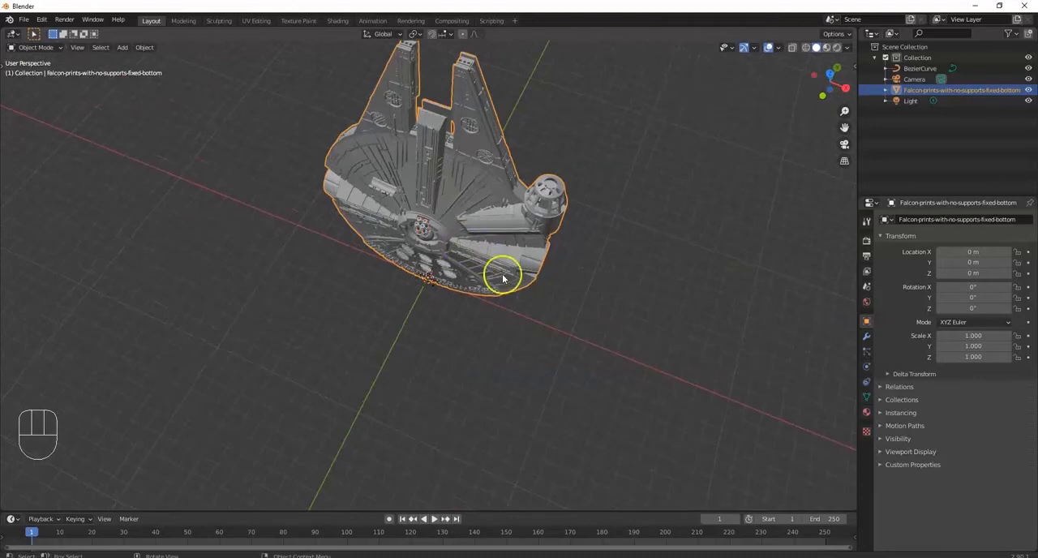
{"action": "mouse_move", "coordinate": [834, 480]}
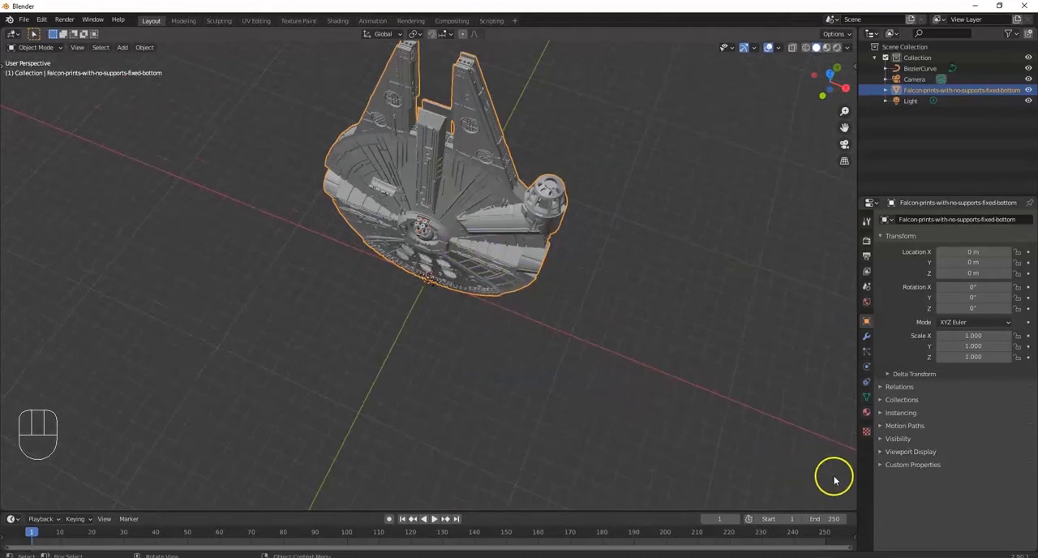
Step: Scale the Falcon to about 0.009 and rotate it 90 degrees about X to lie flat
{"action": "key", "text": "s"}
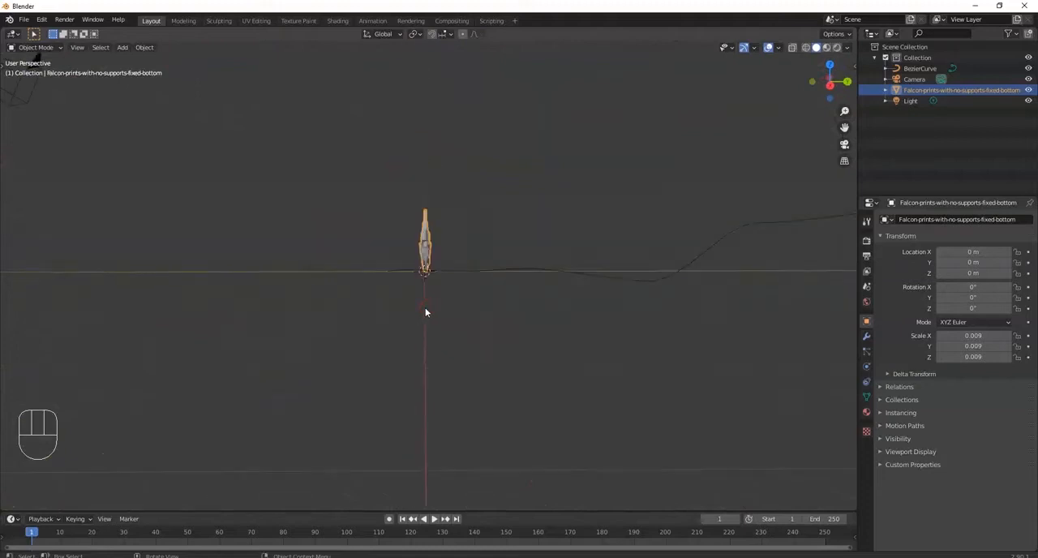
{"action": "left_click_drag", "start_coordinate": [425, 312], "coordinate": [555, 316]}
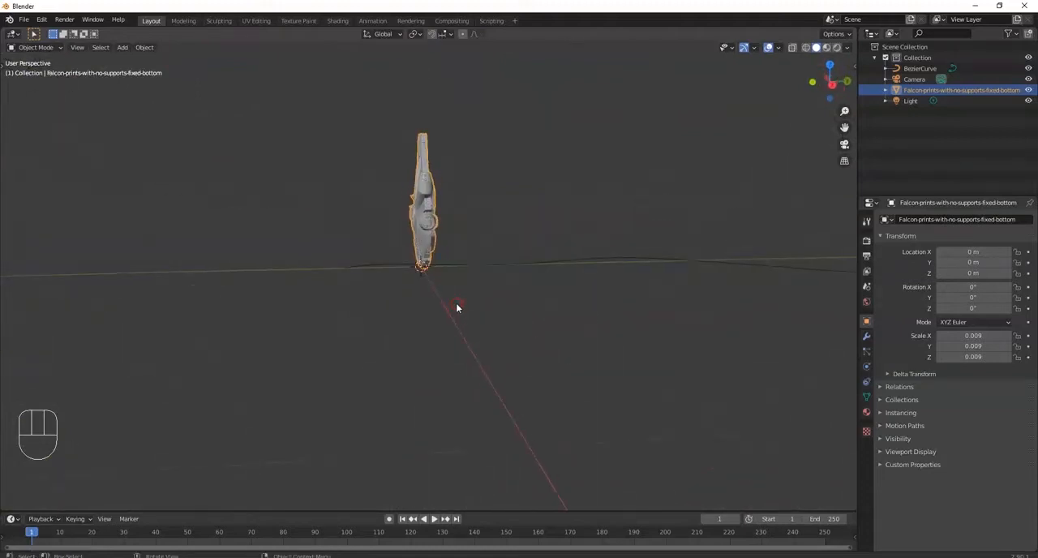
{"action": "key", "text": "r"}
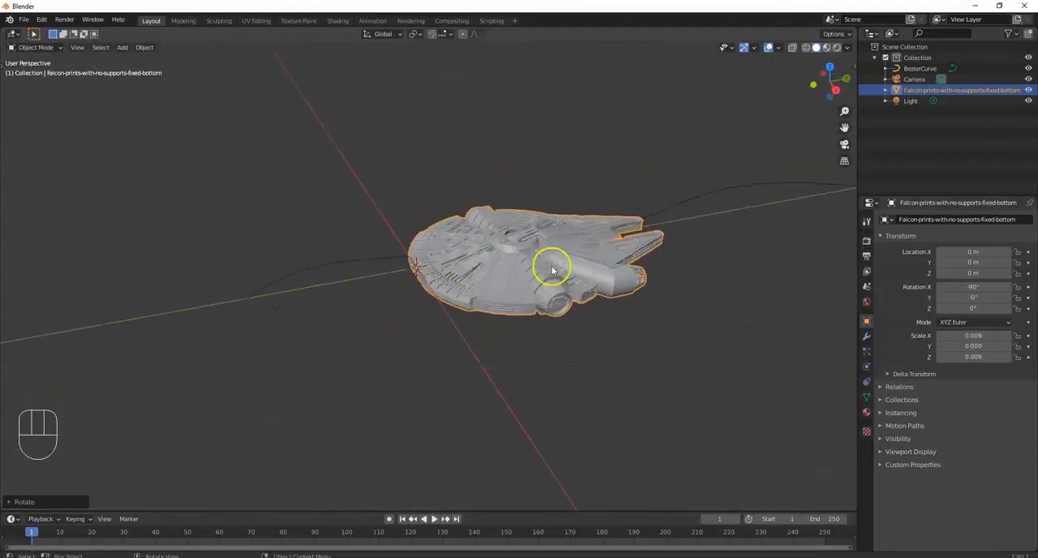
{"action": "mouse_move", "coordinate": [571, 272]}
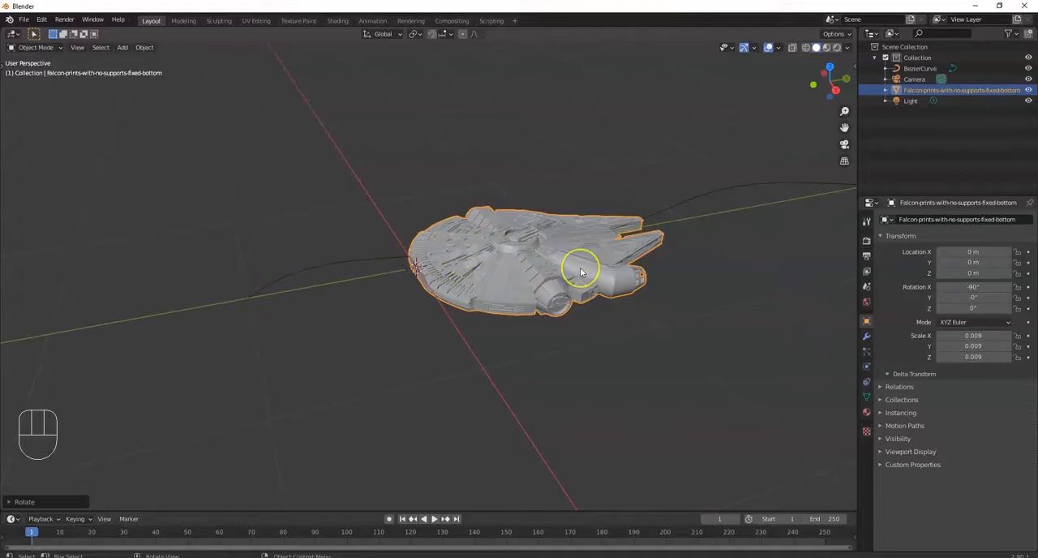
{"action": "mouse_move", "coordinate": [564, 251]}
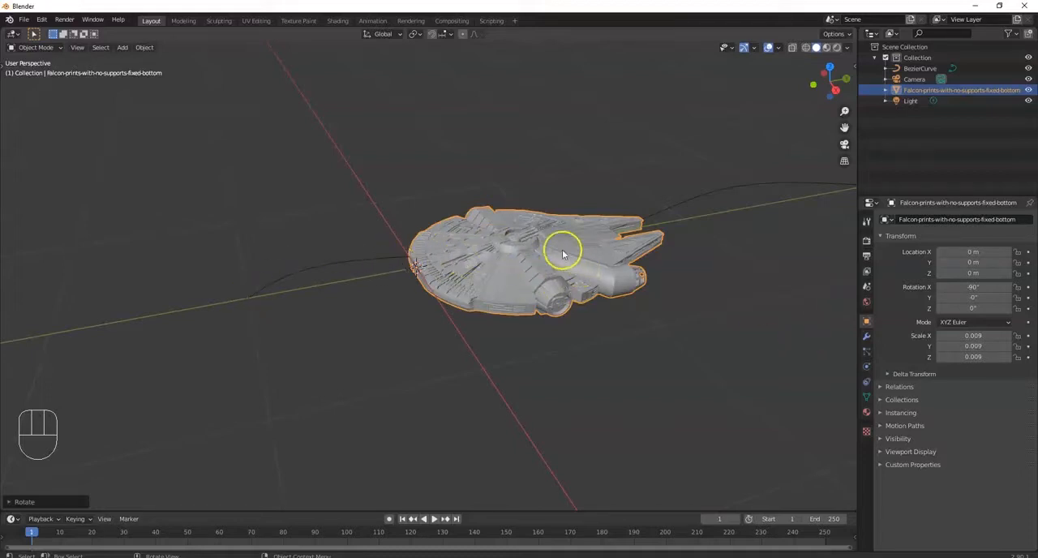
{"action": "mouse_move", "coordinate": [536, 257]}
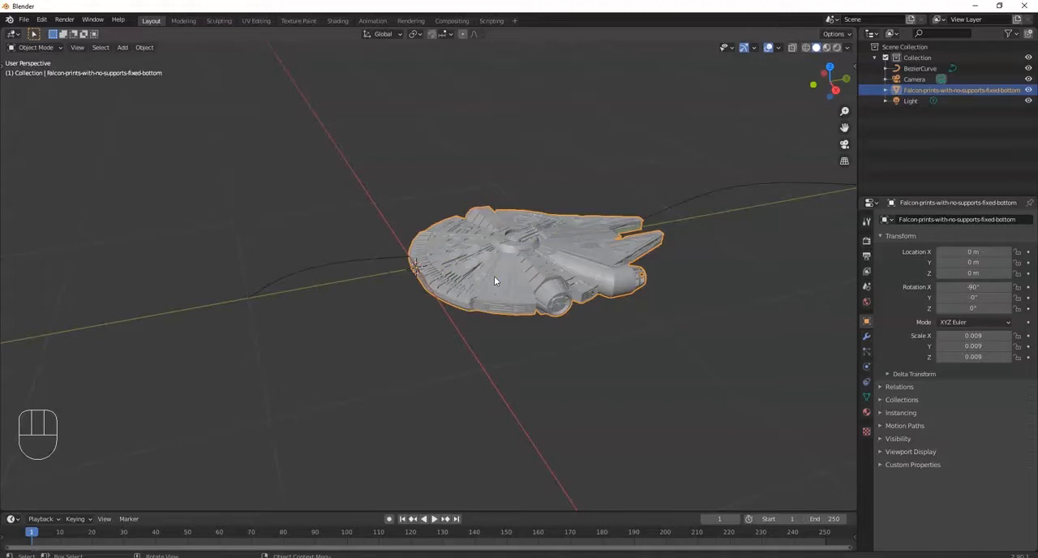
Step: Apply All Transforms to the Falcon so it reads zero rotation and scale 1
{"action": "key", "text": "ctrl+a"}
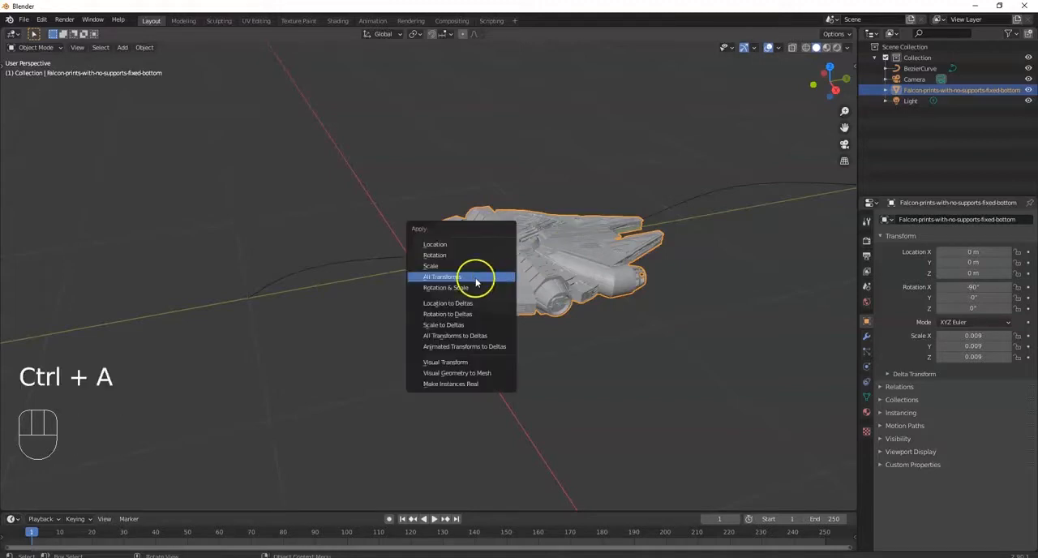
{"action": "left_click", "coordinate": [441, 275]}
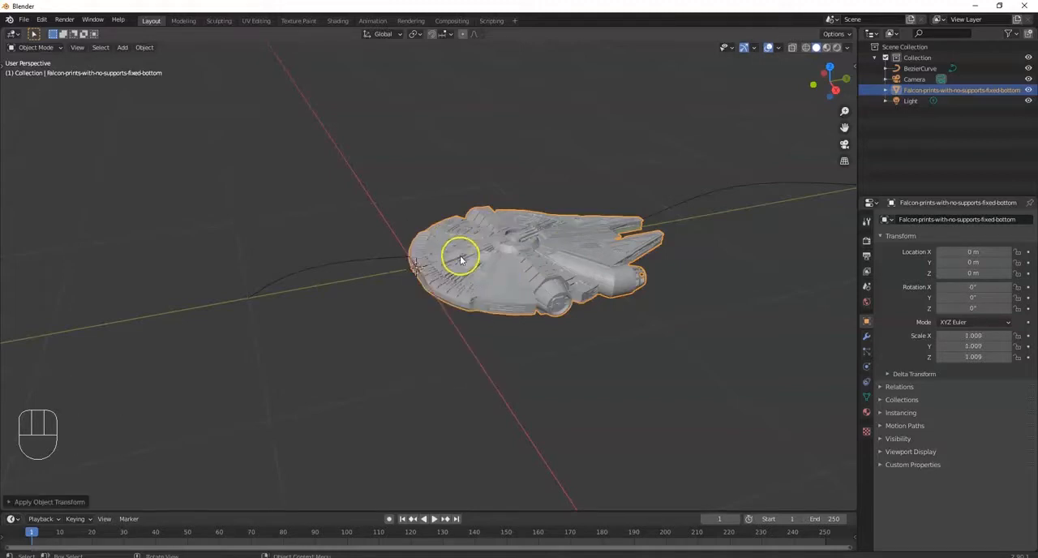
{"action": "left_click_drag", "start_coordinate": [462, 260], "coordinate": [542, 337]}
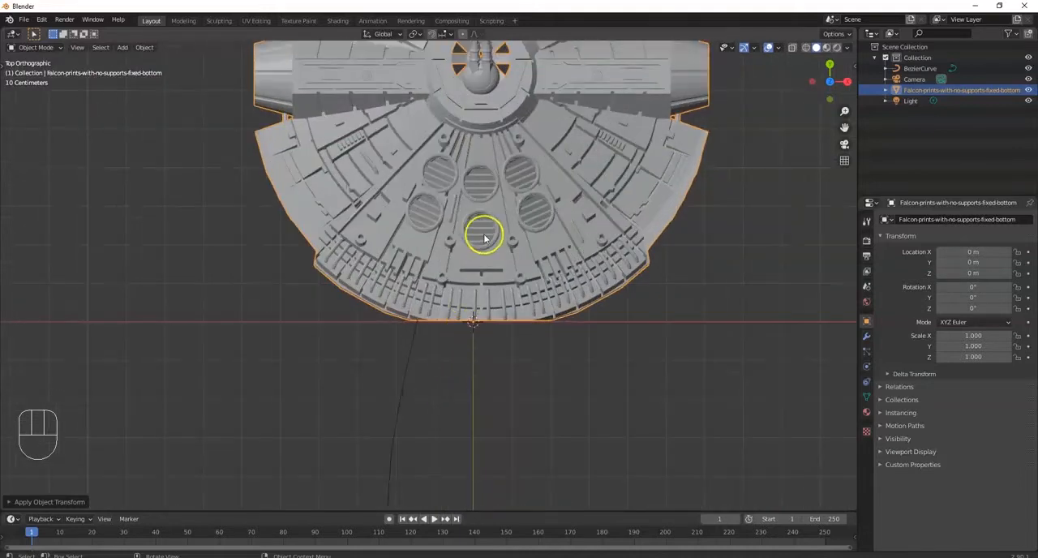
Step: Set the Falcon's origin to its Center of Mass (Volume)
{"action": "scroll", "scroll_direction": "down", "scroll_amount": 3}
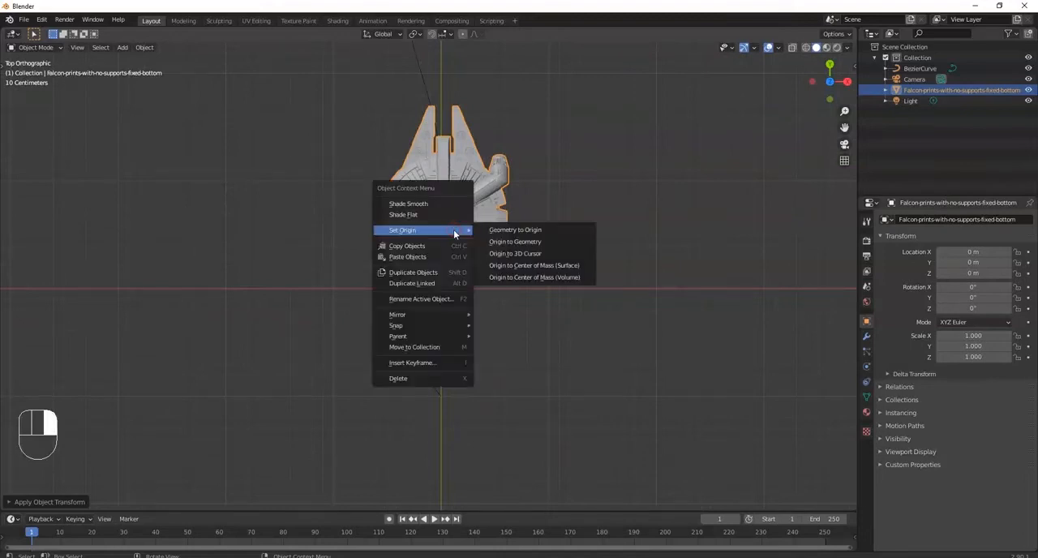
{"action": "mouse_move", "coordinate": [535, 276]}
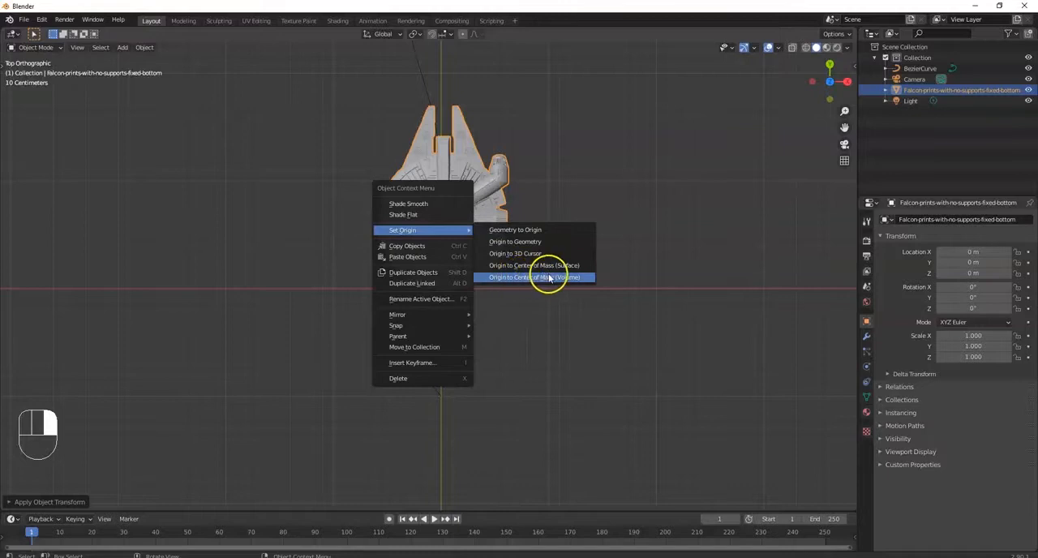
{"action": "left_click", "coordinate": [535, 278]}
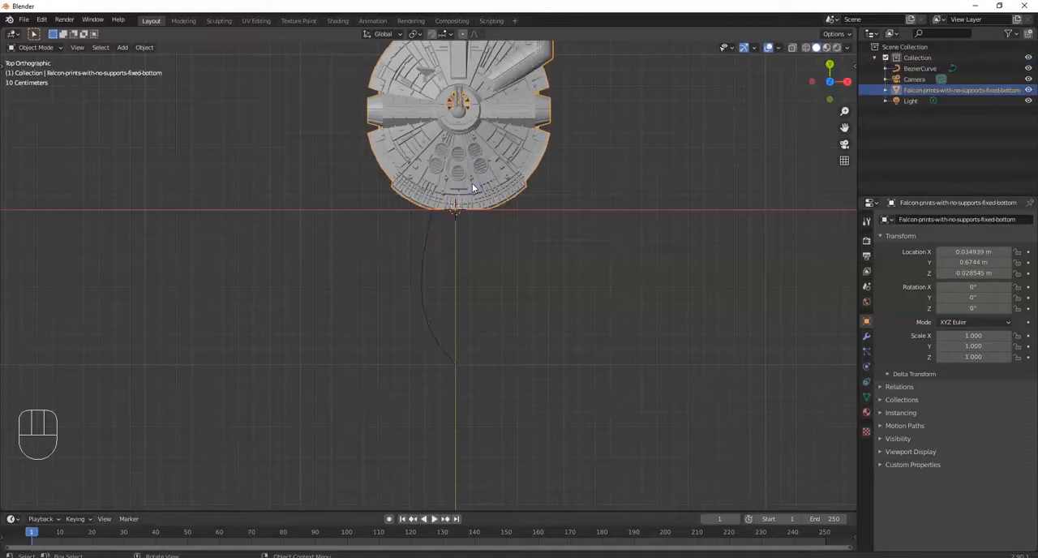
Step: Snap the 3D cursor to the curve's lower end point in Edit Mode, then return to Object Mode
{"action": "key", "text": "g"}
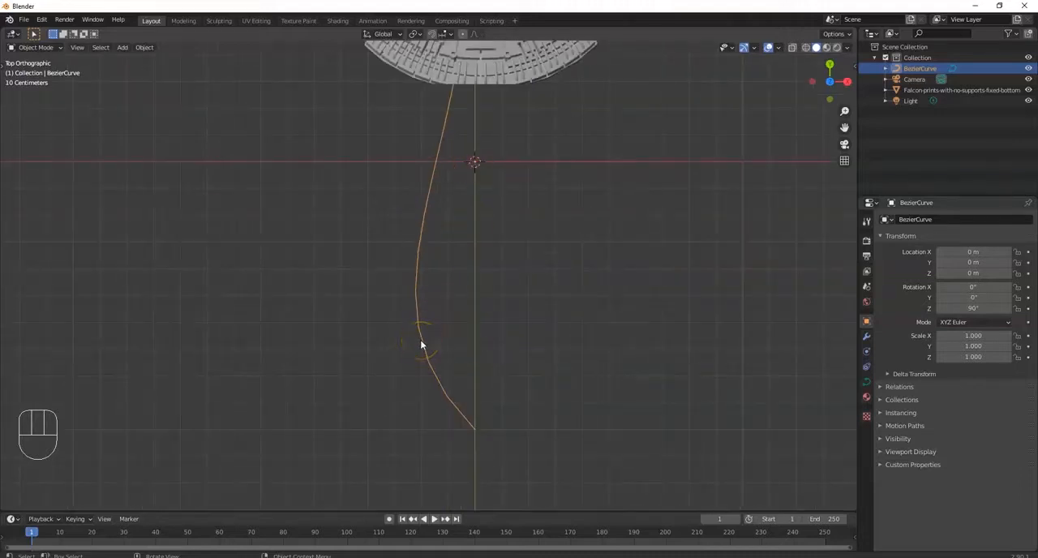
{"action": "key", "text": "Tab"}
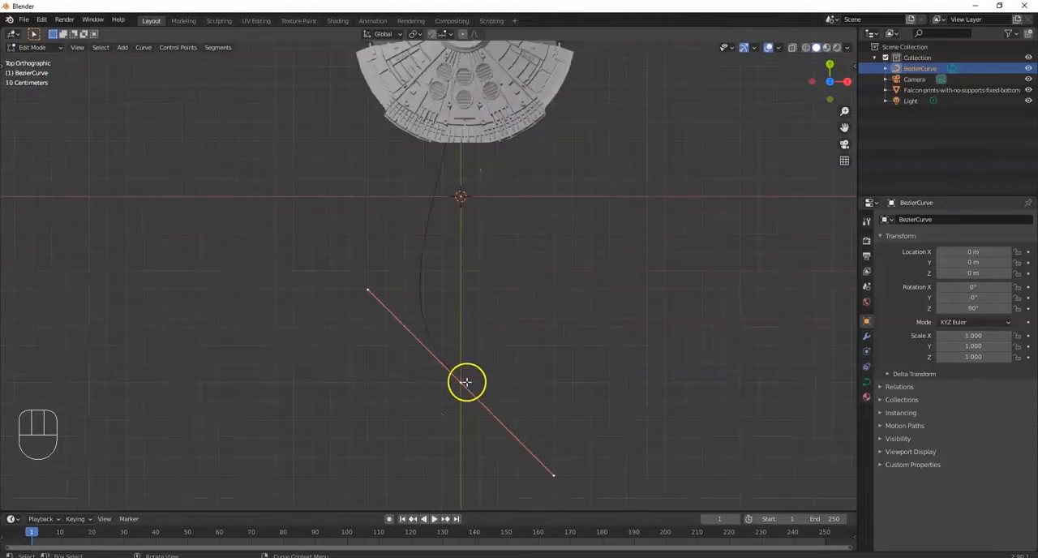
{"action": "key", "text": "shift"}
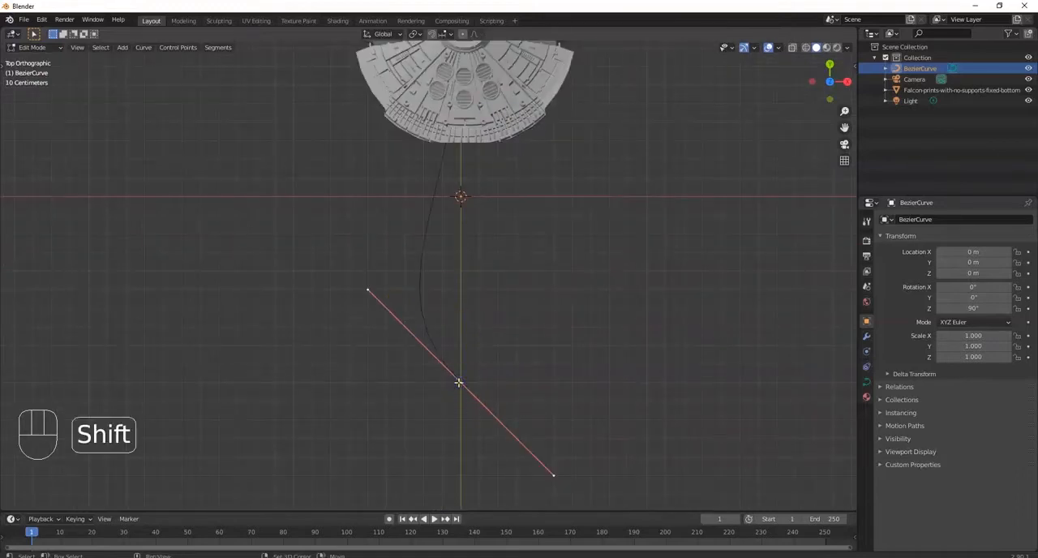
{"action": "key", "text": "shift+s"}
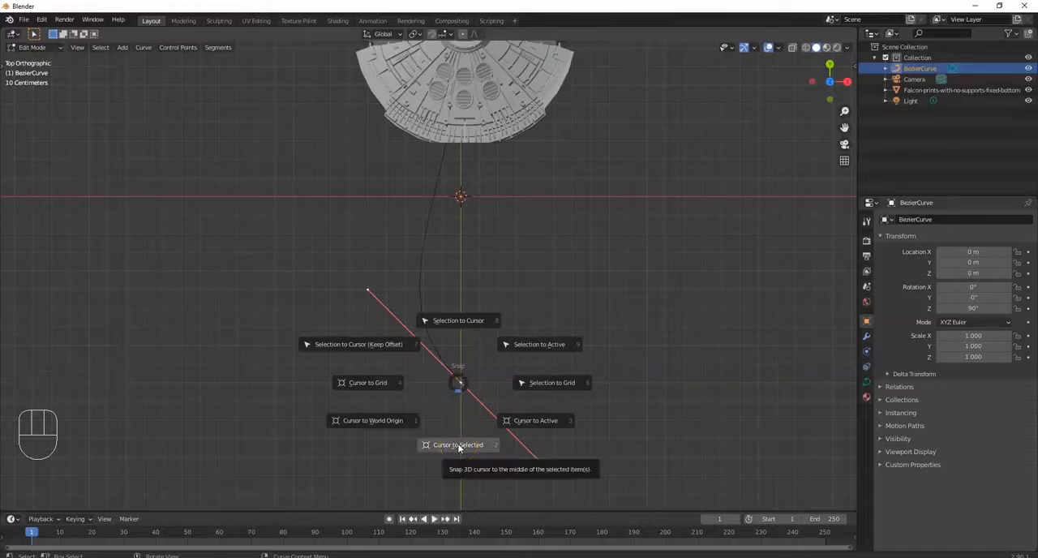
{"action": "left_click", "coordinate": [457, 445]}
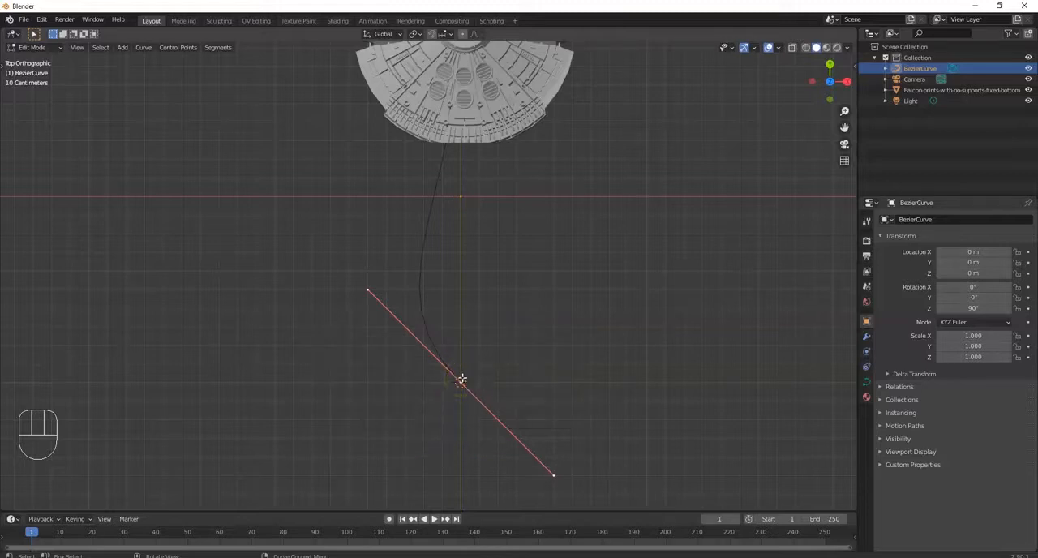
{"action": "key", "text": "Tab"}
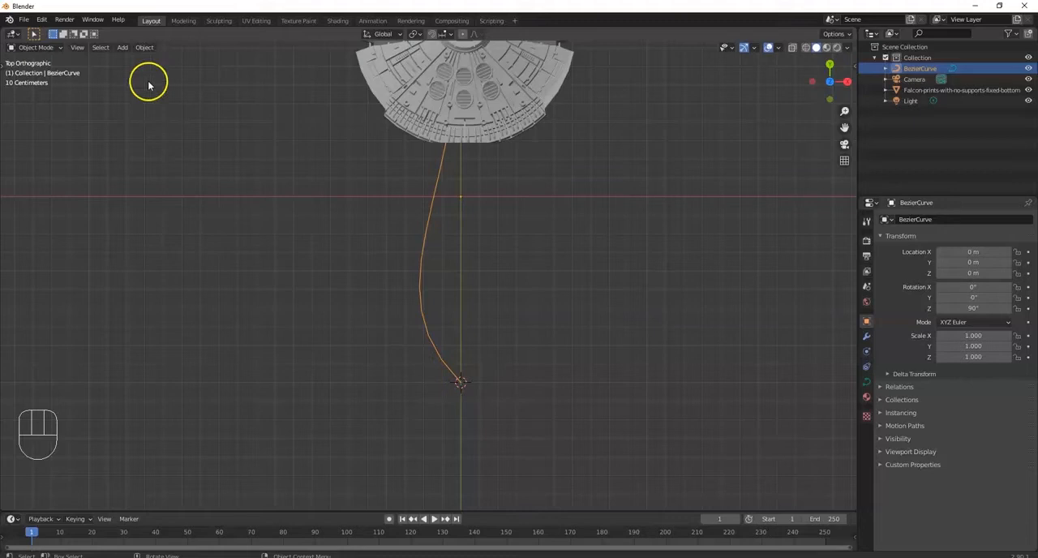
{"action": "mouse_move", "coordinate": [454, 375]}
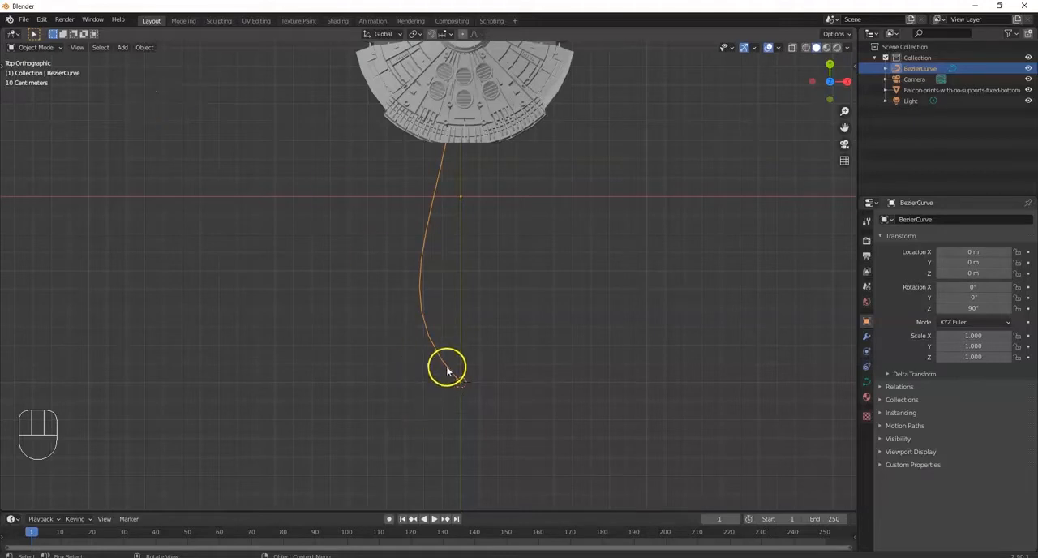
Step: Set the Bezier curve's origin to the 3D cursor via Set Origin > Origin to 3D Cursor
{"action": "right_click", "coordinate": [446, 365]}
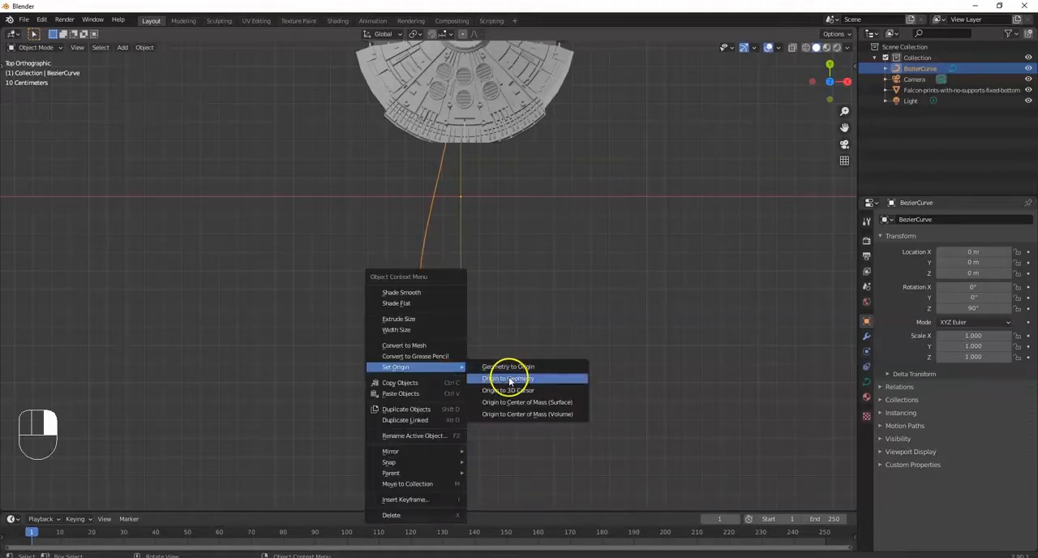
{"action": "left_click", "coordinate": [506, 380]}
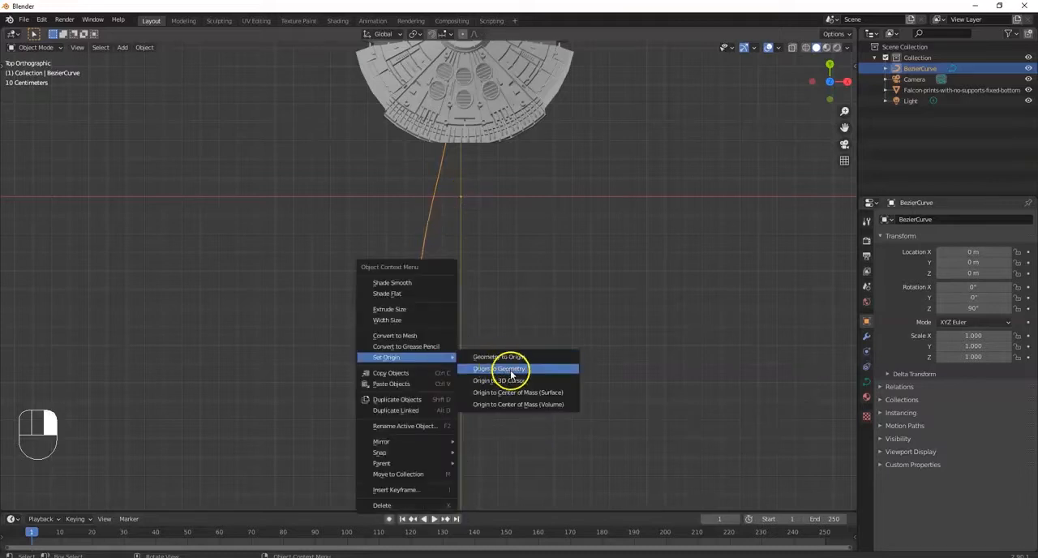
{"action": "left_click", "coordinate": [500, 368]}
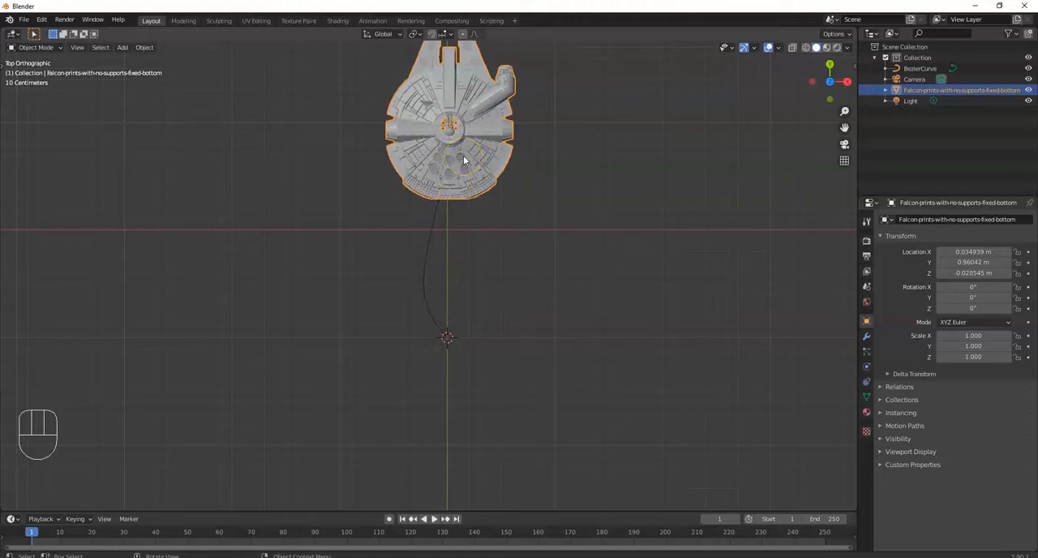
Step: Snap the Falcon to the 3D cursor with Selection to Cursor and view it from the top
{"action": "key", "text": "shift+s"}
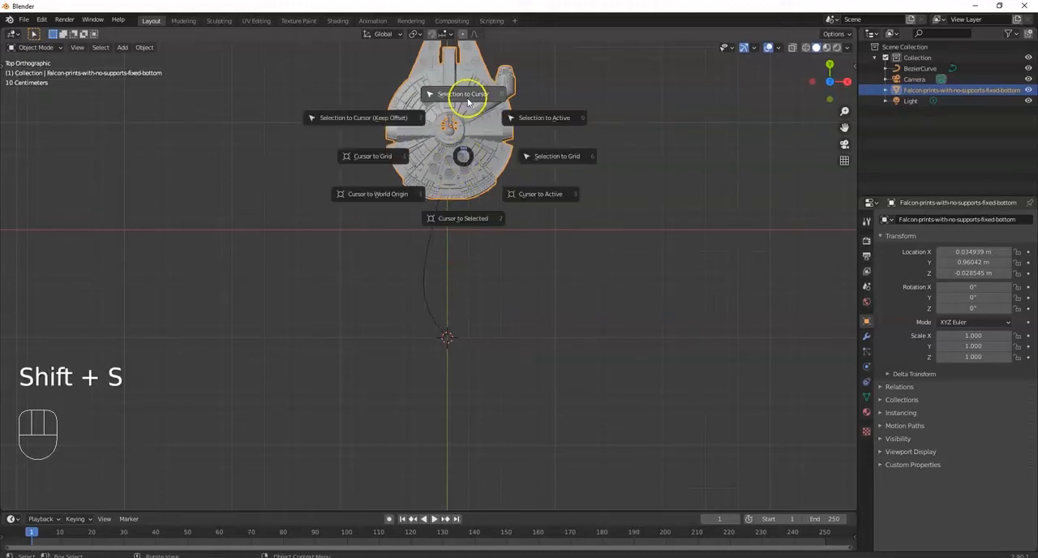
{"action": "left_click", "coordinate": [464, 94]}
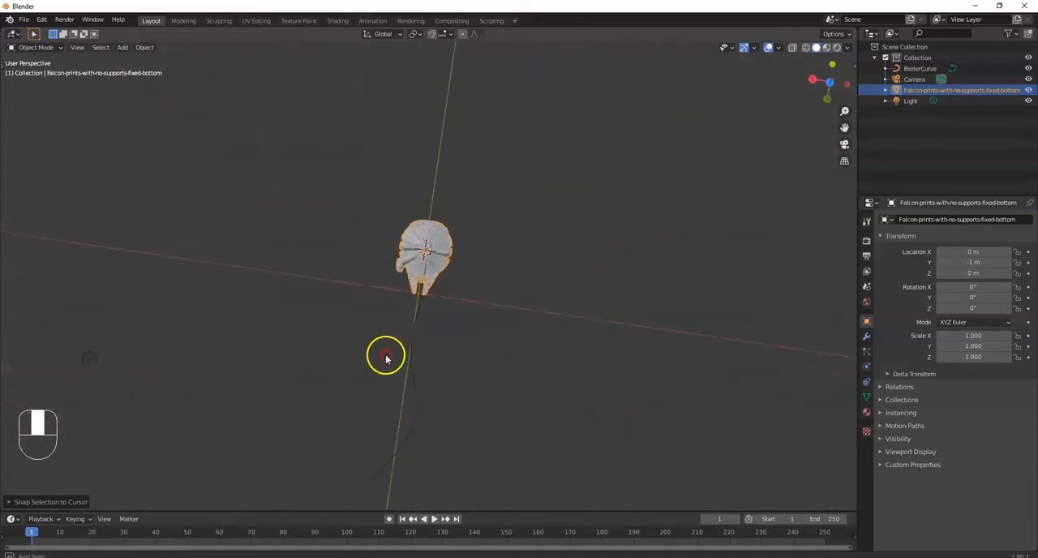
{"action": "key", "text": "KP_7"}
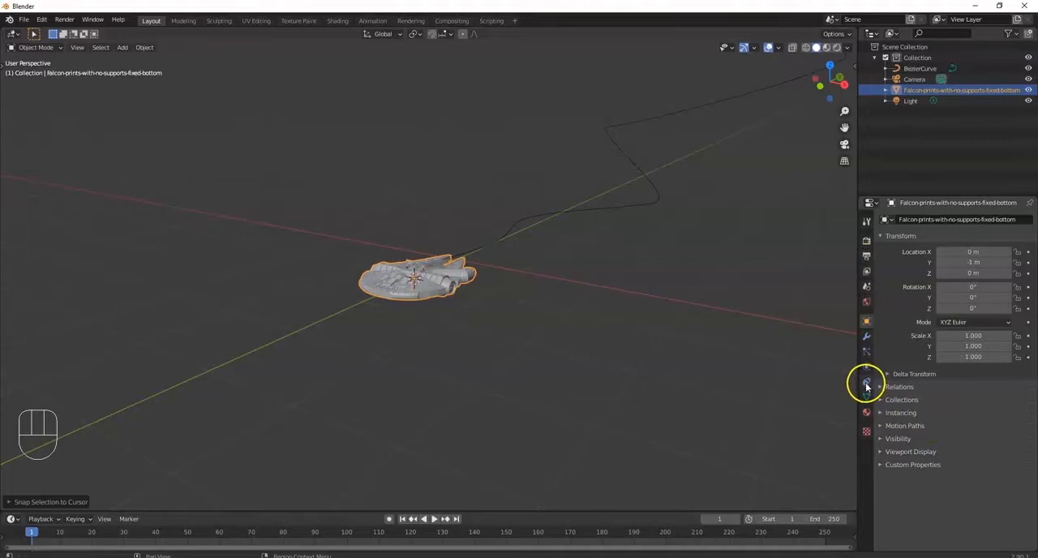
{"action": "mouse_move", "coordinate": [866, 386]}
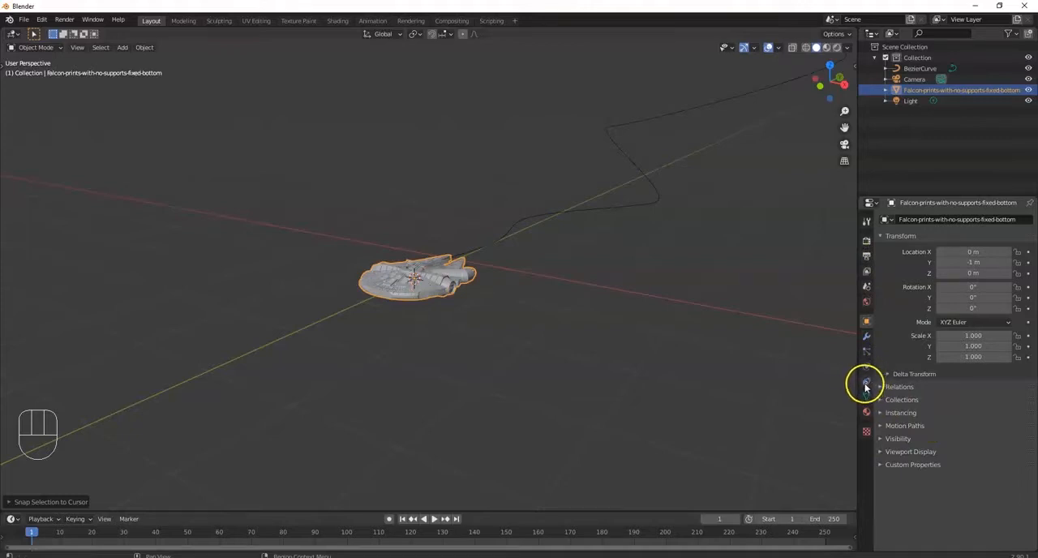
Step: Add a Follow Path constraint to the Falcon with BezierCurve as its target
{"action": "left_click", "coordinate": [866, 383]}
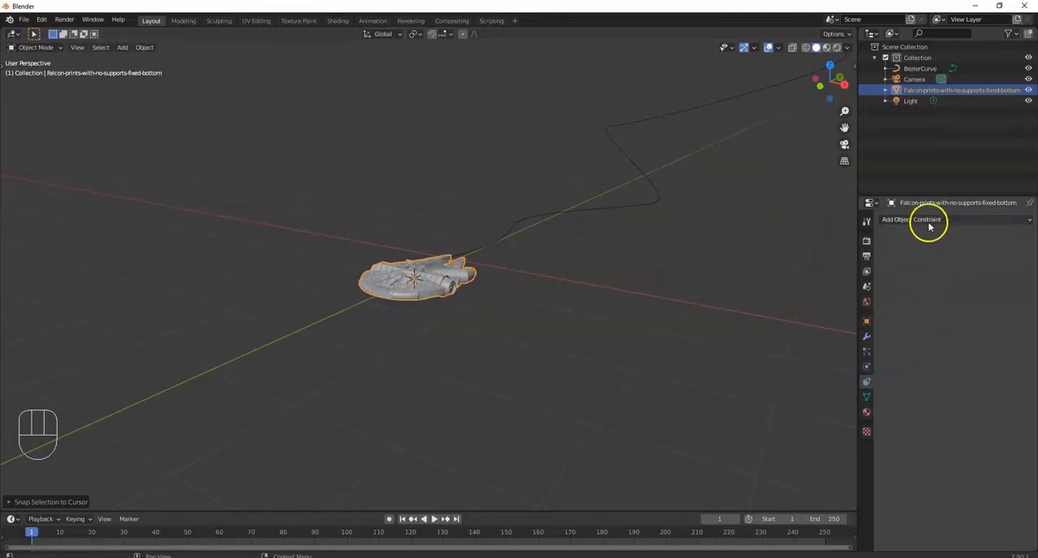
{"action": "left_click", "coordinate": [928, 219]}
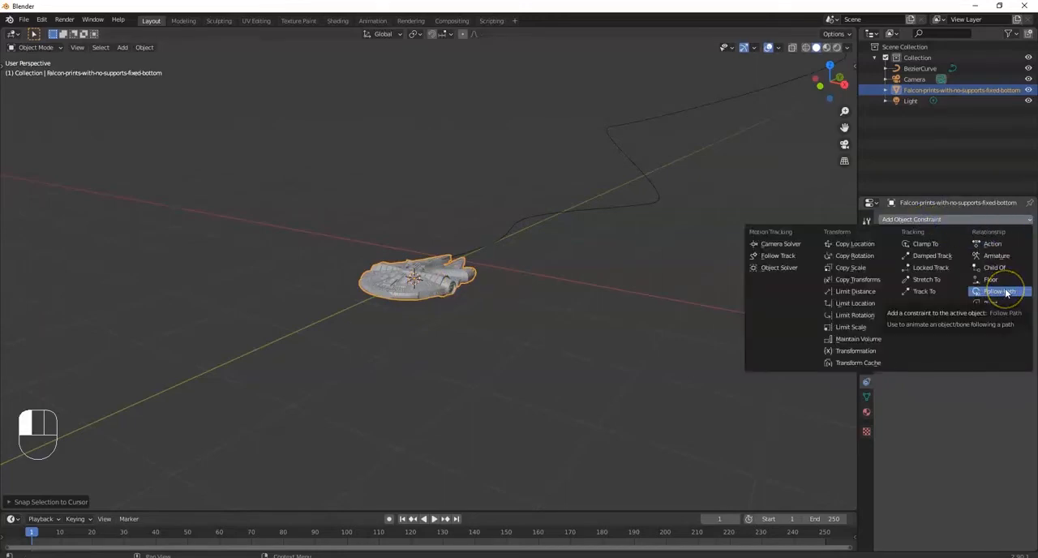
{"action": "left_click", "coordinate": [999, 291]}
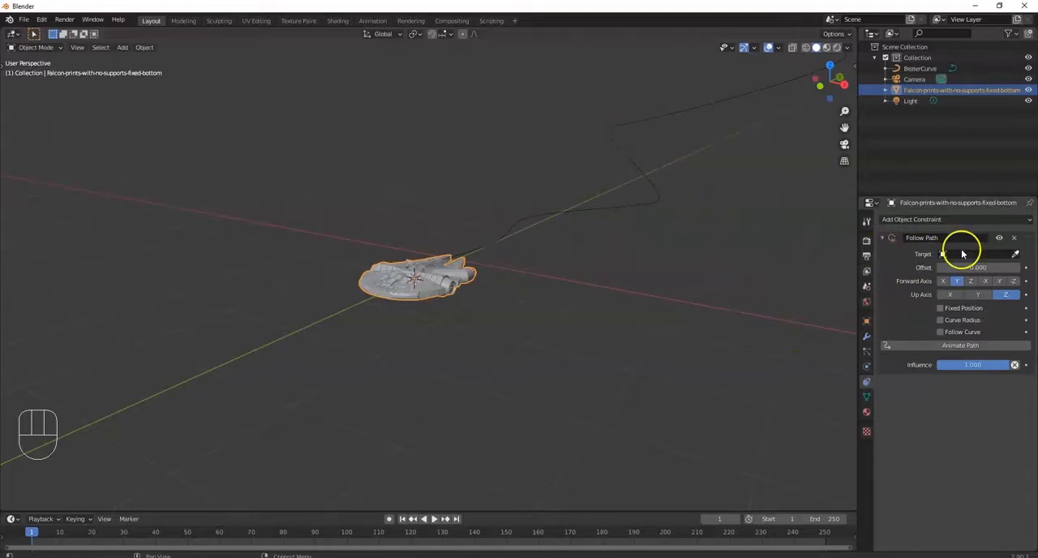
{"action": "left_click", "coordinate": [974, 253]}
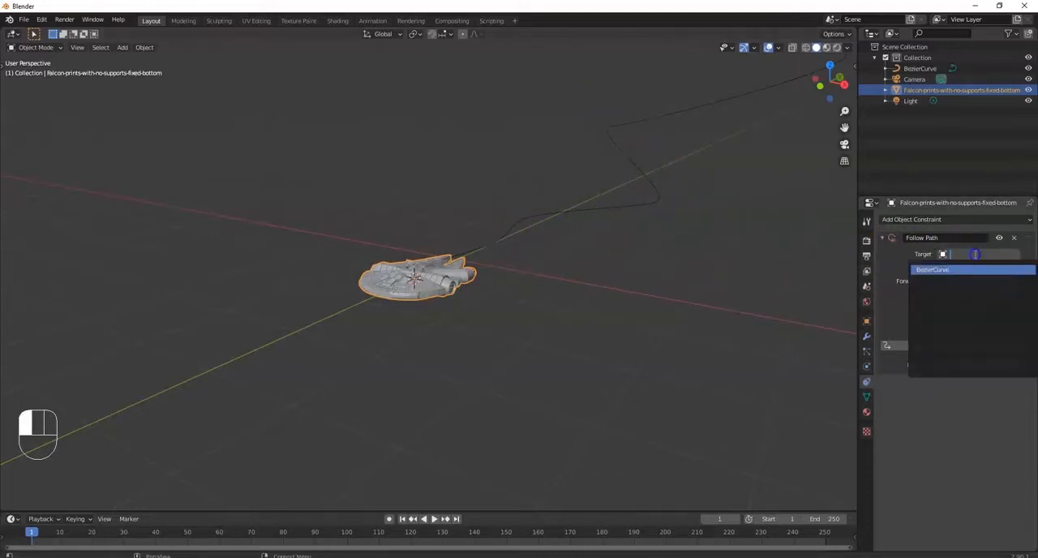
{"action": "left_click", "coordinate": [933, 269]}
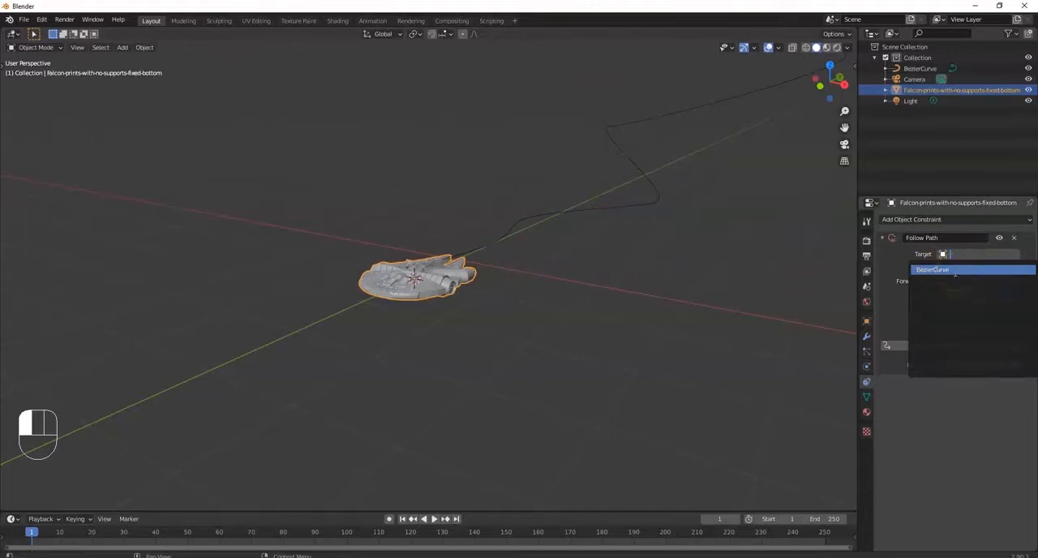
{"action": "left_click", "coordinate": [933, 269]}
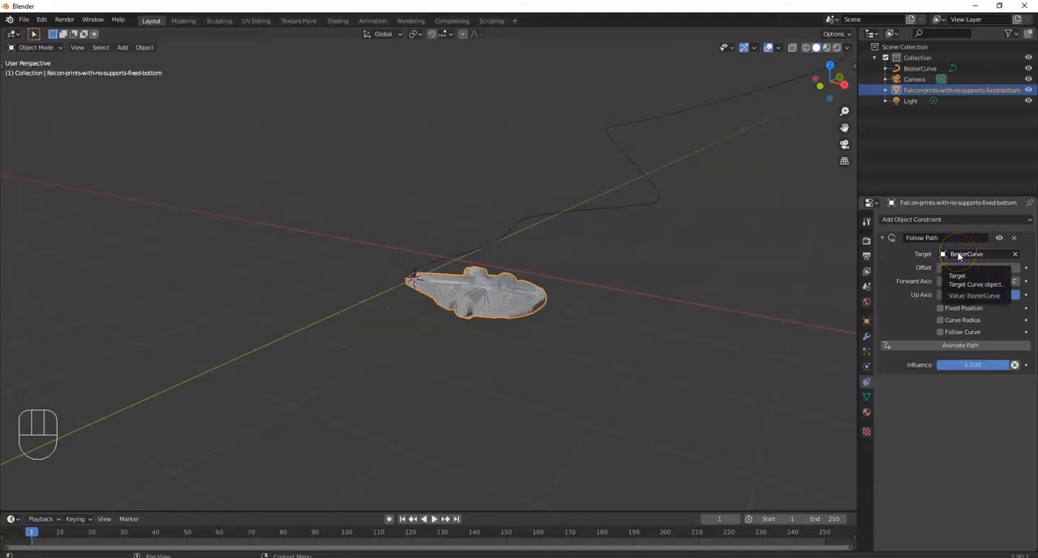
{"action": "left_click", "coordinate": [1015, 253]}
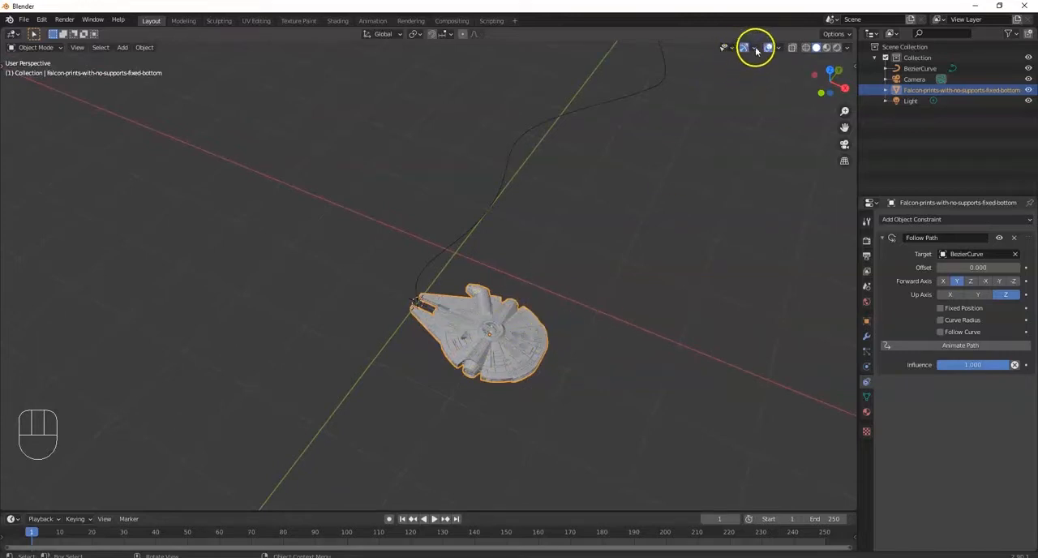
{"action": "left_click", "coordinate": [755, 47]}
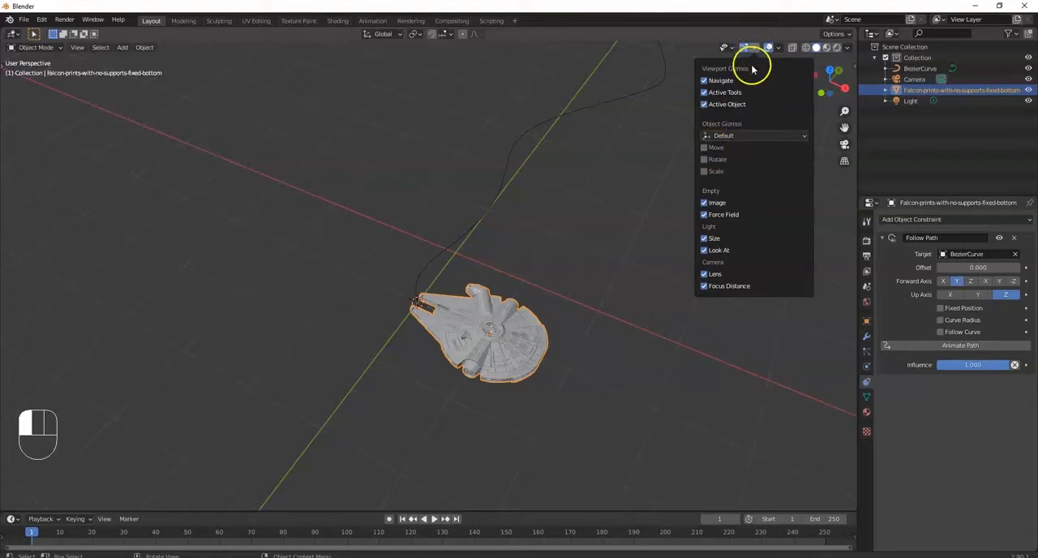
{"action": "left_click", "coordinate": [743, 47]}
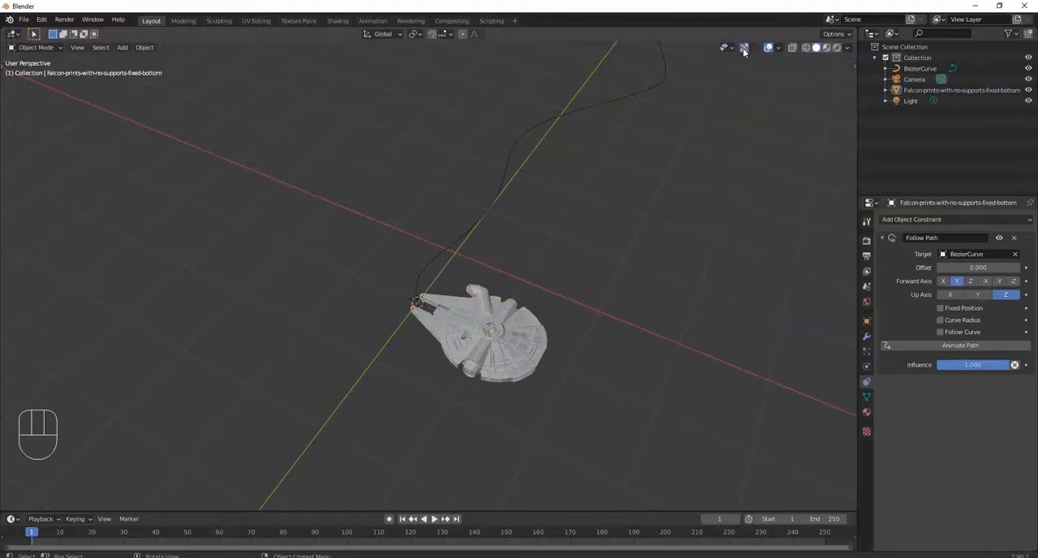
{"action": "left_click", "coordinate": [743, 47]}
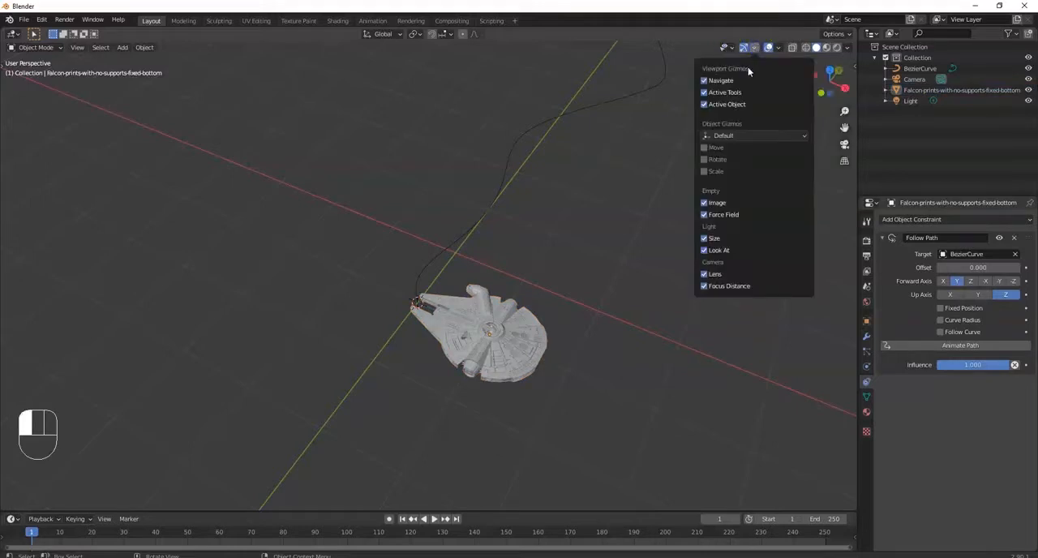
{"action": "left_click", "coordinate": [704, 148]}
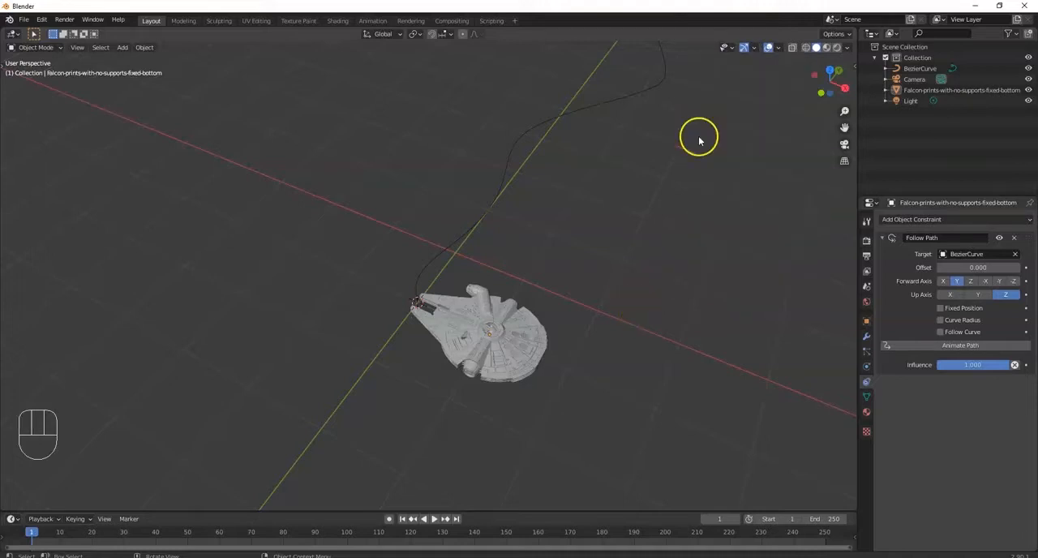
{"action": "left_click", "coordinate": [756, 47]}
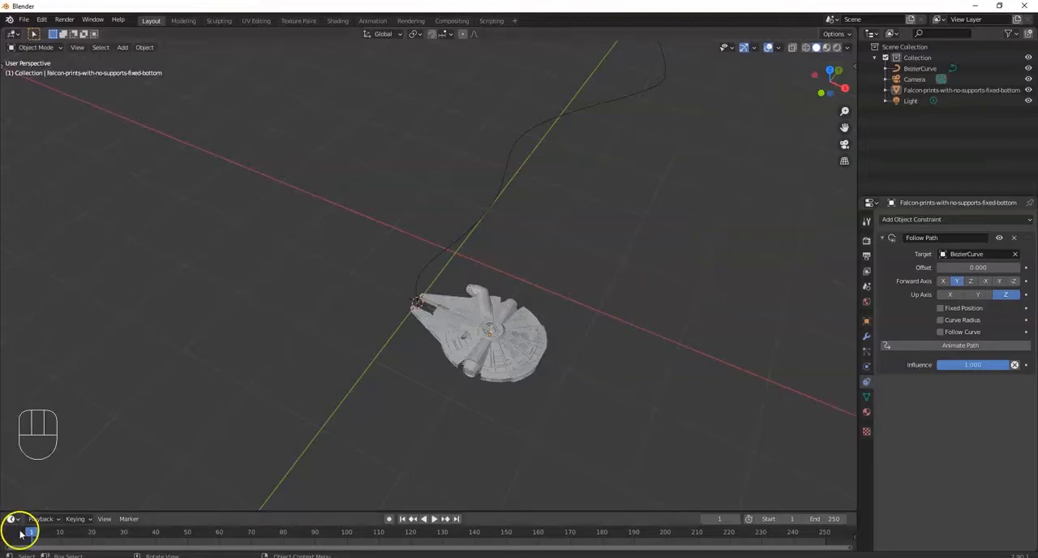
{"action": "left_click", "coordinate": [779, 47]}
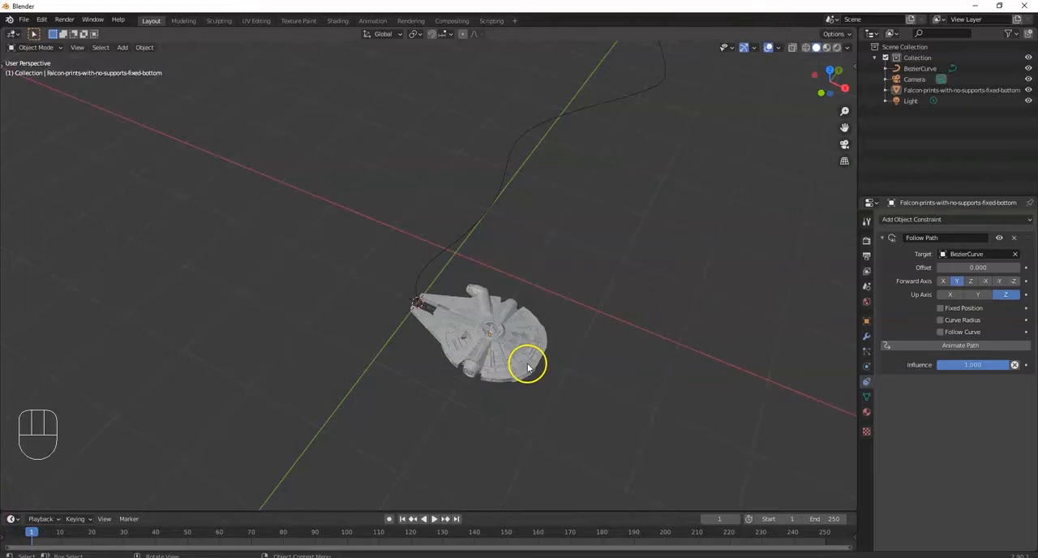
{"action": "left_click", "coordinate": [490, 357]}
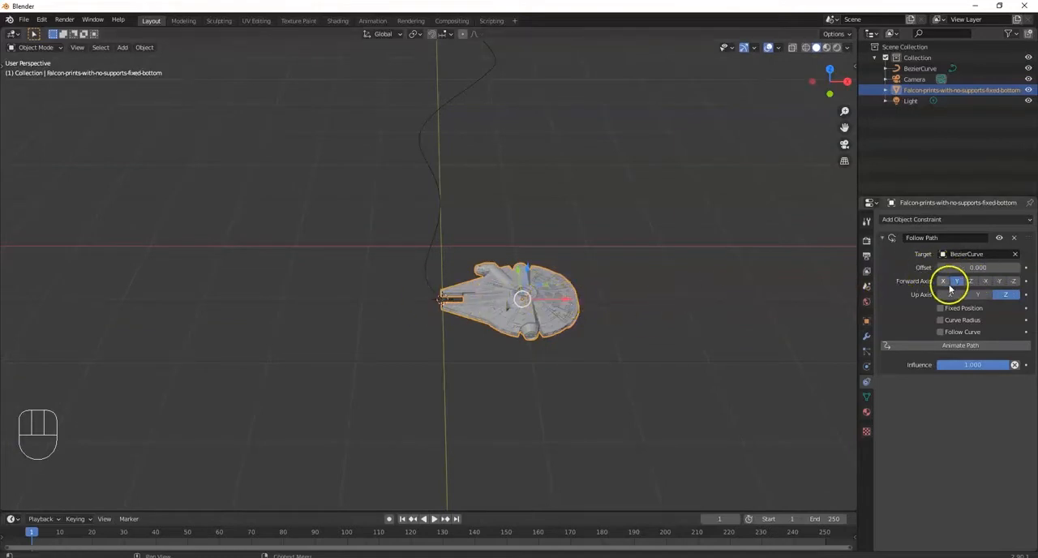
{"action": "mouse_move", "coordinate": [957, 282]}
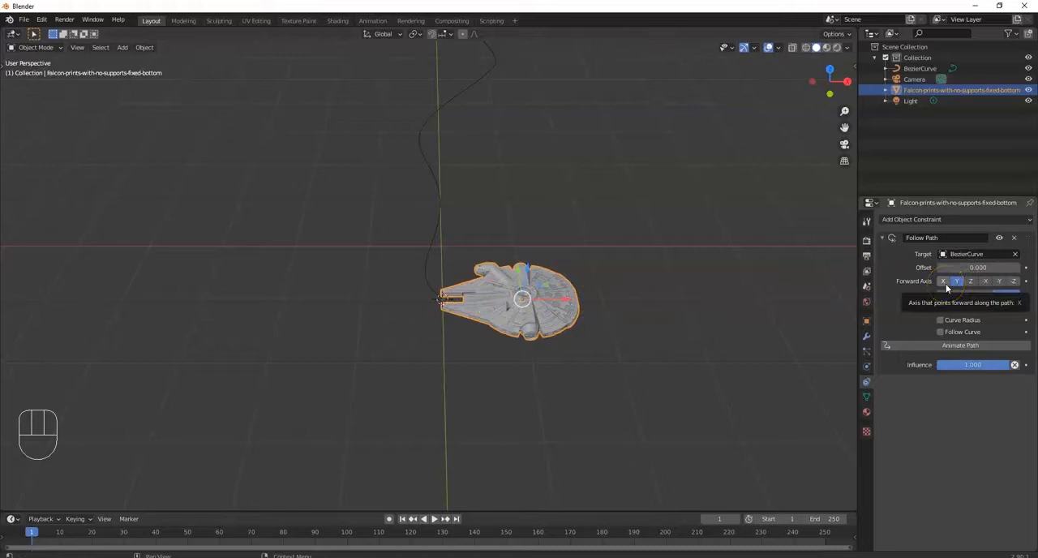
Step: Change the Follow Path constraint's Forward Axis and check the Falcon's orientation in the viewport
{"action": "left_click", "coordinate": [957, 281]}
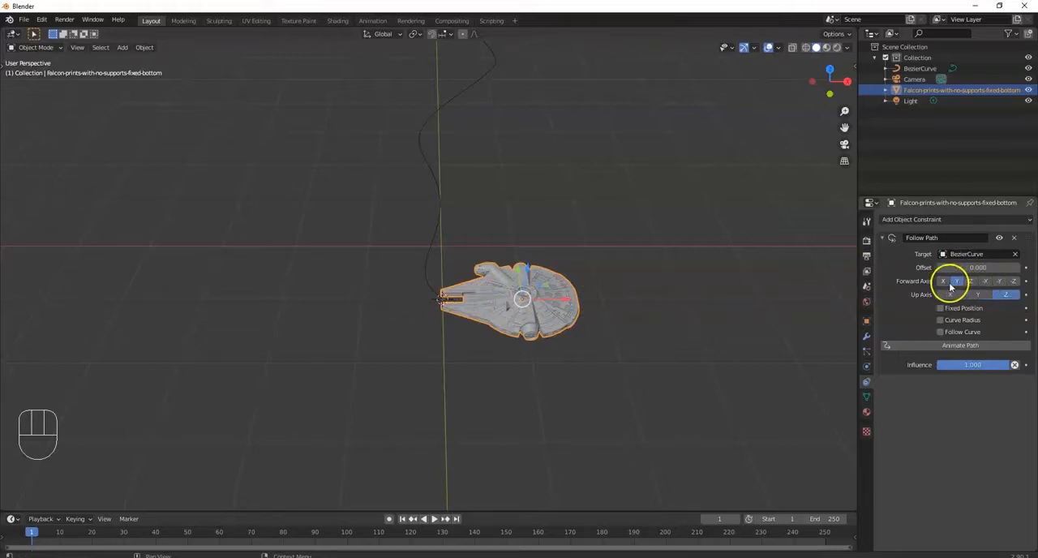
{"action": "left_click", "coordinate": [944, 281]}
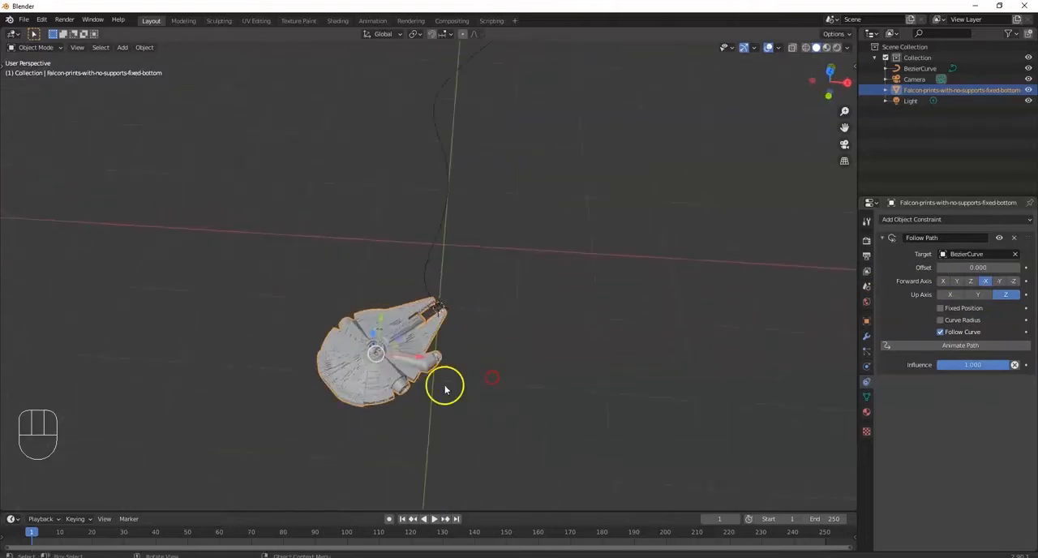
{"action": "left_click", "coordinate": [957, 281]}
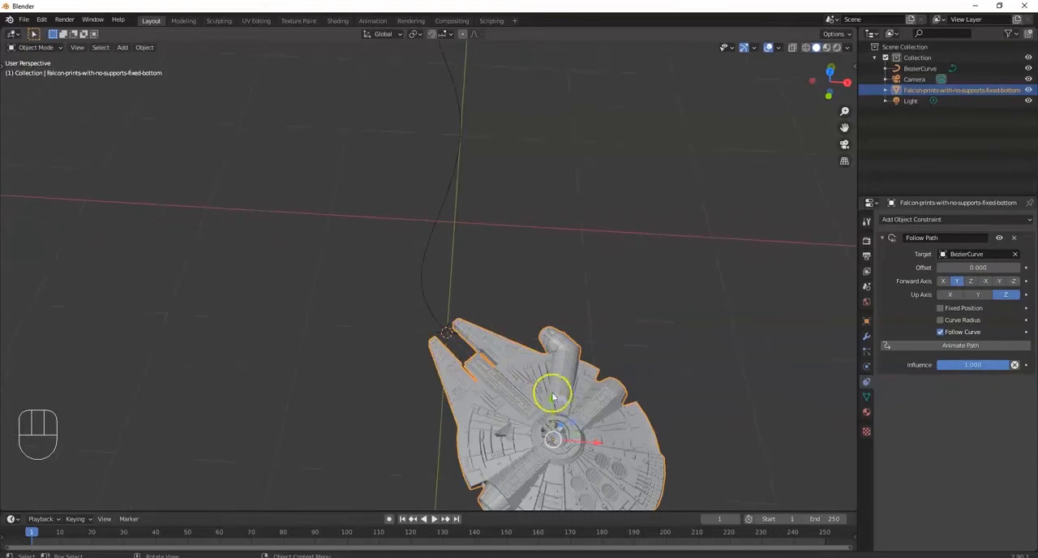
{"action": "left_click_drag", "start_coordinate": [552, 397], "coordinate": [727, 444]}
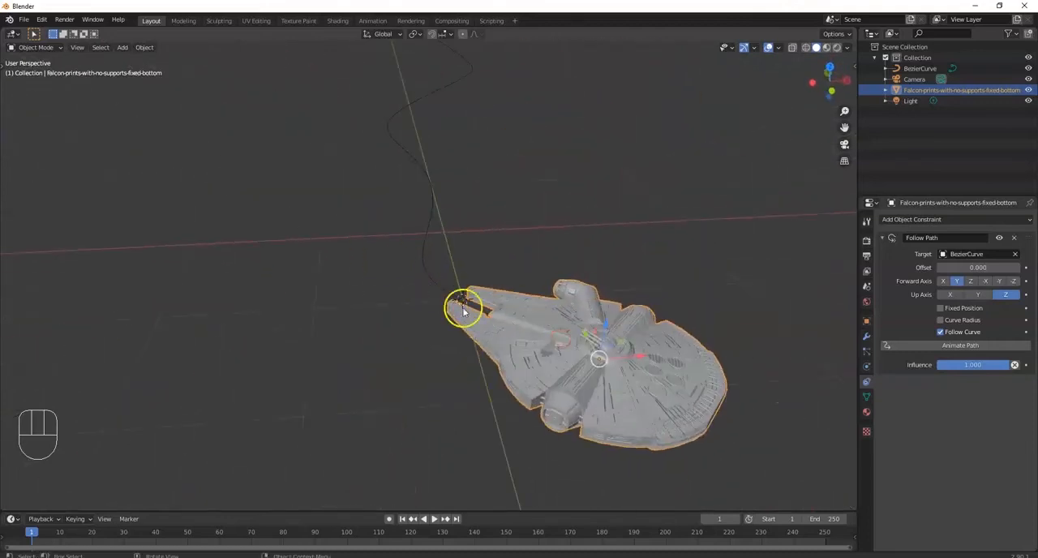
Step: Enable Follow Curve on the constraint and scrub the timeline to watch the Falcon fly the path
{"action": "left_click", "coordinate": [976, 266]}
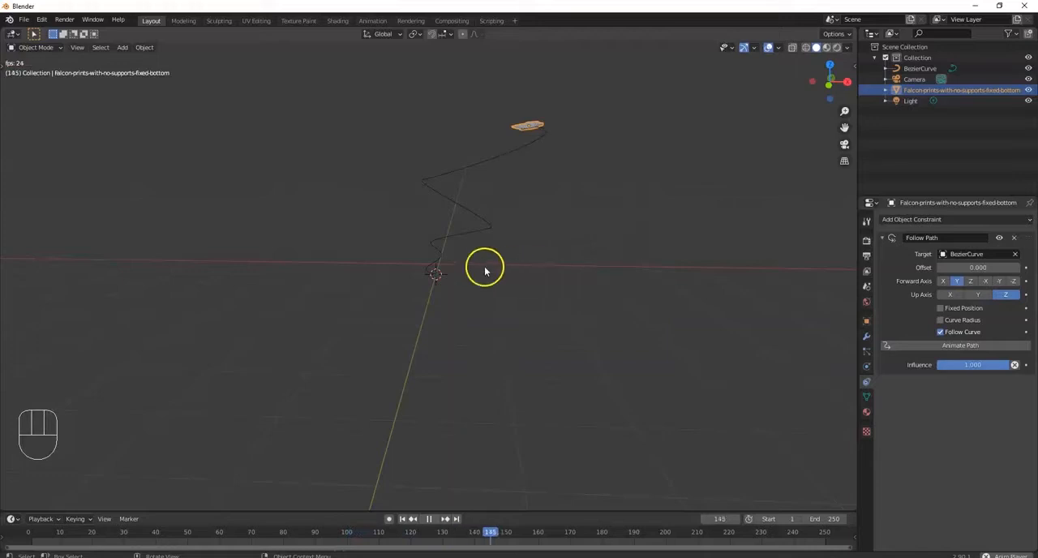
{"action": "left_click", "coordinate": [429, 519]}
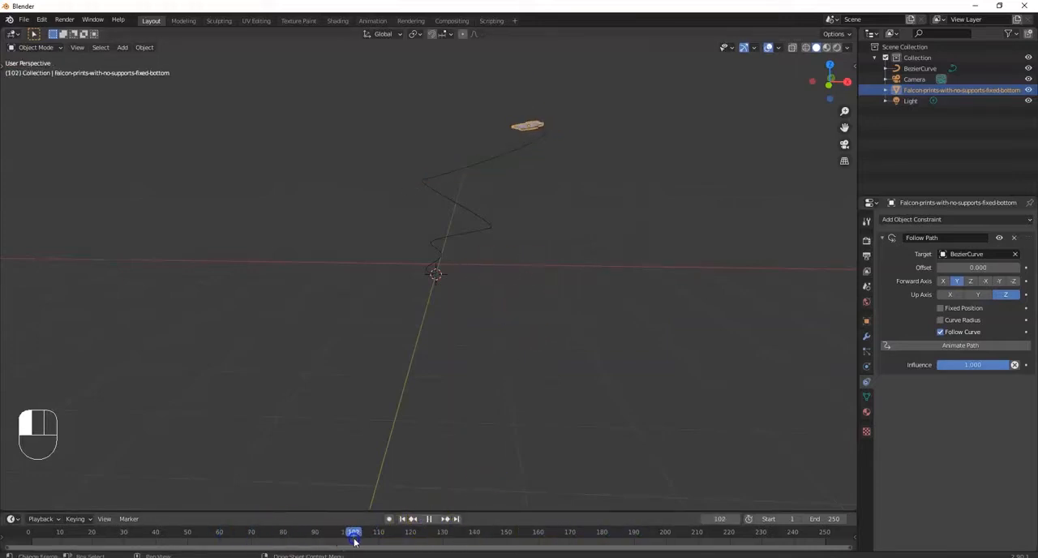
{"action": "left_click", "coordinate": [126, 532]}
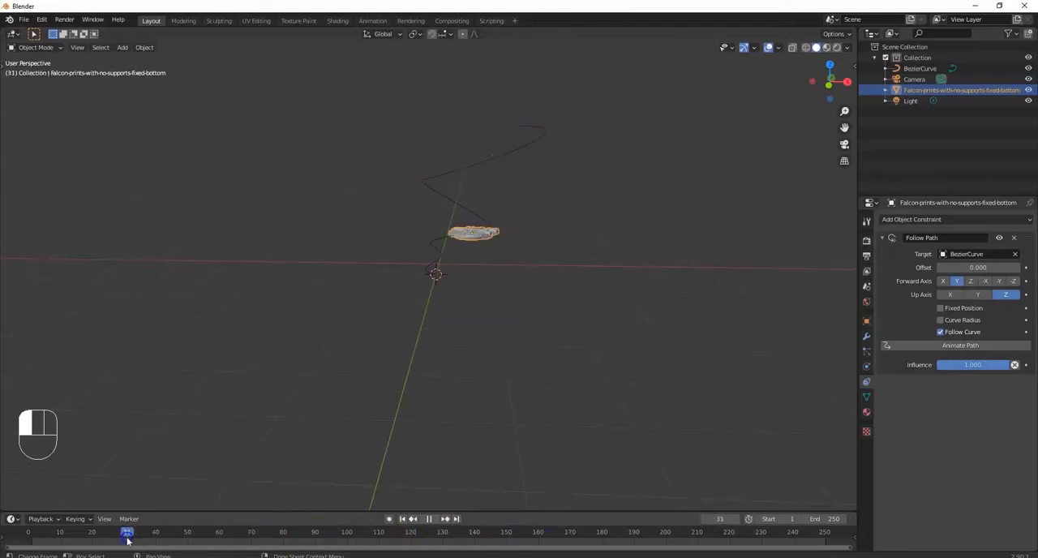
{"action": "left_click_drag", "start_coordinate": [126, 533], "coordinate": [265, 532]}
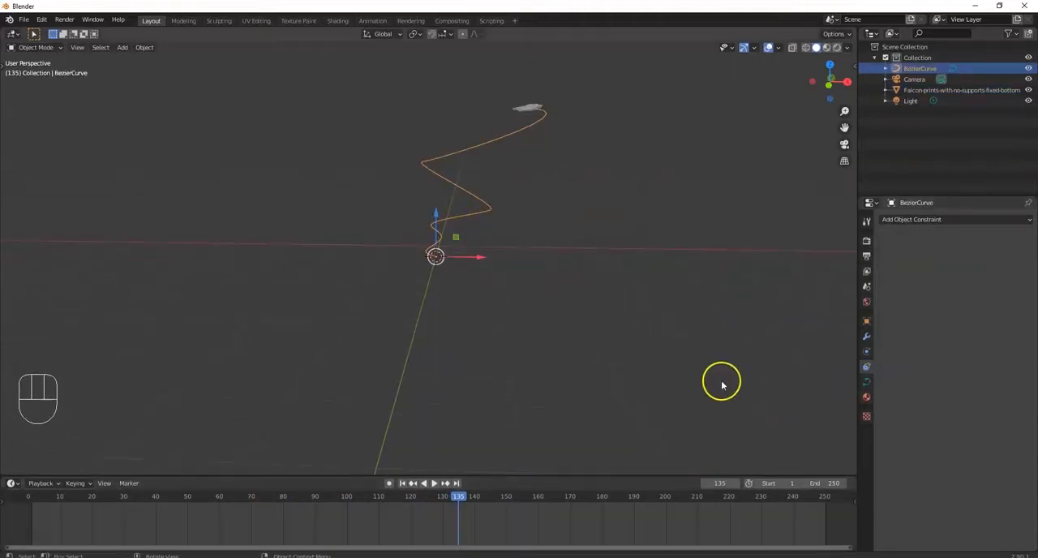
{"action": "mouse_move", "coordinate": [866, 383]}
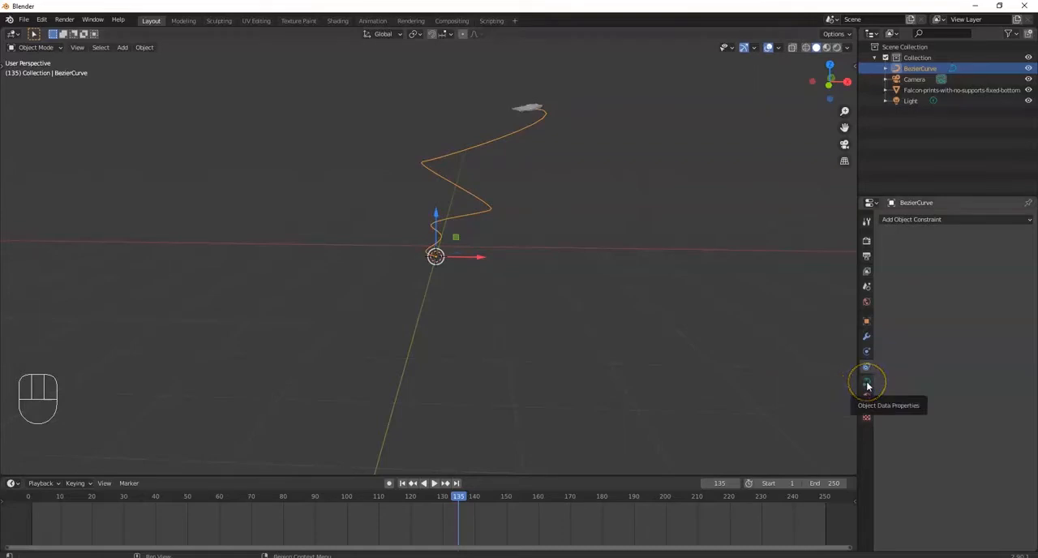
Step: Set the BezierCurve's Path Animation length to 250 frames in its object data properties
{"action": "left_click", "coordinate": [866, 383]}
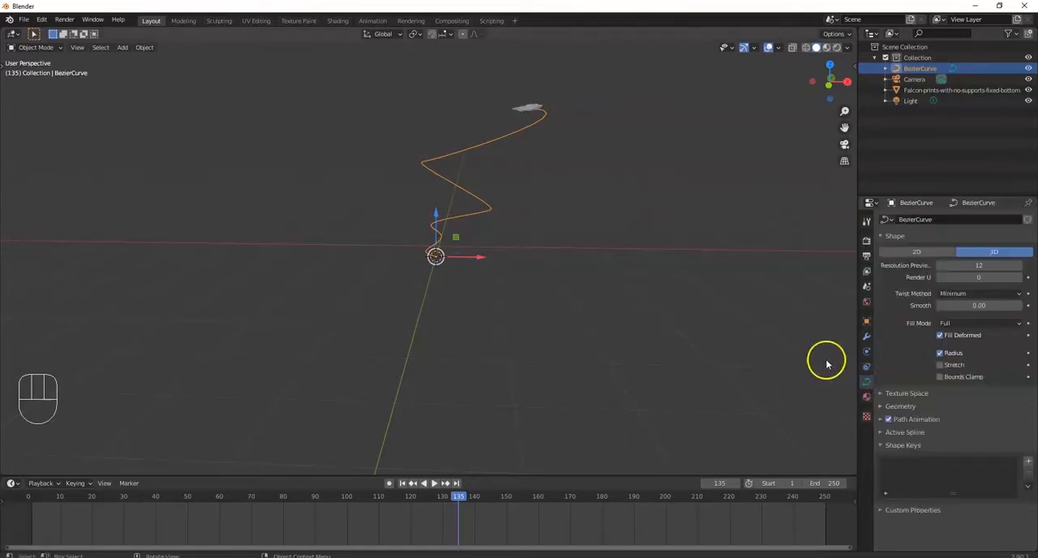
{"action": "mouse_move", "coordinate": [866, 382]}
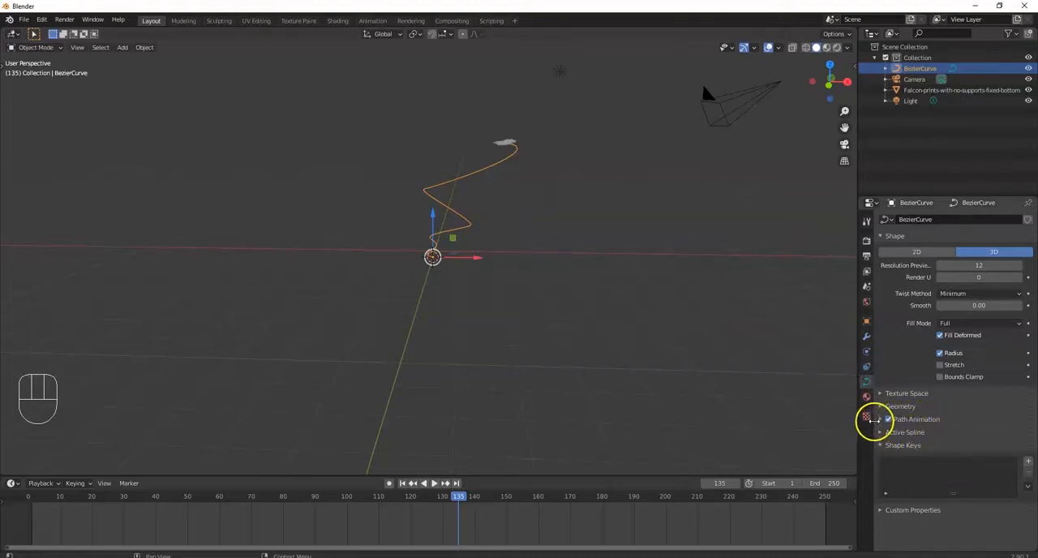
{"action": "left_click", "coordinate": [886, 418]}
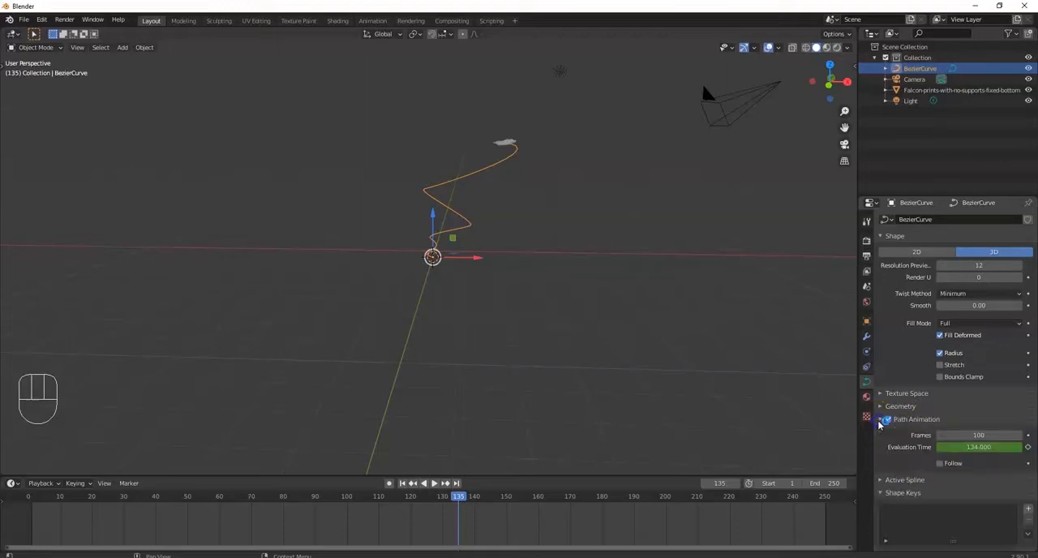
{"action": "left_click", "coordinate": [885, 419]}
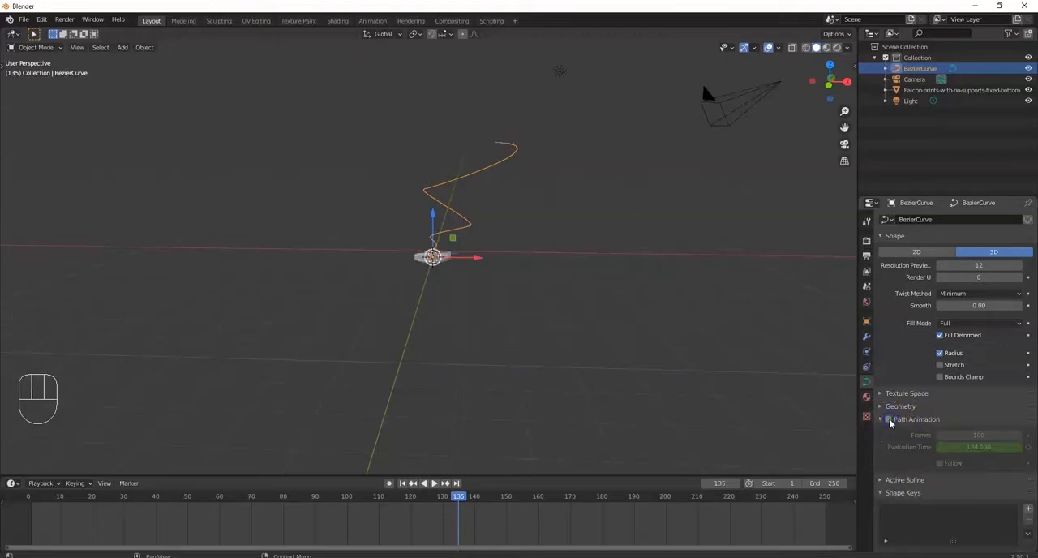
{"action": "left_click", "coordinate": [889, 418]}
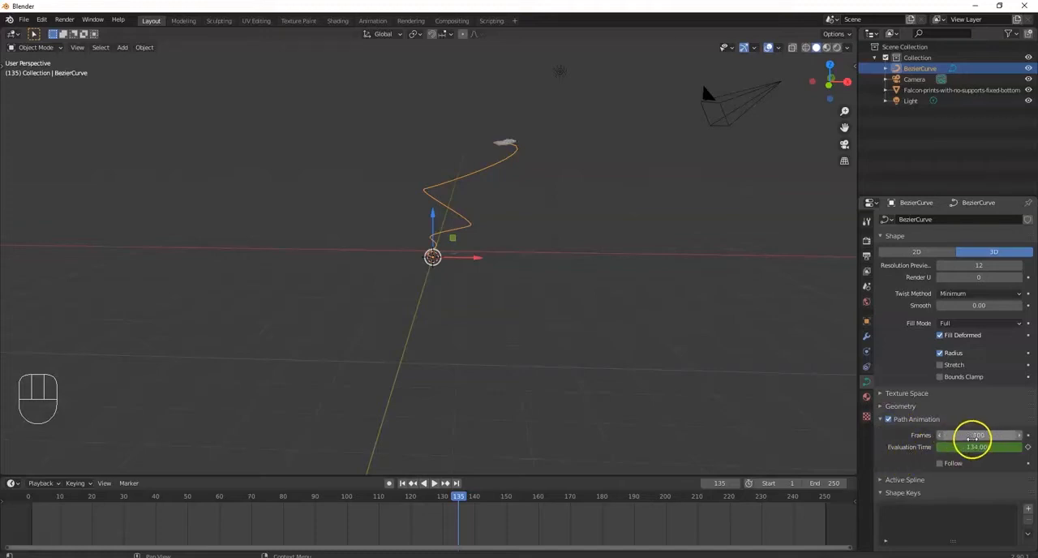
{"action": "left_click", "coordinate": [977, 435]}
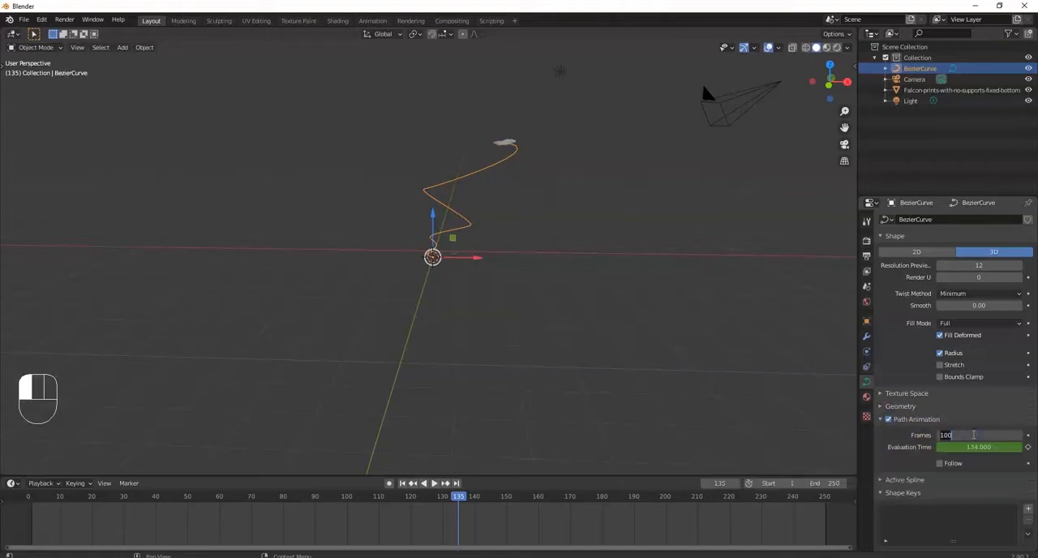
{"action": "type", "text": "250"}
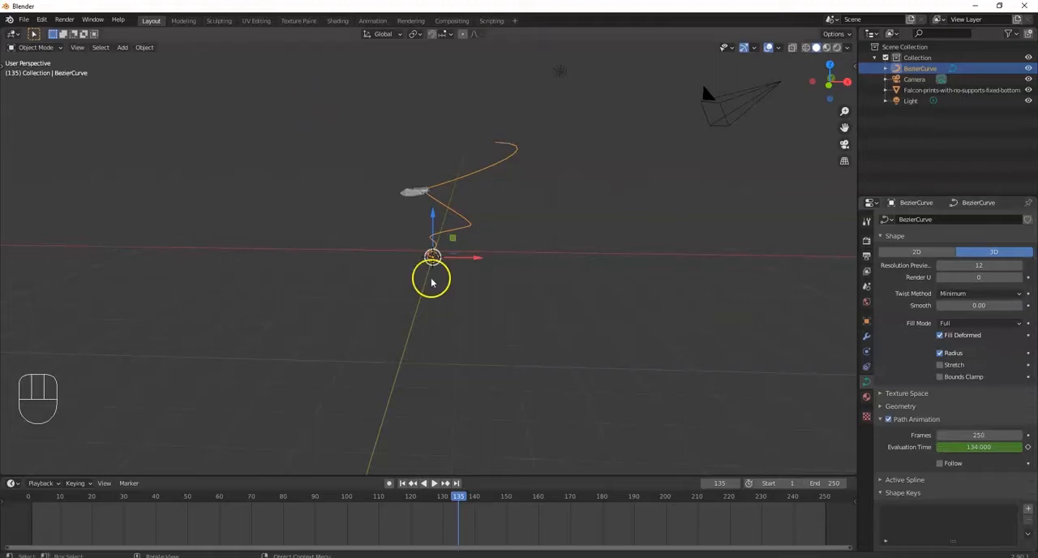
{"action": "left_click", "coordinate": [423, 483]}
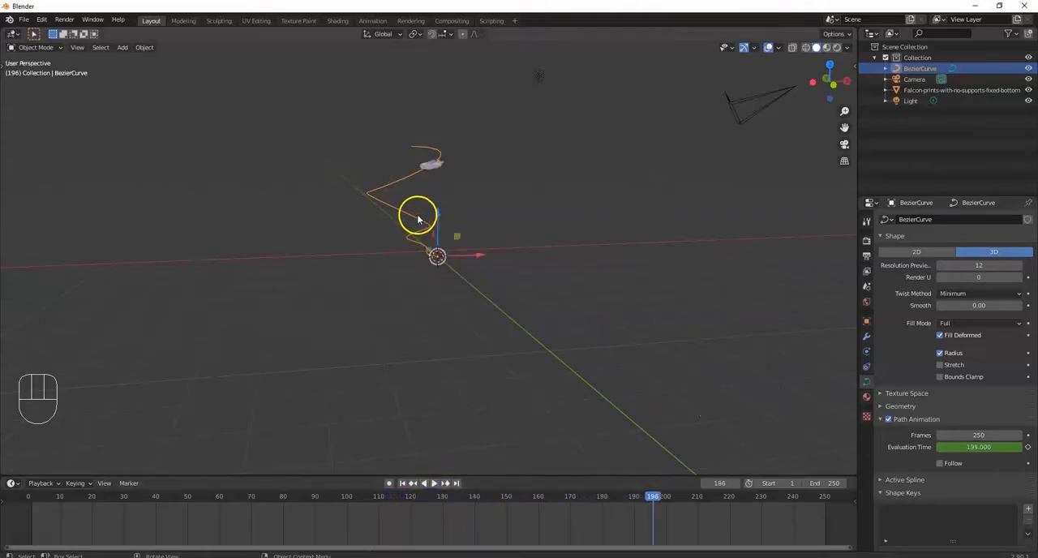
Step: Enter Edit Mode on the Bezier curve to edit its control points
{"action": "key", "text": "Tab"}
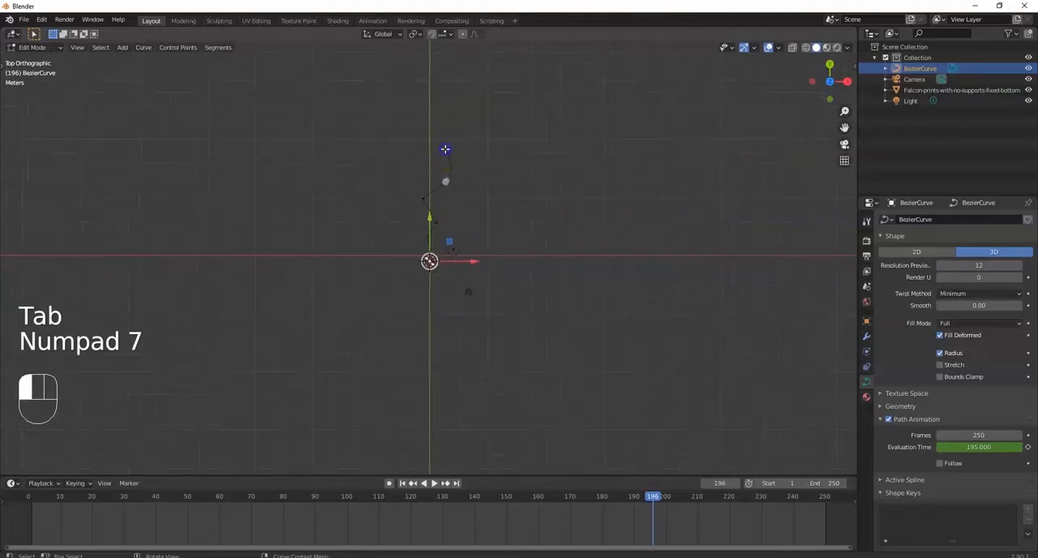
Step: Extrude and bend a new end section of the curve rising upward, leave Edit Mode and start playback
{"action": "key", "text": "e"}
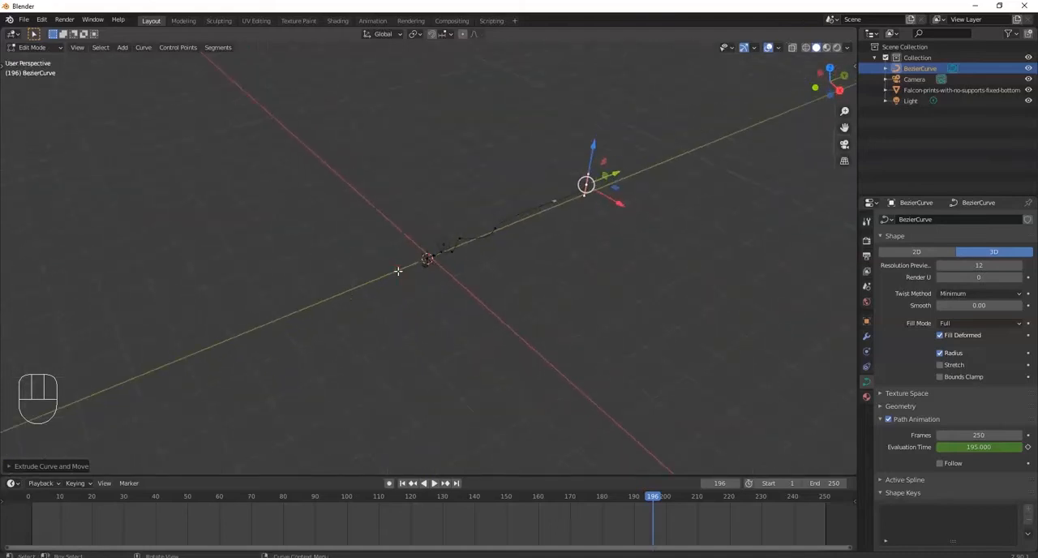
{"action": "key", "text": "3"}
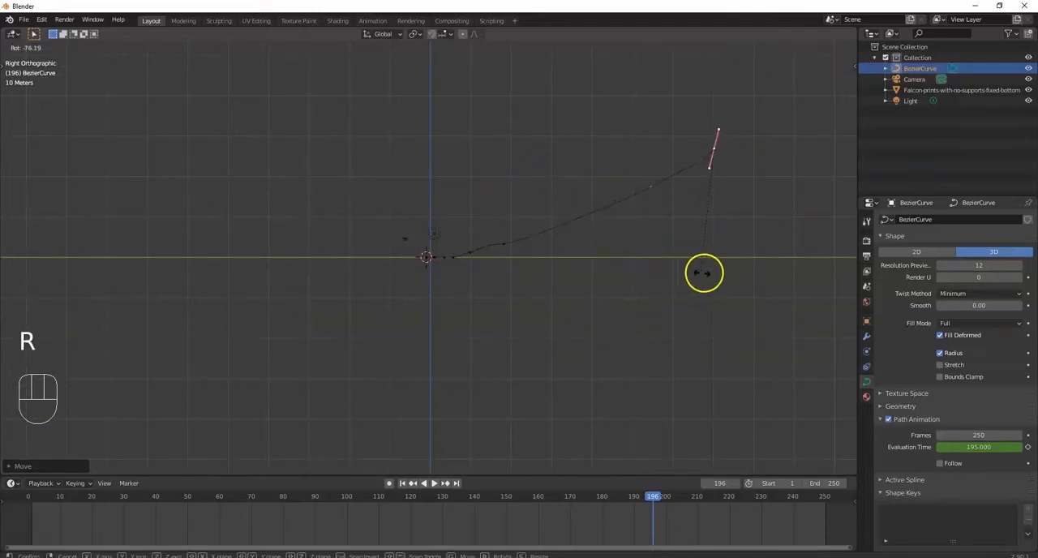
{"action": "key", "text": "s"}
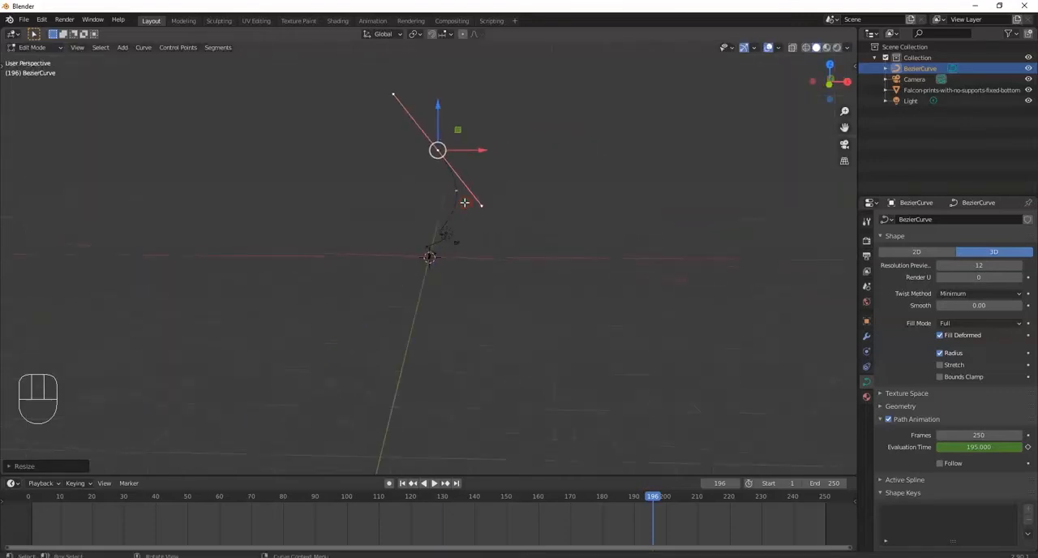
{"action": "key", "text": "Tab"}
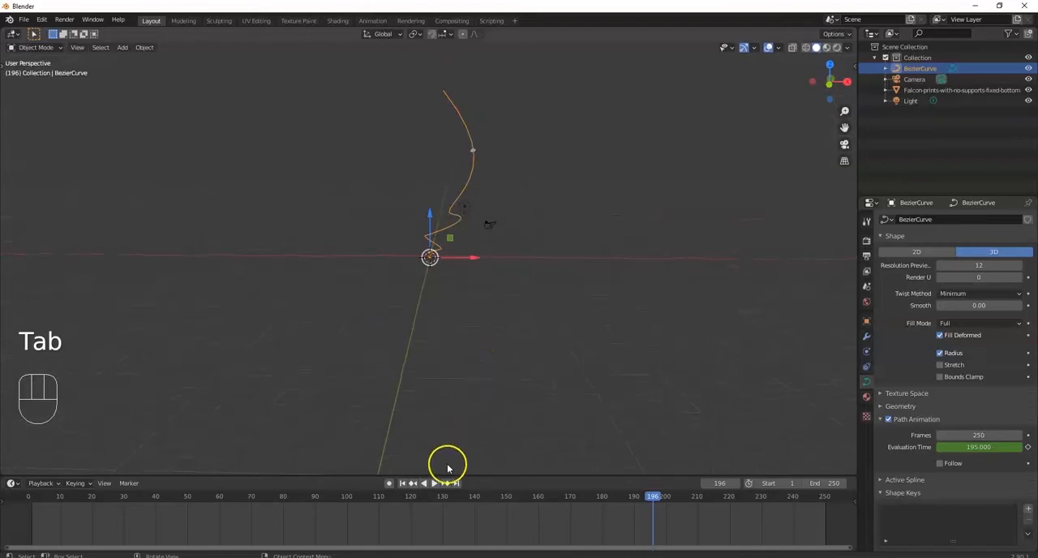
{"action": "left_click", "coordinate": [431, 483]}
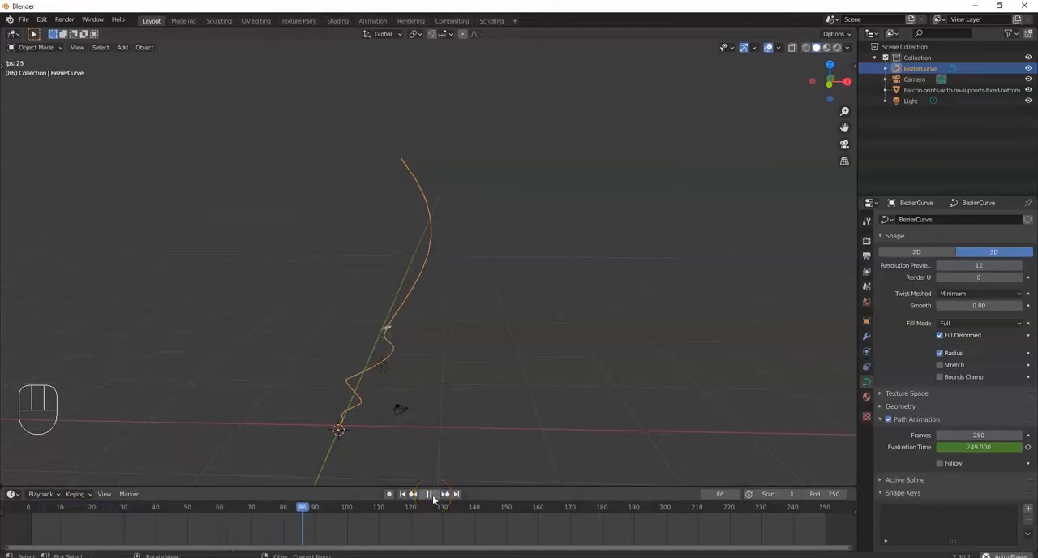
Step: Stop the animation playback after watching the Falcon fly the extended curve
{"action": "key", "text": "space"}
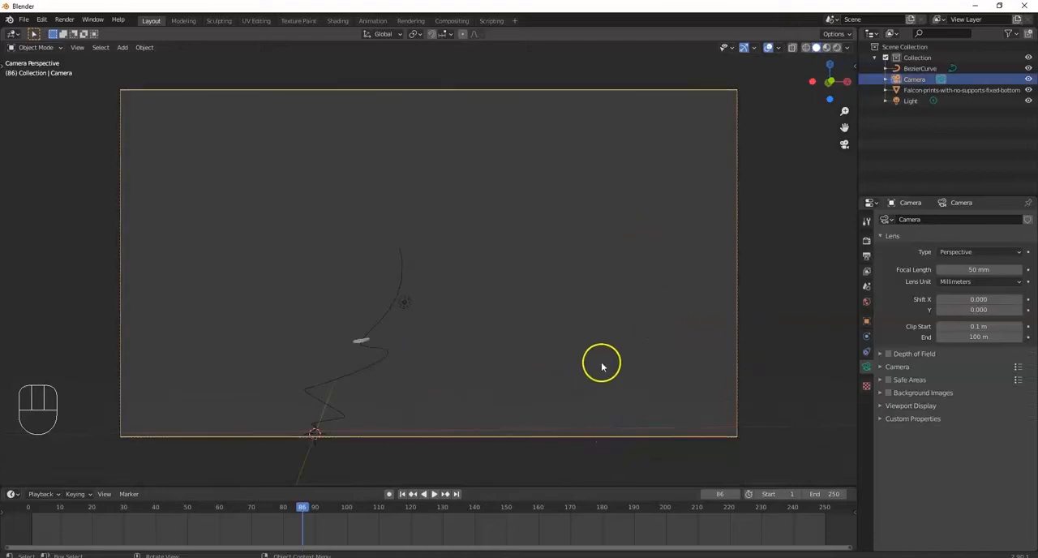
Step: Select the camera and raise its Lens Clip End to 500 so the flight path stays visible
{"action": "left_click", "coordinate": [915, 79]}
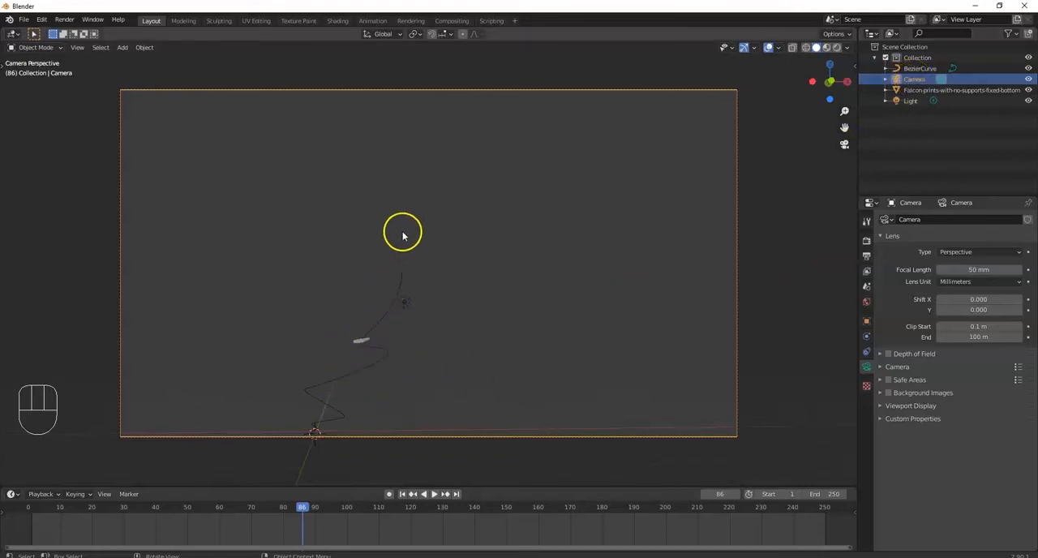
{"action": "mouse_move", "coordinate": [516, 297]}
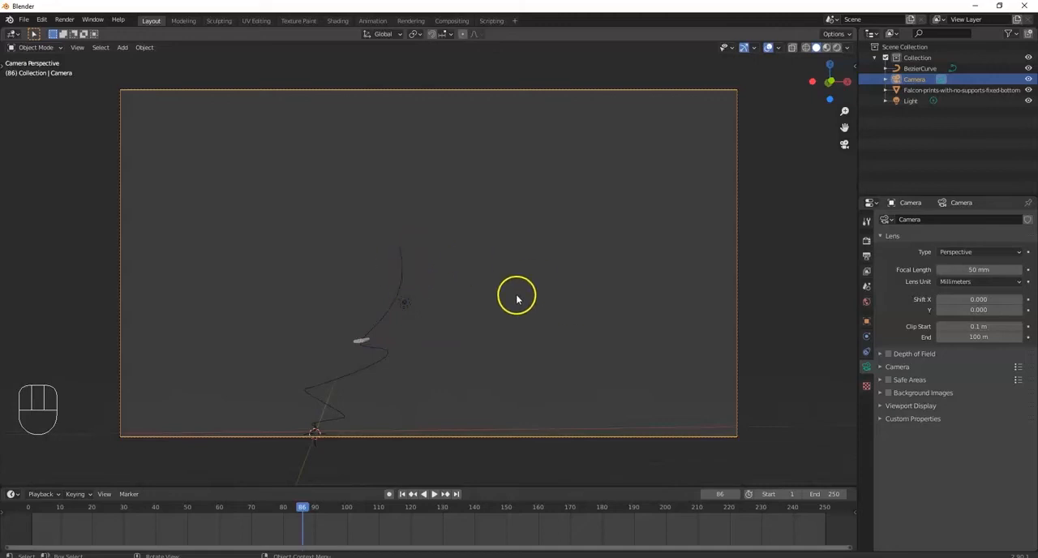
{"action": "mouse_move", "coordinate": [829, 381]}
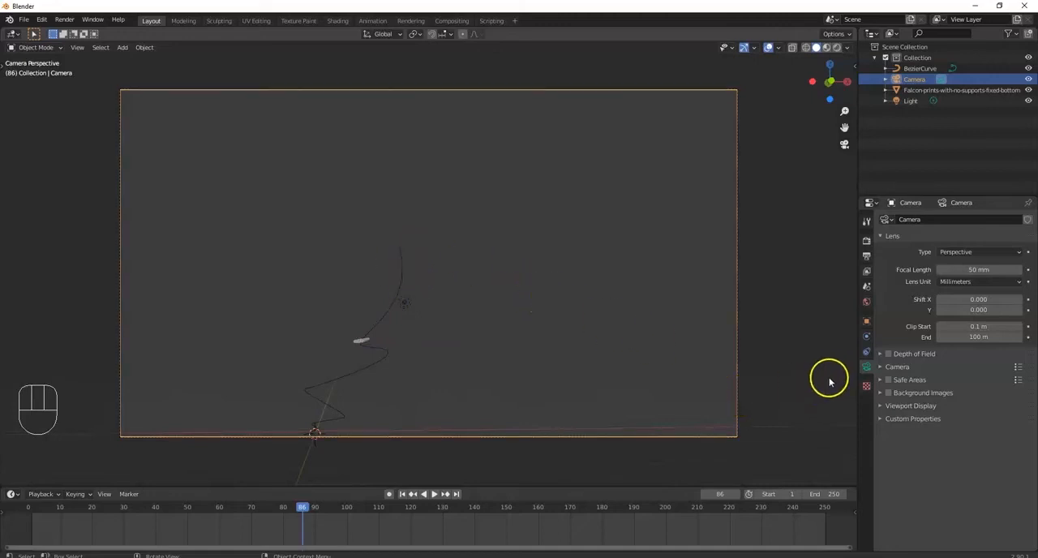
{"action": "mouse_move", "coordinate": [866, 370]}
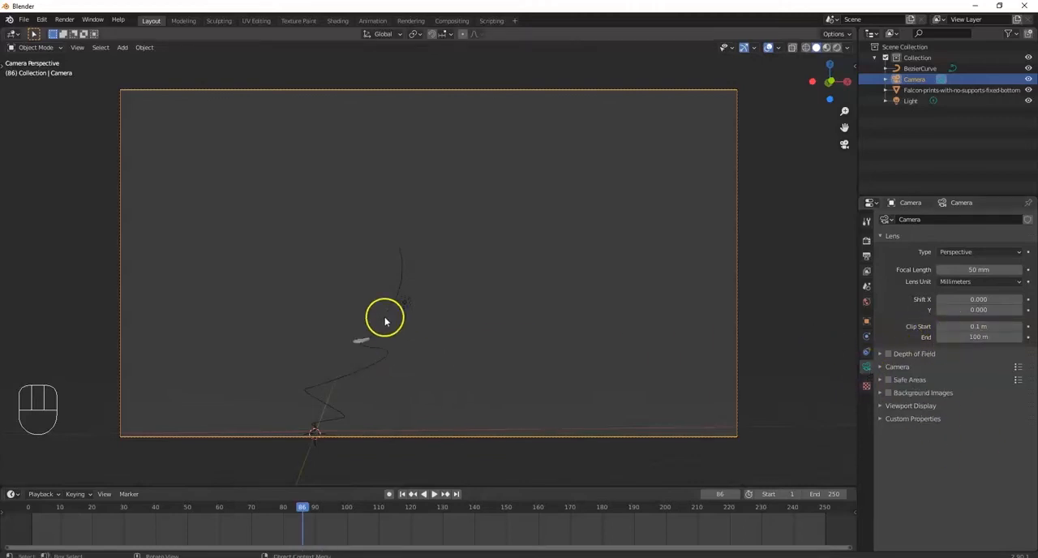
{"action": "left_click", "coordinate": [978, 337]}
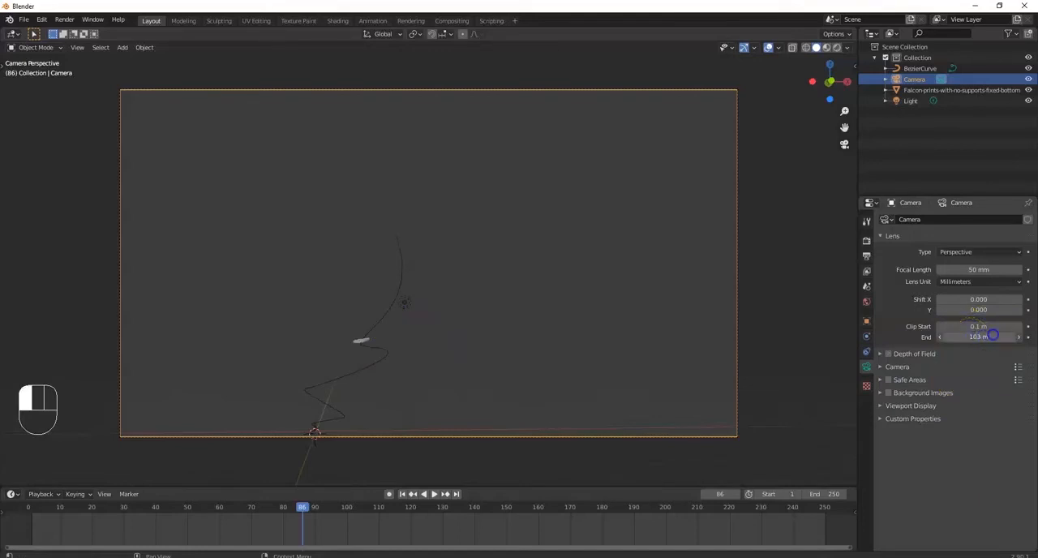
{"action": "left_click_drag", "start_coordinate": [982, 337], "coordinate": [997, 337]}
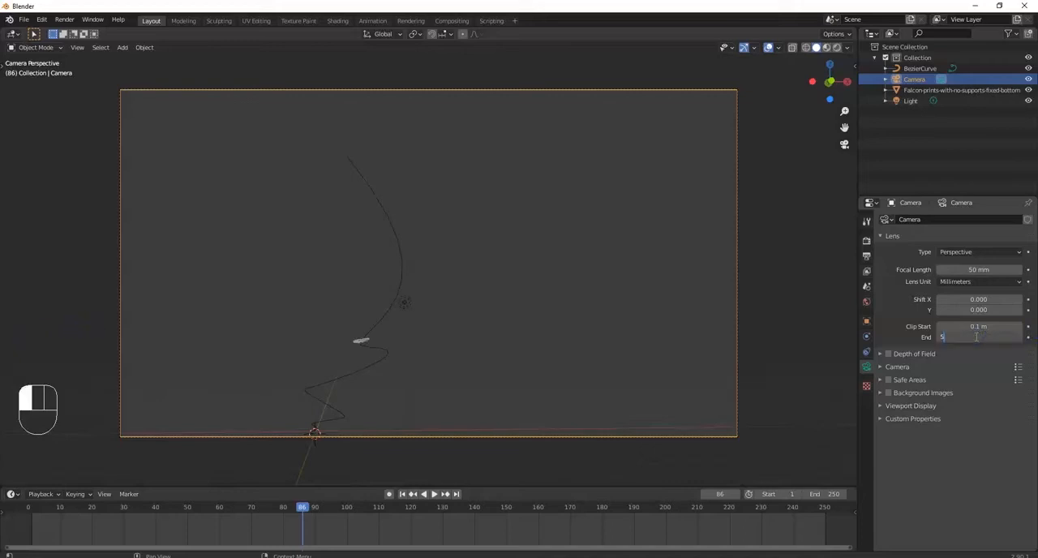
{"action": "type", "text": "50000 m"}
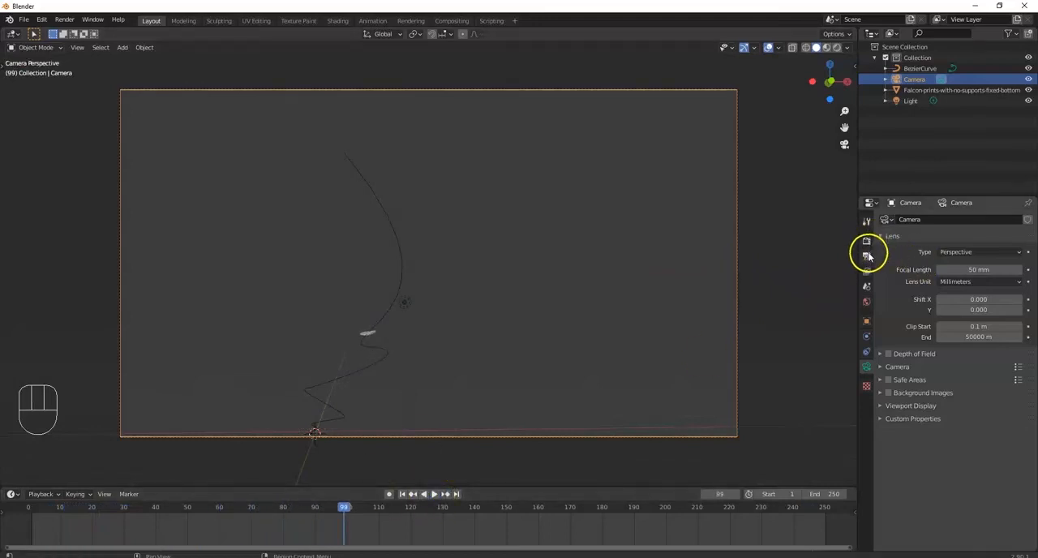
{"action": "mouse_move", "coordinate": [866, 246]}
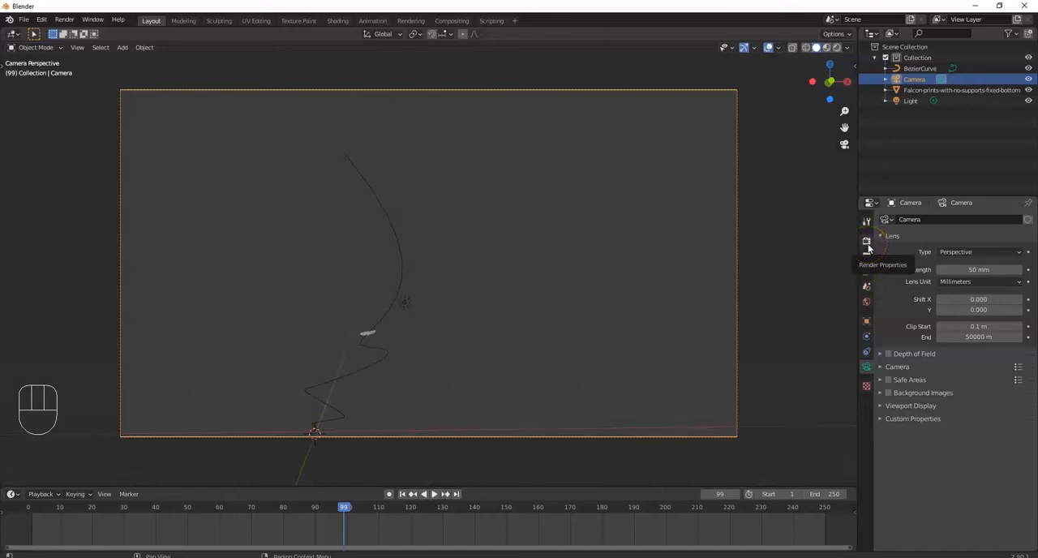
Step: Show the Render Properties and replay the animation in the timeline
{"action": "left_click", "coordinate": [866, 241]}
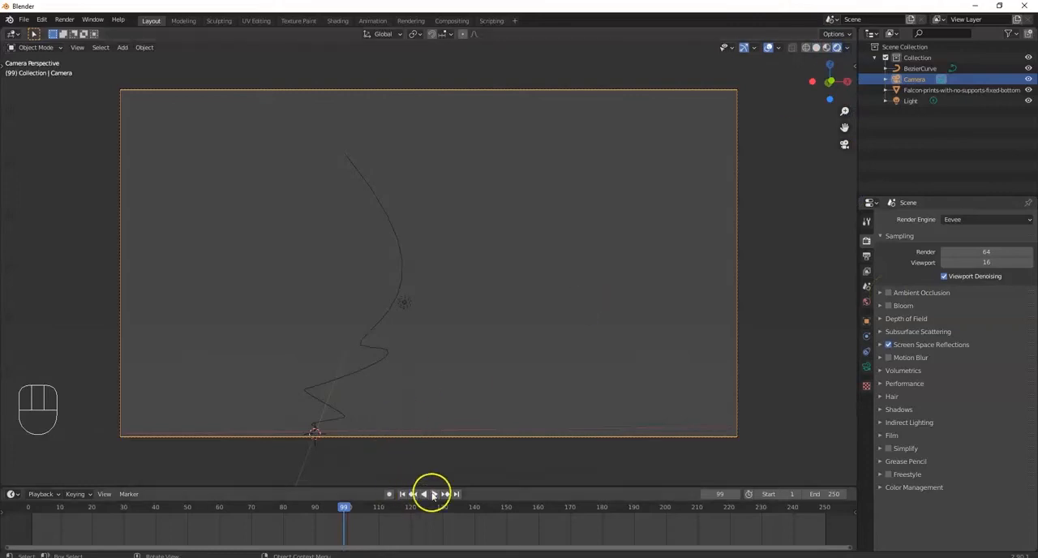
{"action": "left_click", "coordinate": [424, 493]}
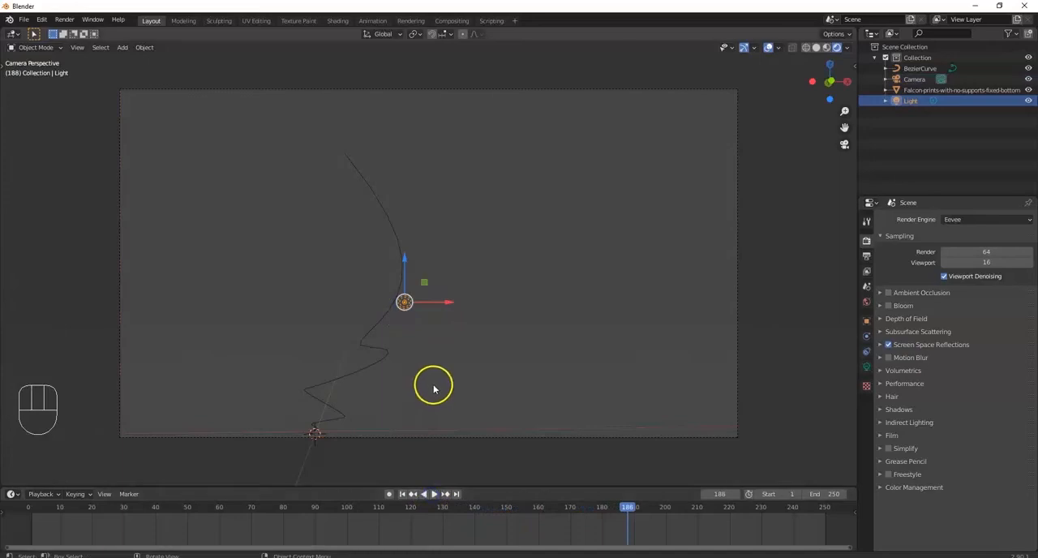
Step: Stop playback, switch the light to a Sun lamp, replay the flight and select the Falcon
{"action": "key", "text": "g"}
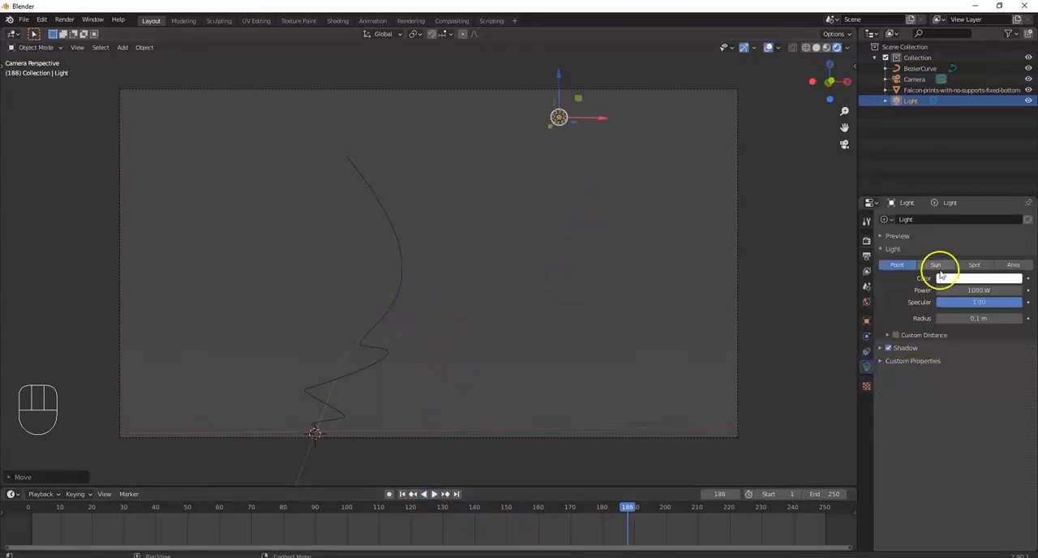
{"action": "left_click", "coordinate": [934, 264]}
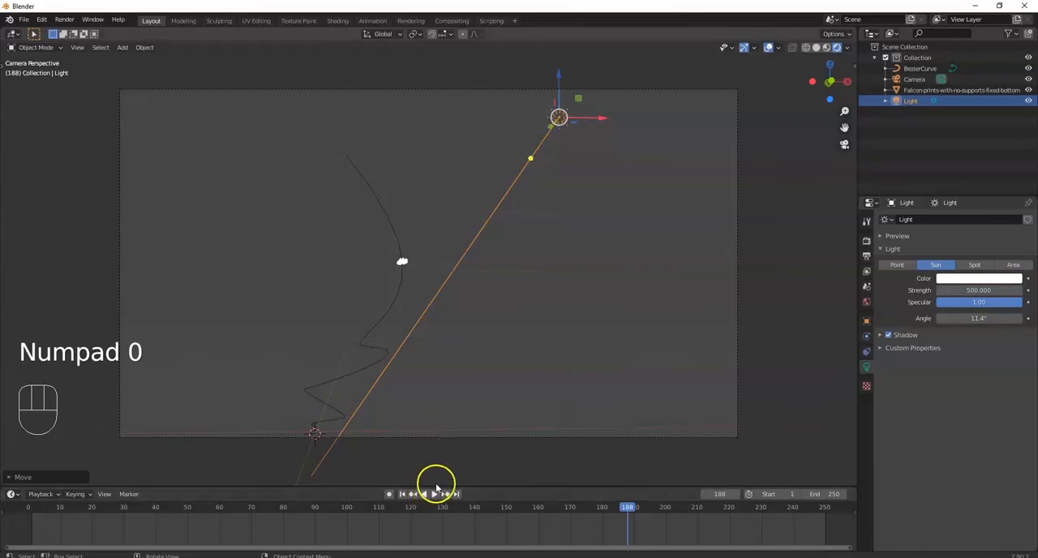
{"action": "left_click", "coordinate": [428, 493]}
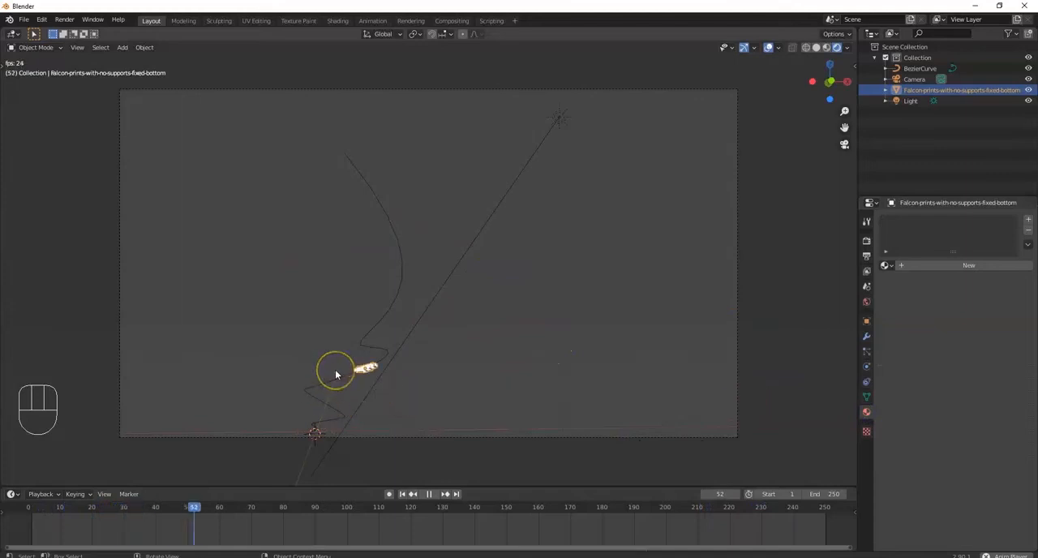
{"action": "left_click", "coordinate": [428, 493]}
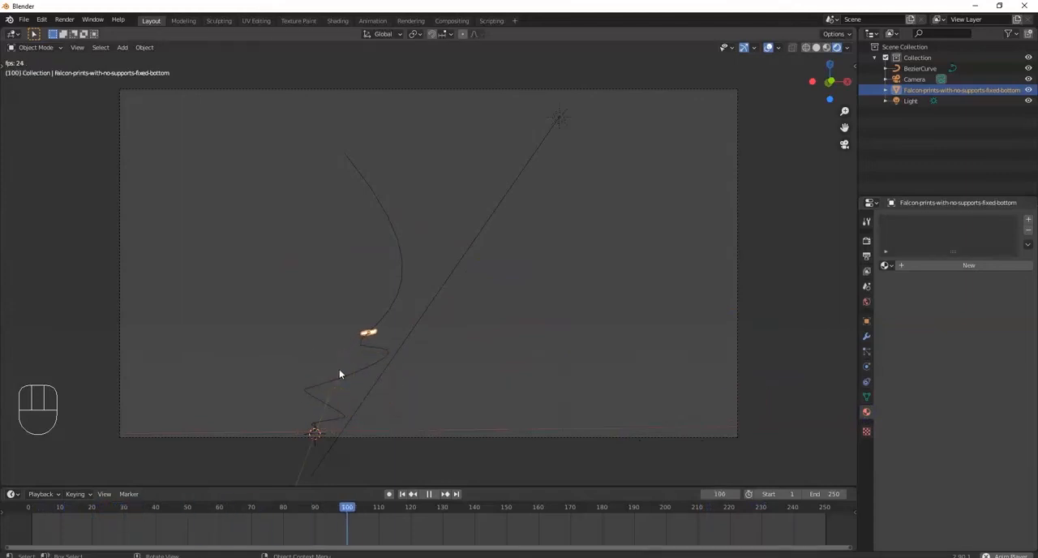
{"action": "key", "text": "F12"}
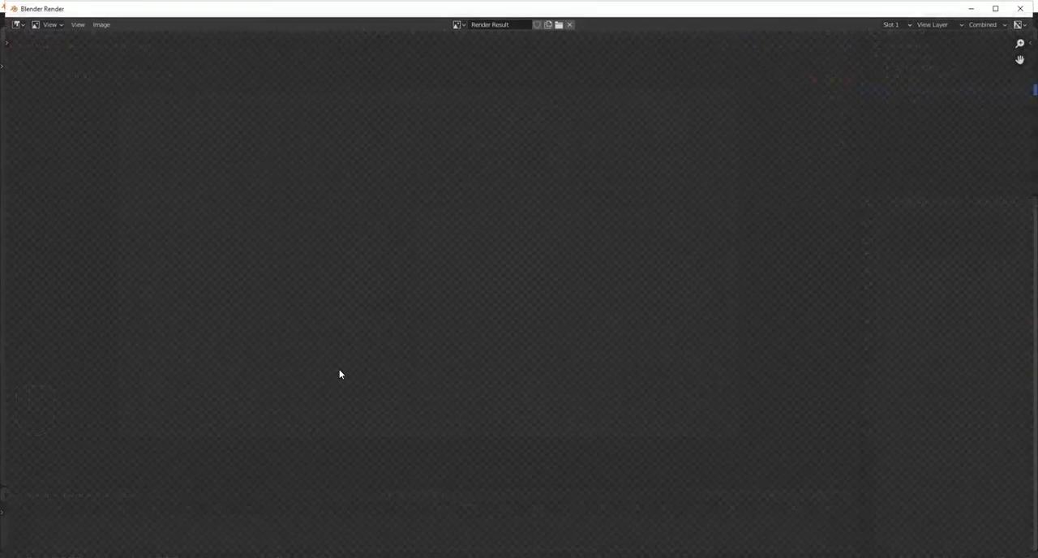
{"action": "mouse_move", "coordinate": [347, 374]}
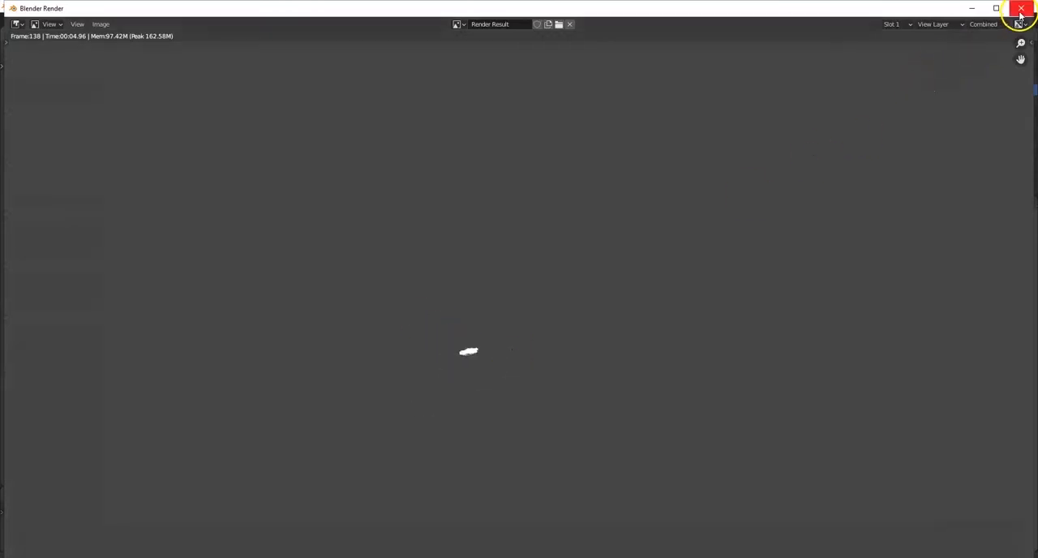
{"action": "left_click", "coordinate": [1021, 9]}
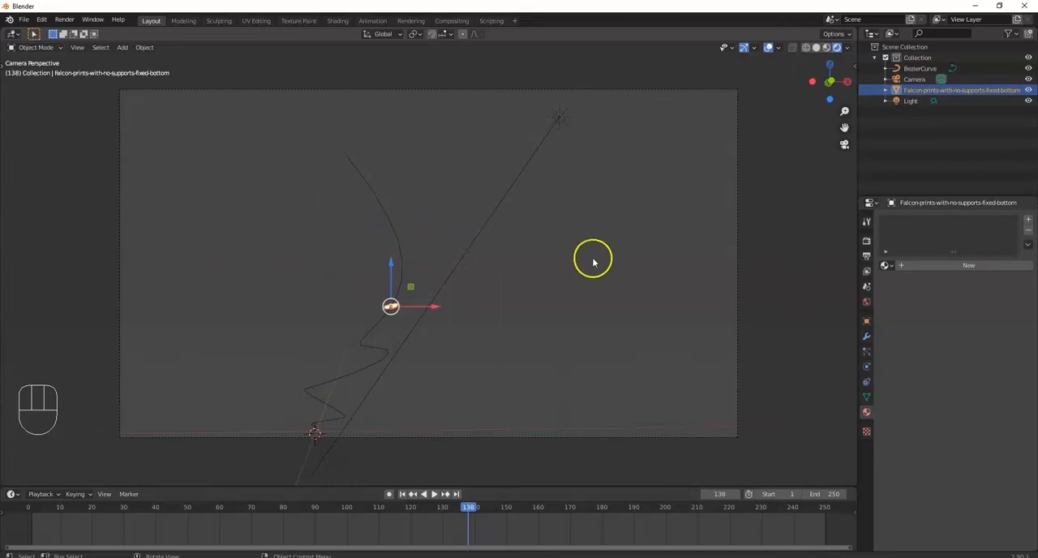
{"action": "mouse_move", "coordinate": [434, 273]}
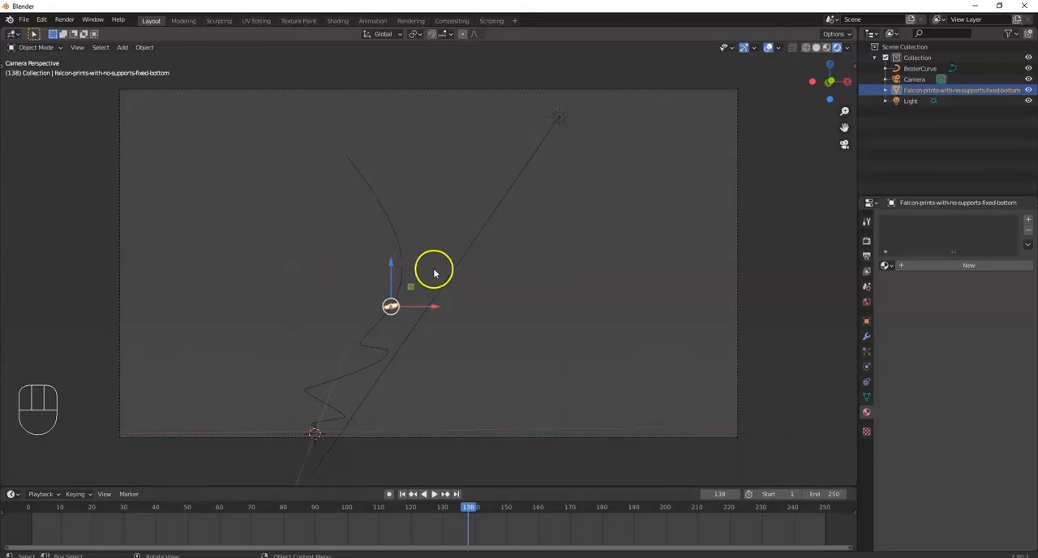
{"action": "mouse_move", "coordinate": [311, 428]}
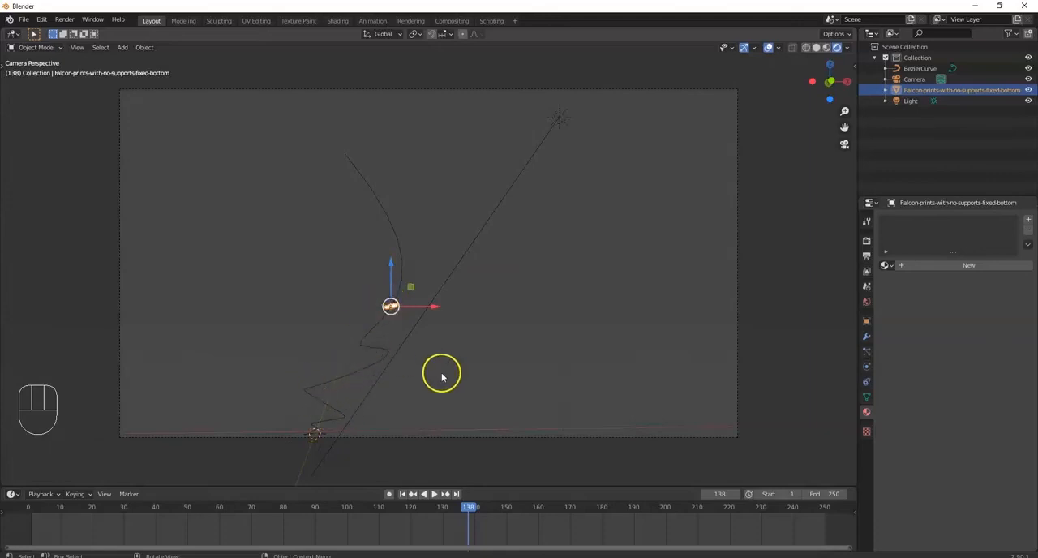
Step: Move and scale the camera with G and S, returning to frame 1 between adjustments
{"action": "left_click", "coordinate": [428, 493]}
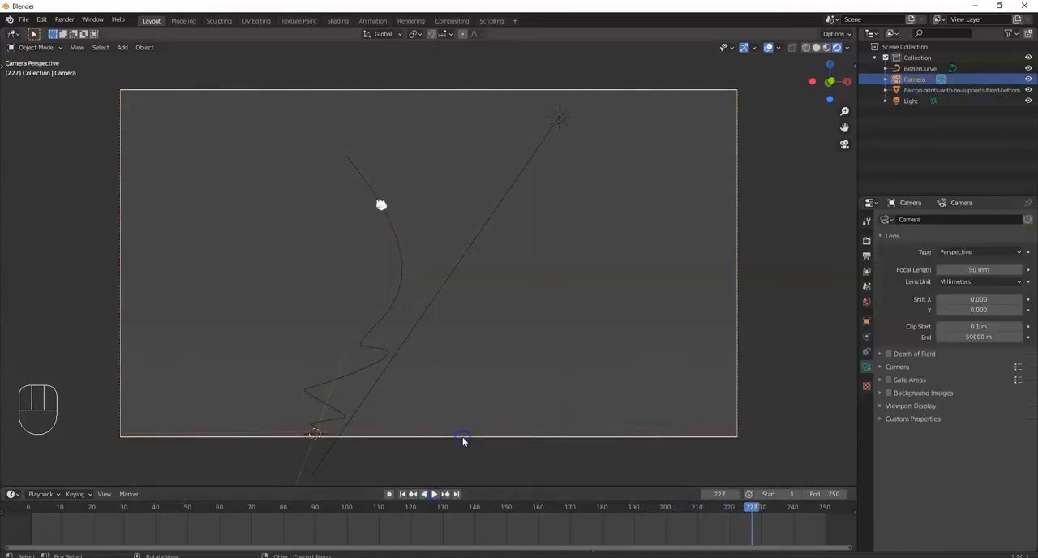
{"action": "key", "text": "g"}
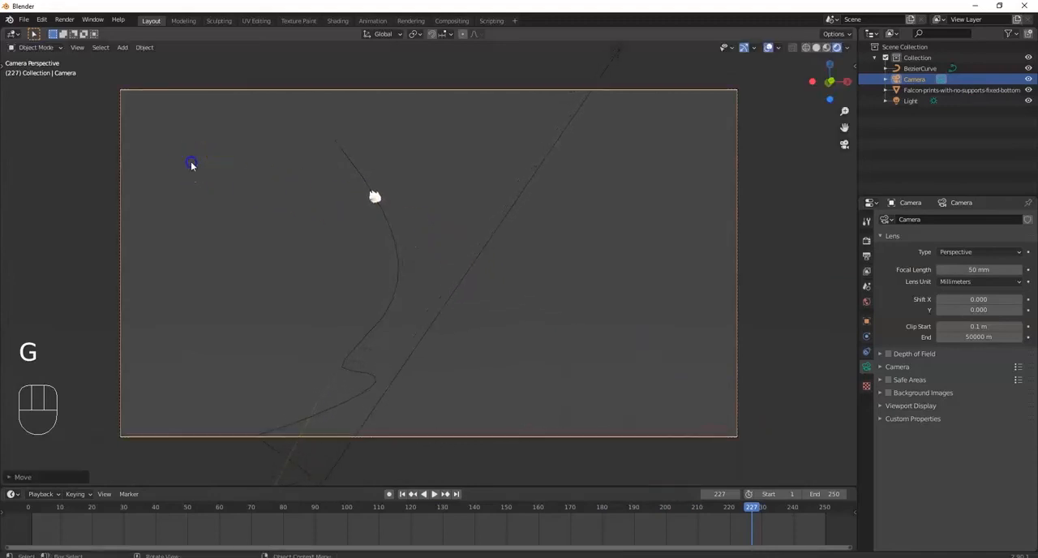
{"action": "left_click", "coordinate": [425, 493]}
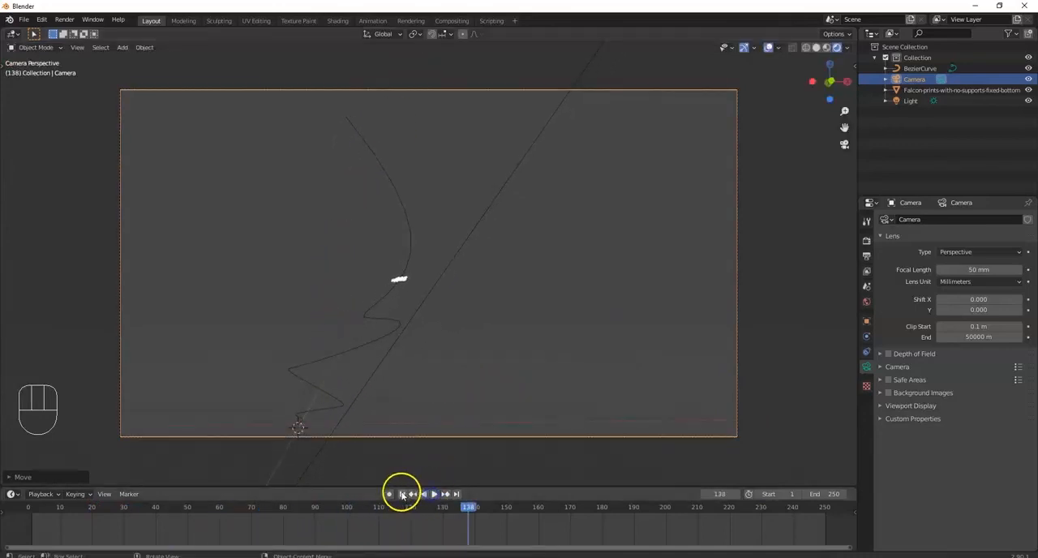
{"action": "left_click", "coordinate": [402, 493]}
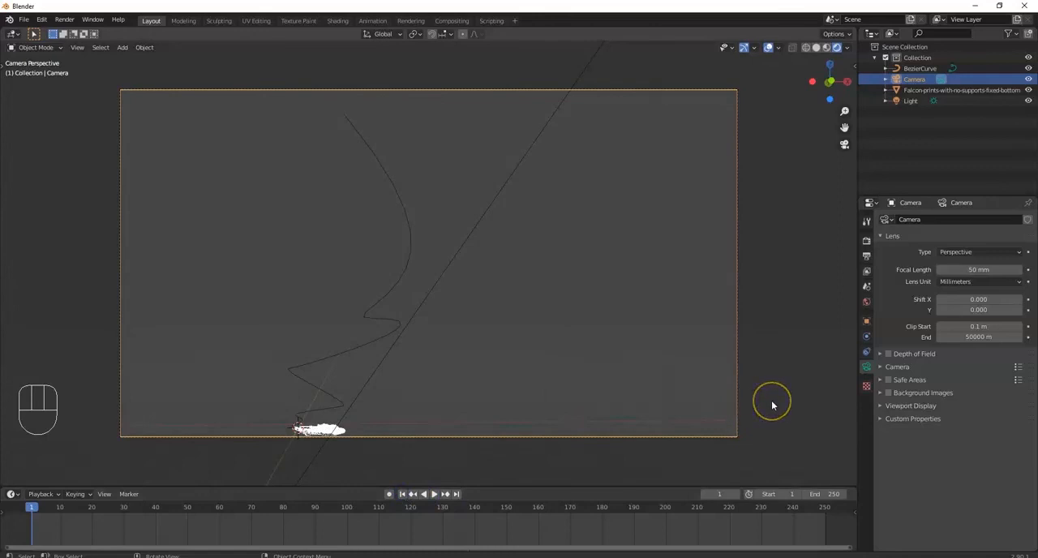
{"action": "key", "text": "s"}
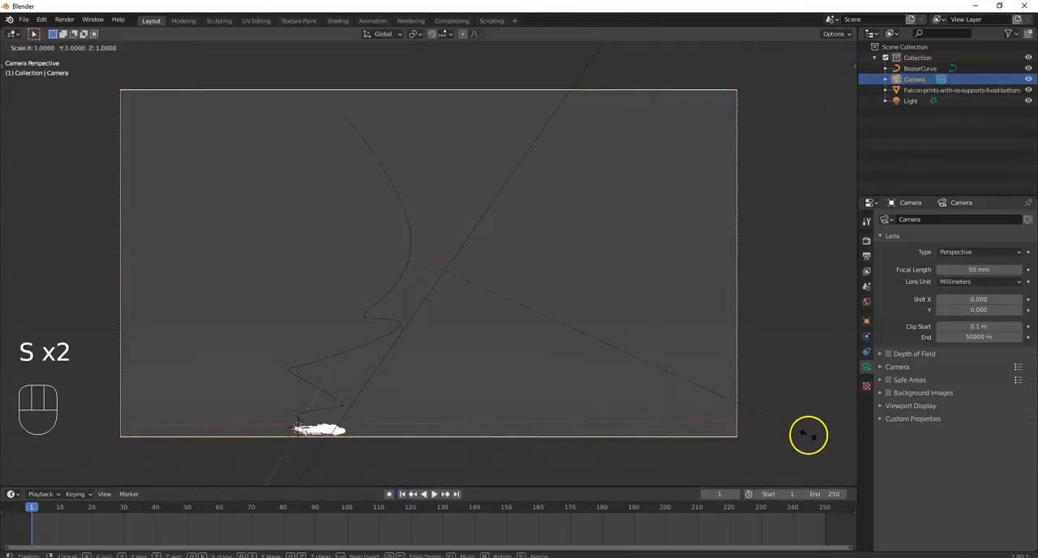
{"action": "mouse_move", "coordinate": [487, 279]}
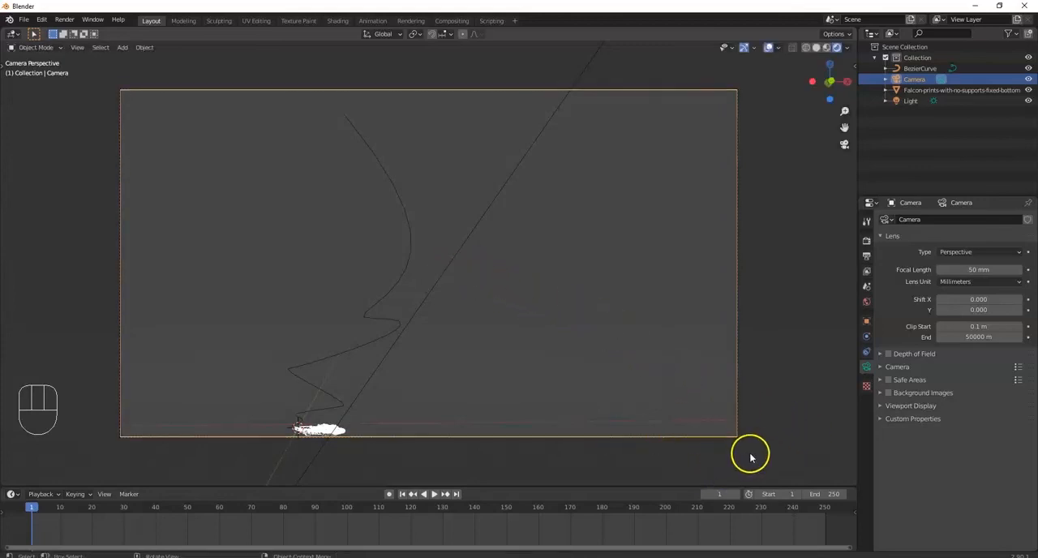
Step: Shift the camera again to reframe the Falcon and replay the animation to check the framing
{"action": "key", "text": "g"}
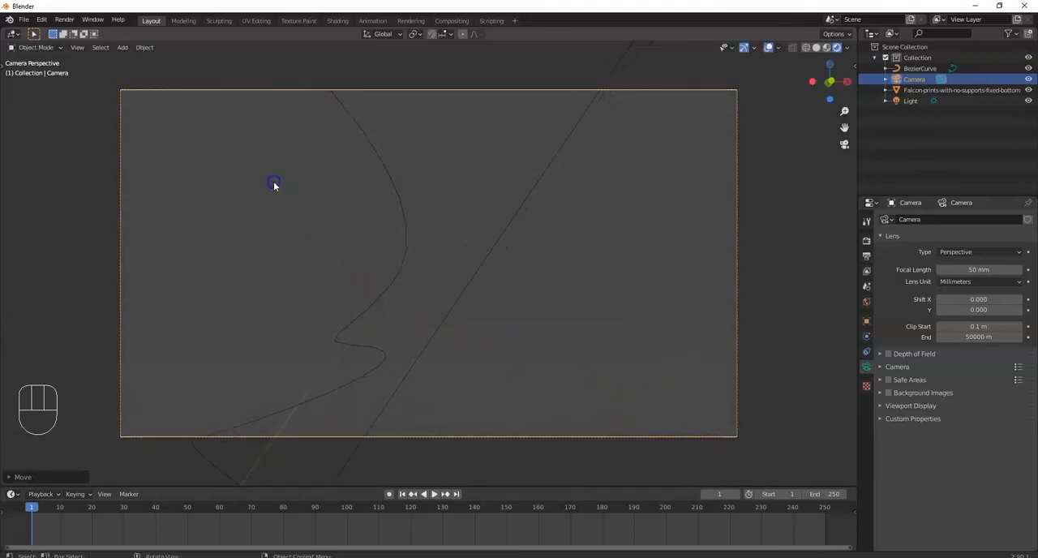
{"action": "key", "text": "g"}
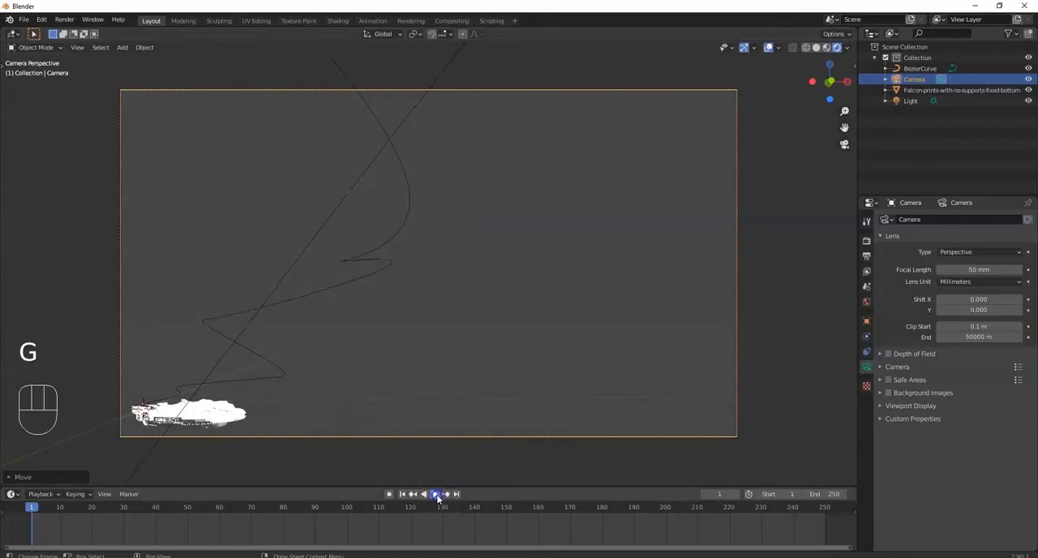
{"action": "left_click", "coordinate": [435, 493]}
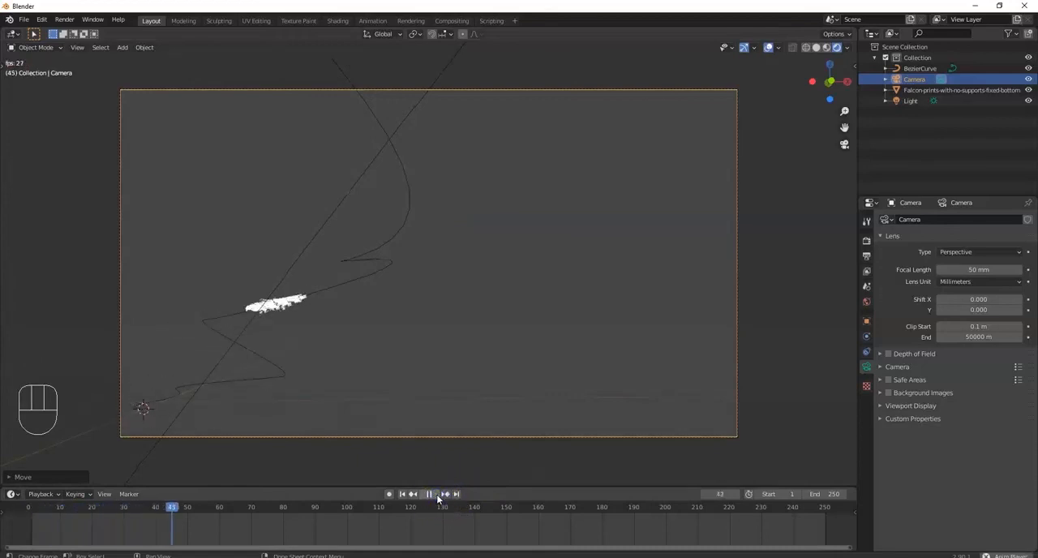
{"action": "left_click", "coordinate": [428, 493]}
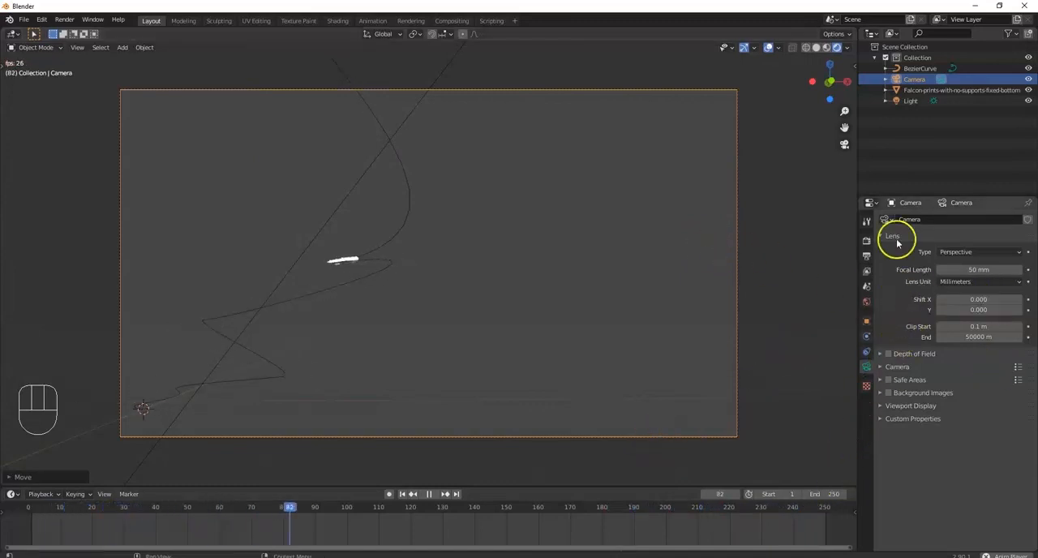
Step: Enable Ambient Occlusion in the Eevee render settings, then select the Falcon model
{"action": "left_click", "coordinate": [866, 240]}
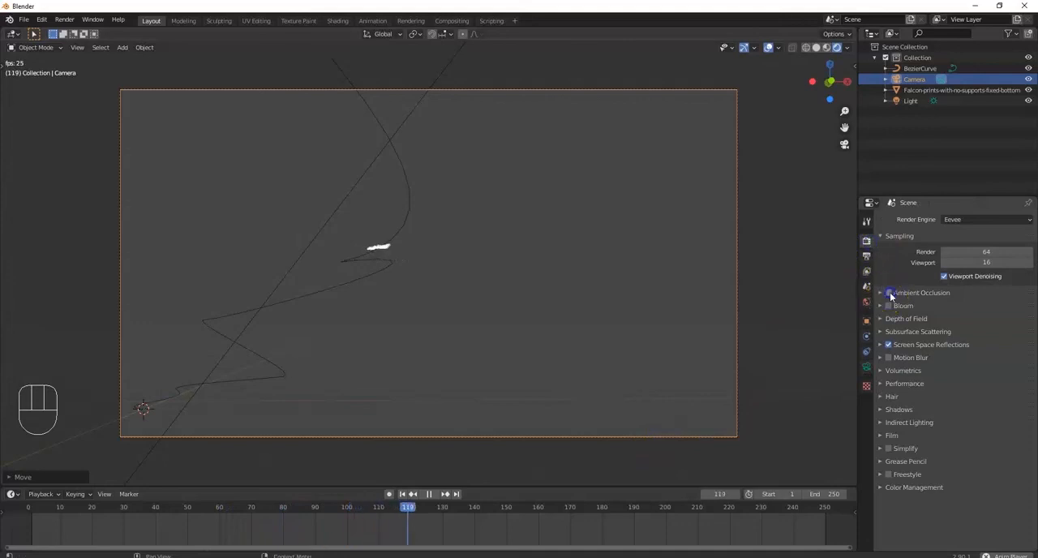
{"action": "left_click", "coordinate": [889, 305]}
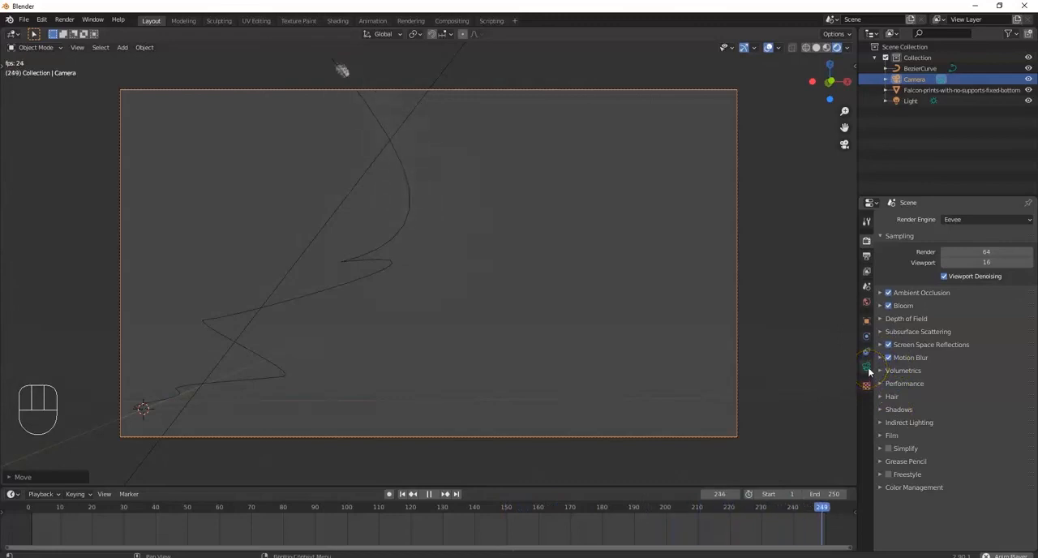
{"action": "left_click", "coordinate": [866, 367]}
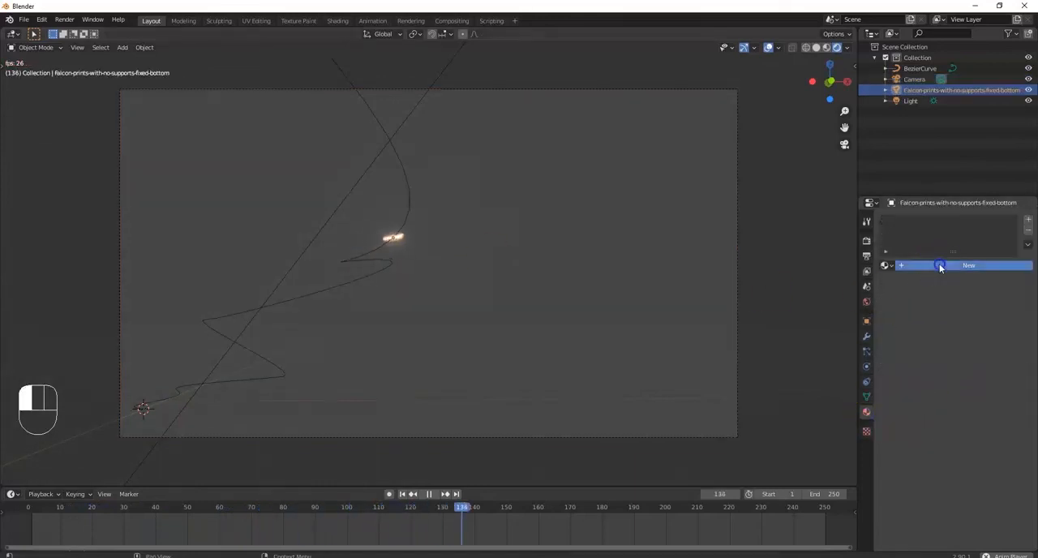
Step: Add a new Principled BSDF material to the Falcon and render a test frame with F12
{"action": "left_click", "coordinate": [968, 266]}
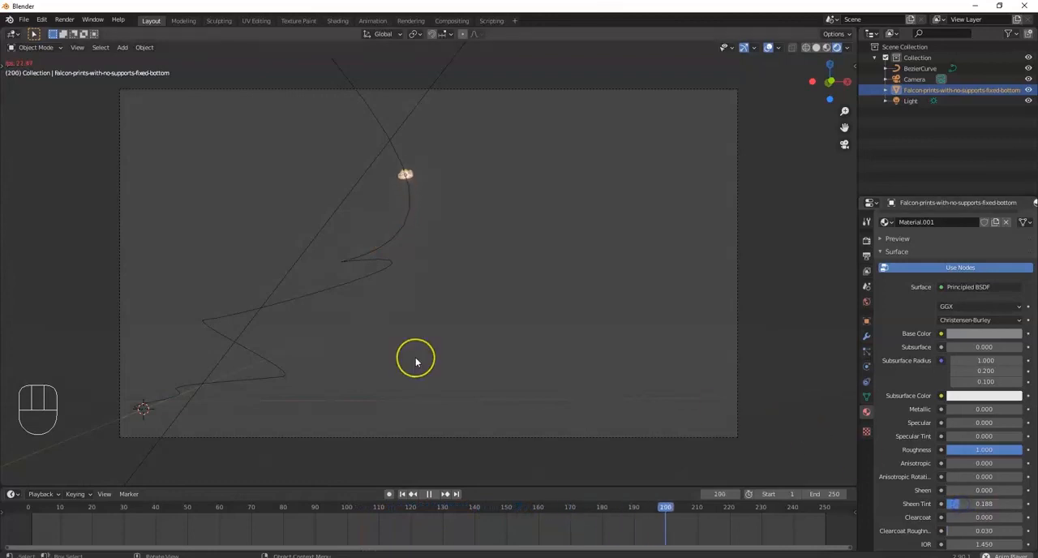
{"action": "key", "text": "F12"}
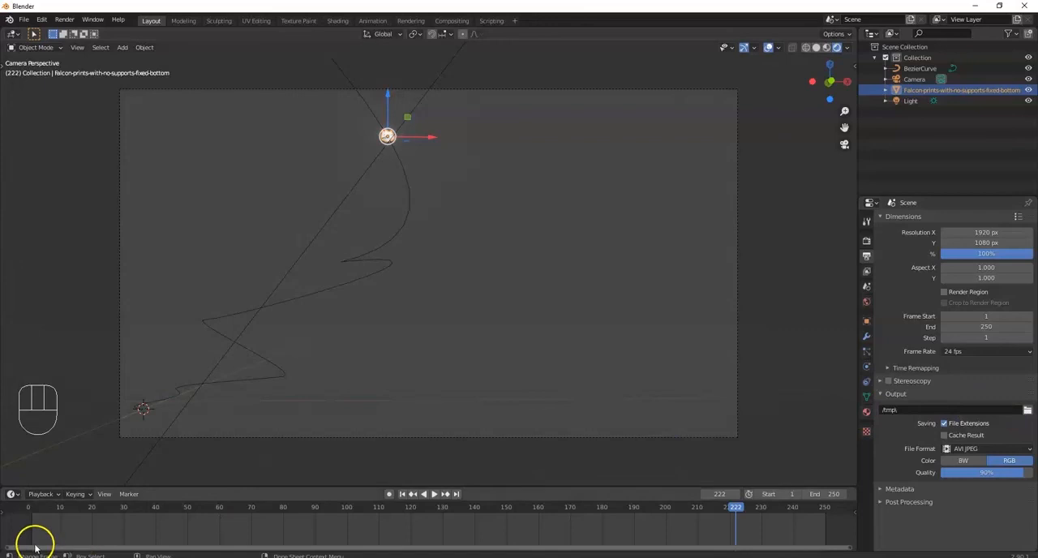
Step: Set the render output path to a Desktop file named 'Ship Blasting into Space'
{"action": "left_click", "coordinate": [1027, 408]}
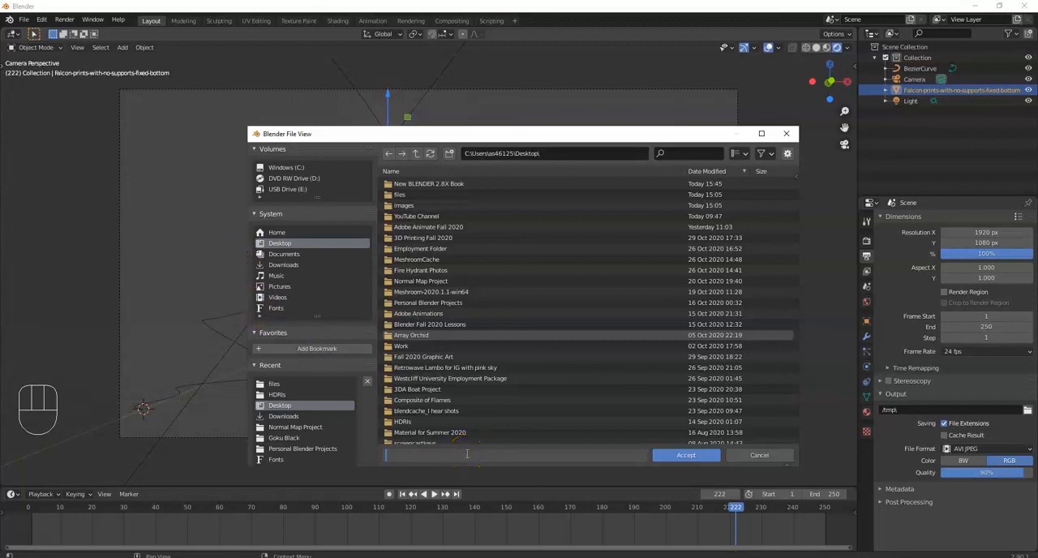
{"action": "type", "text": "Ship B"}
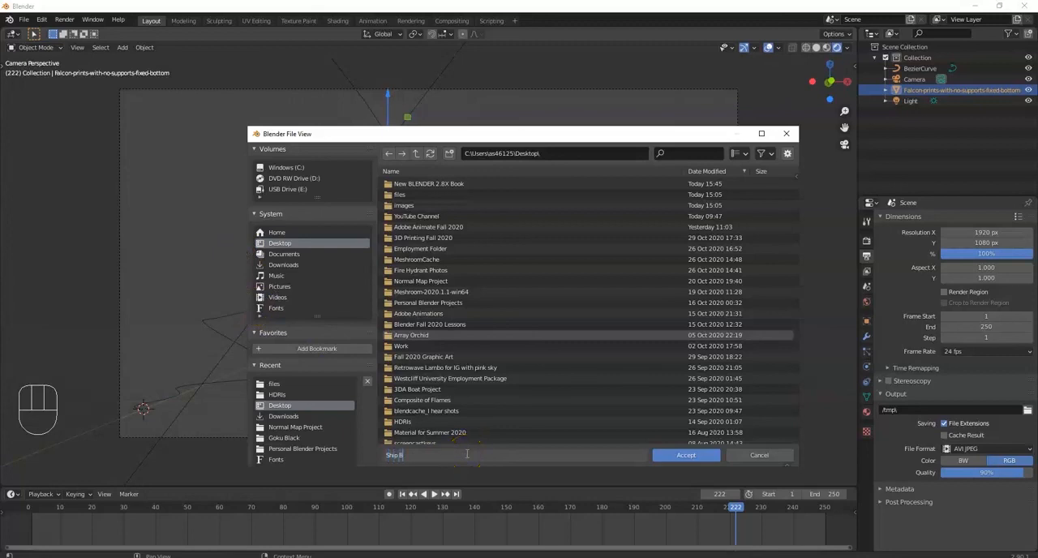
{"action": "type", "text": "lasting into Space"}
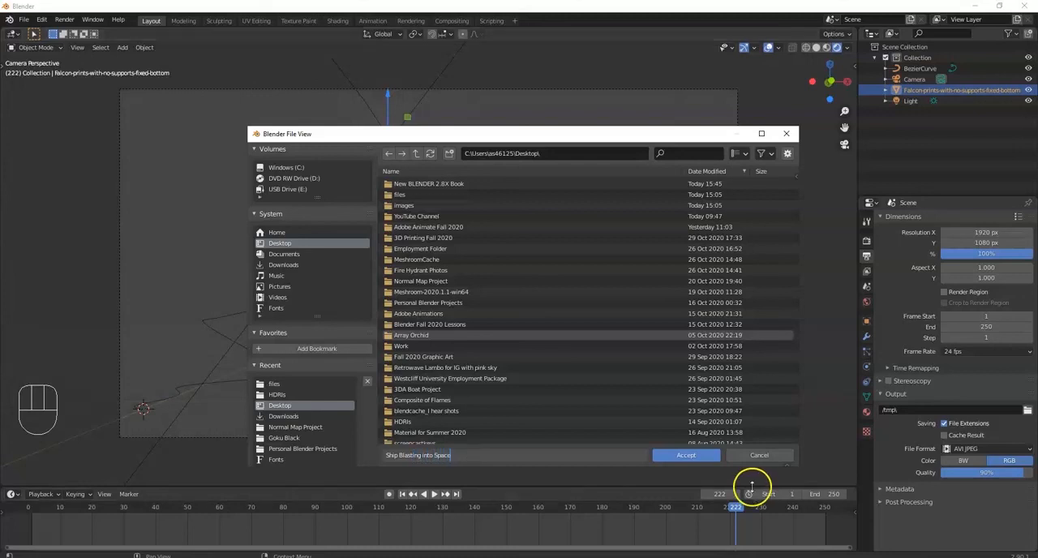
{"action": "left_click", "coordinate": [684, 454]}
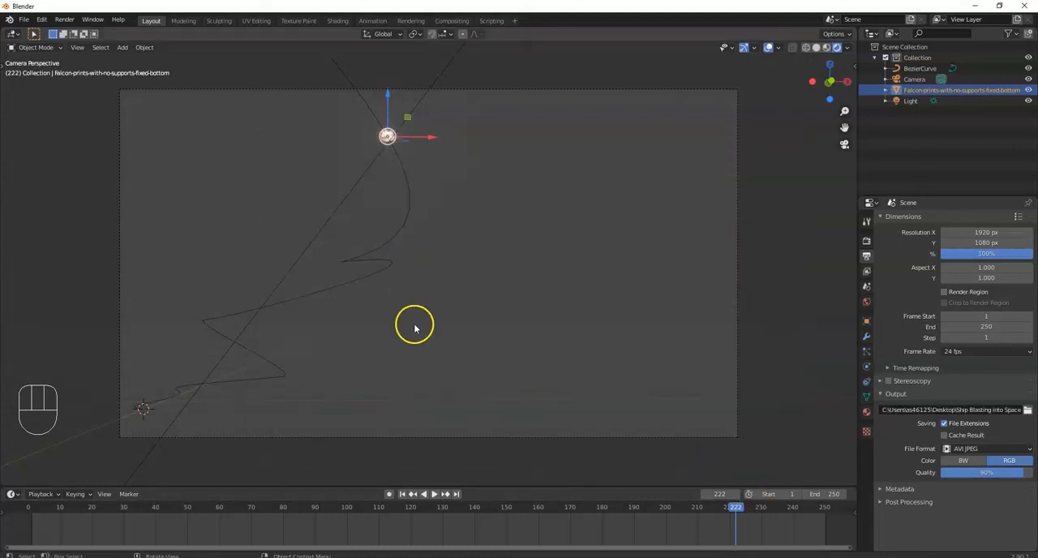
Step: Start Render Animation from the Render menu
{"action": "left_click", "coordinate": [65, 18]}
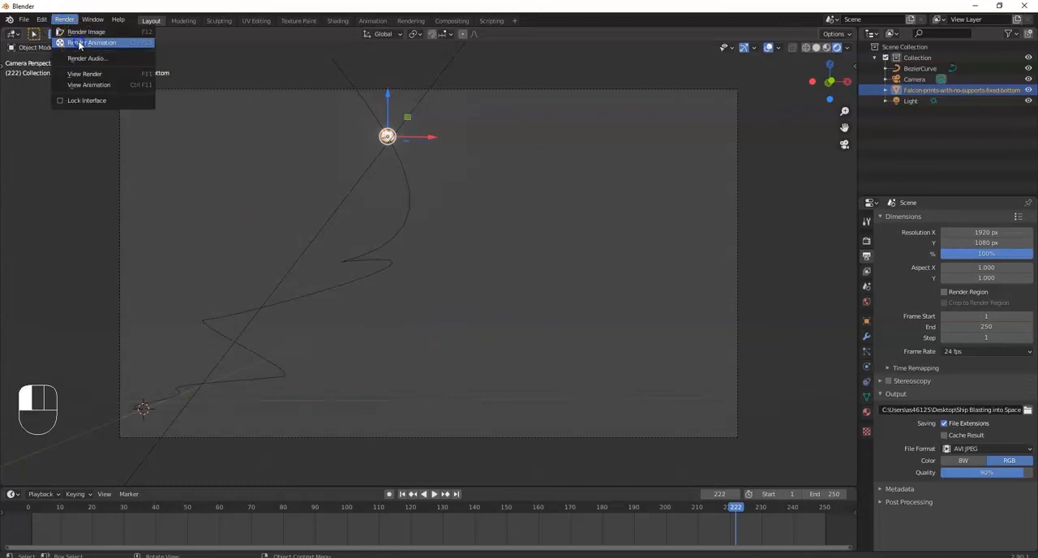
{"action": "left_click", "coordinate": [90, 42]}
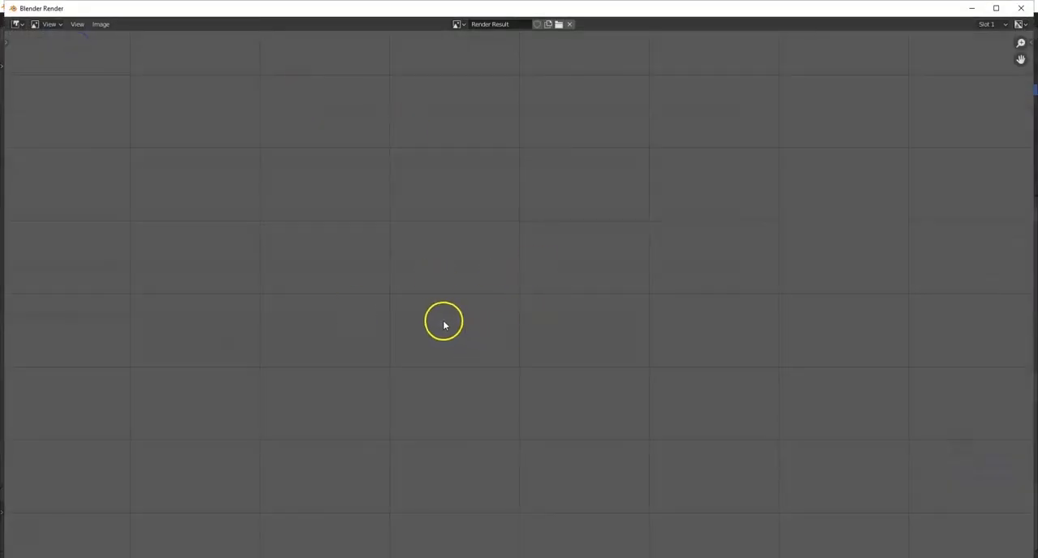